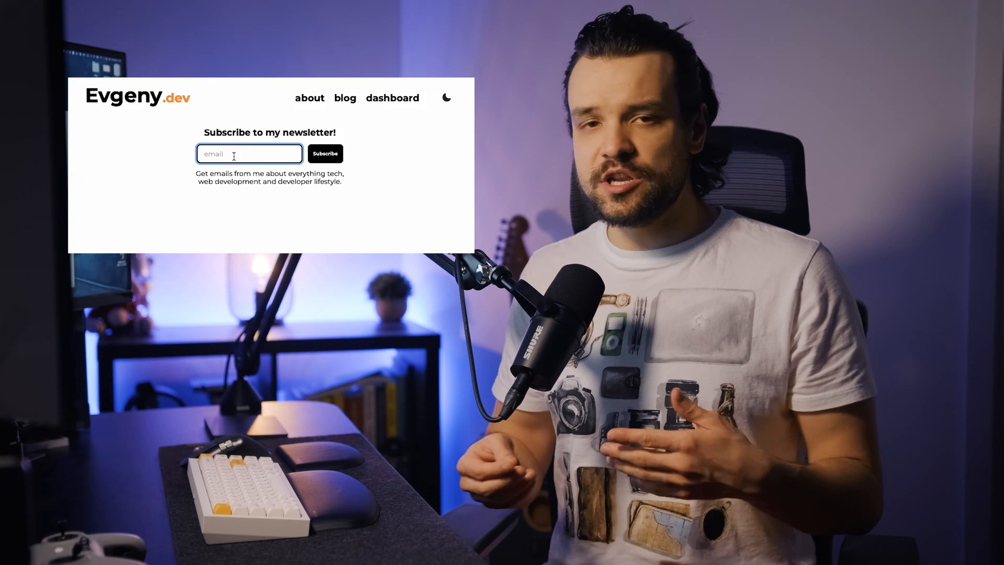
text(example@)
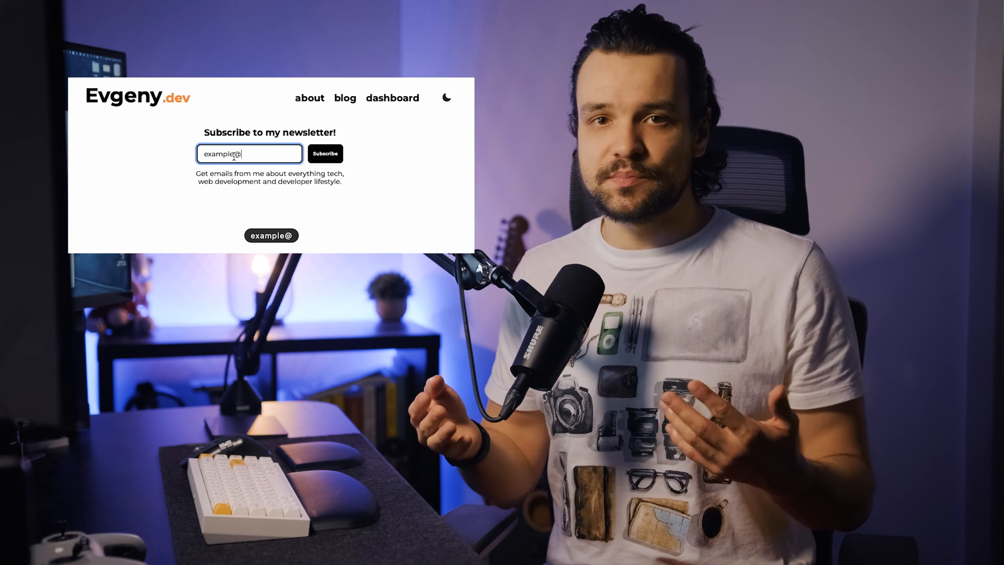
text(gmail.com)
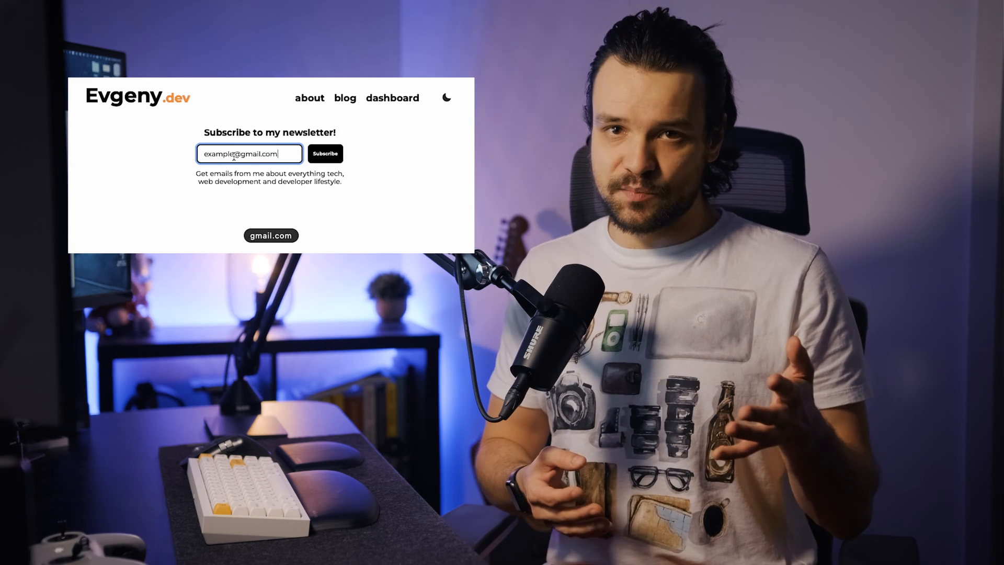
click(325, 153)
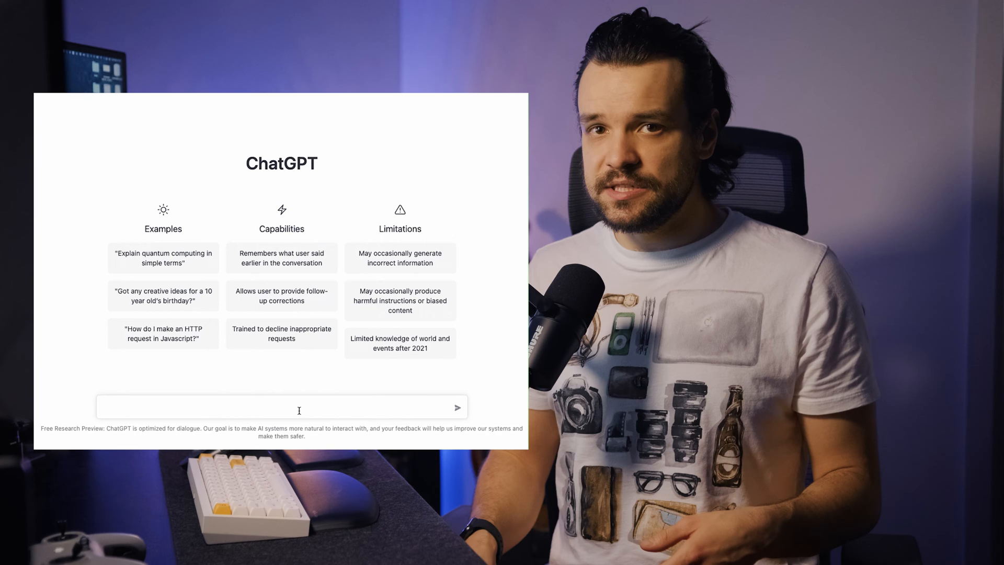
Ask ChatGPT to 'write a funny tweet for me'
text(write a funn)
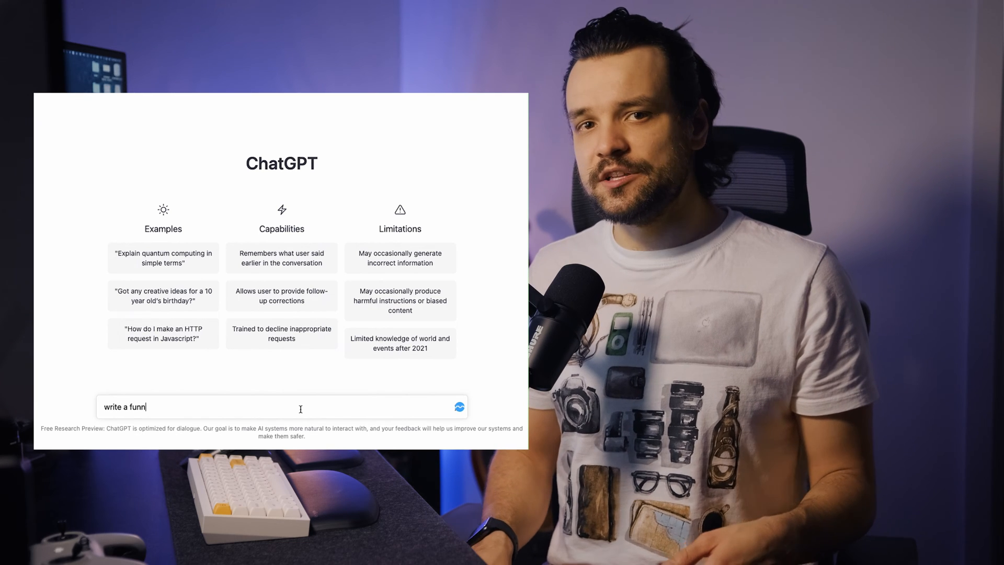
text(y tweet for me)
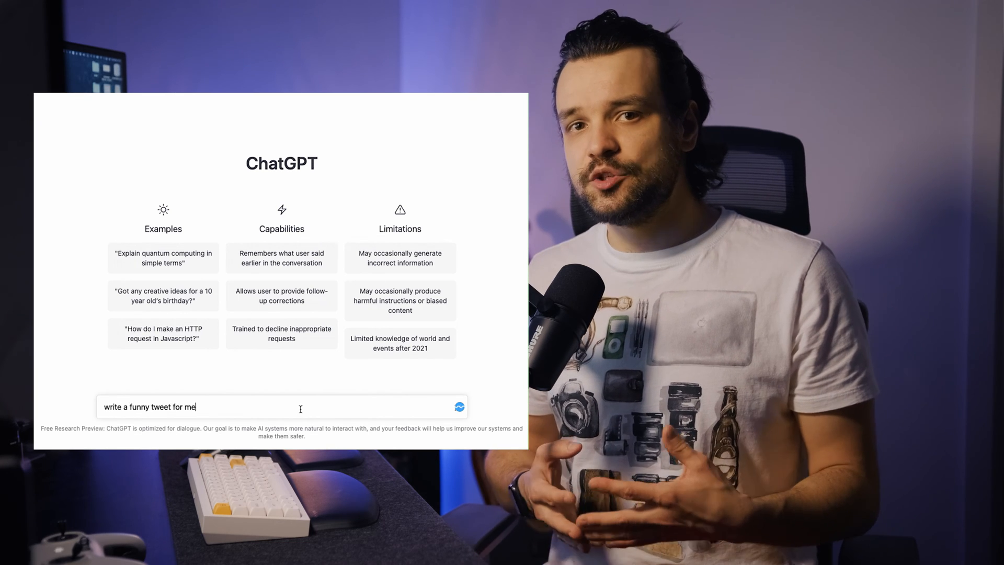
key(Return)
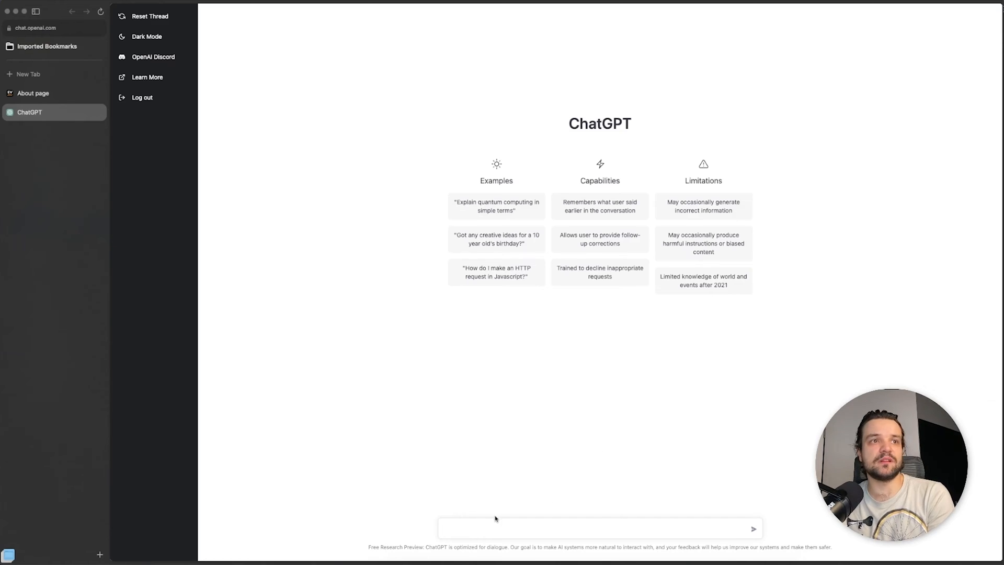
Ask ChatGPT to create a new Next.js page with an email subscription form
click(599, 528)
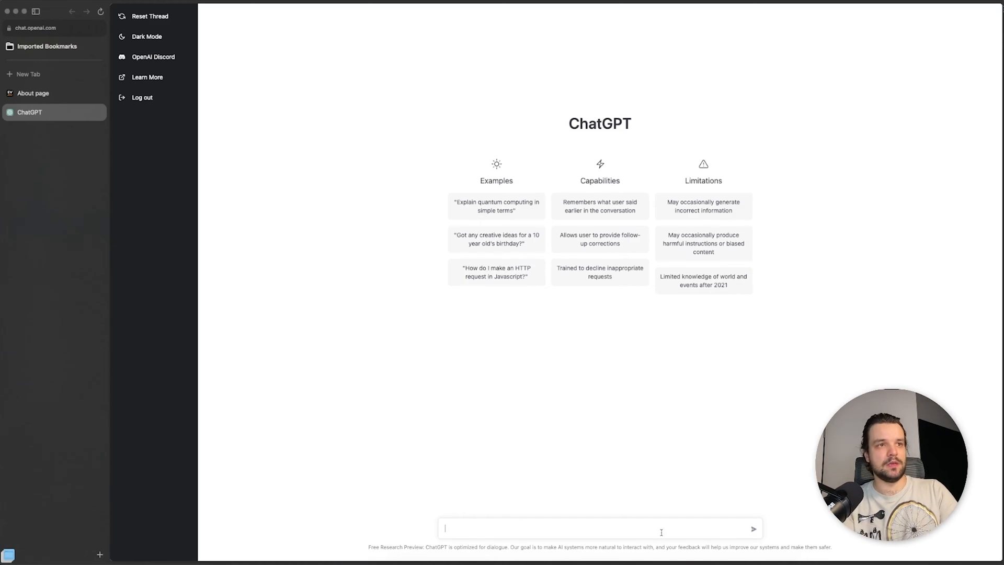
text(Can you)
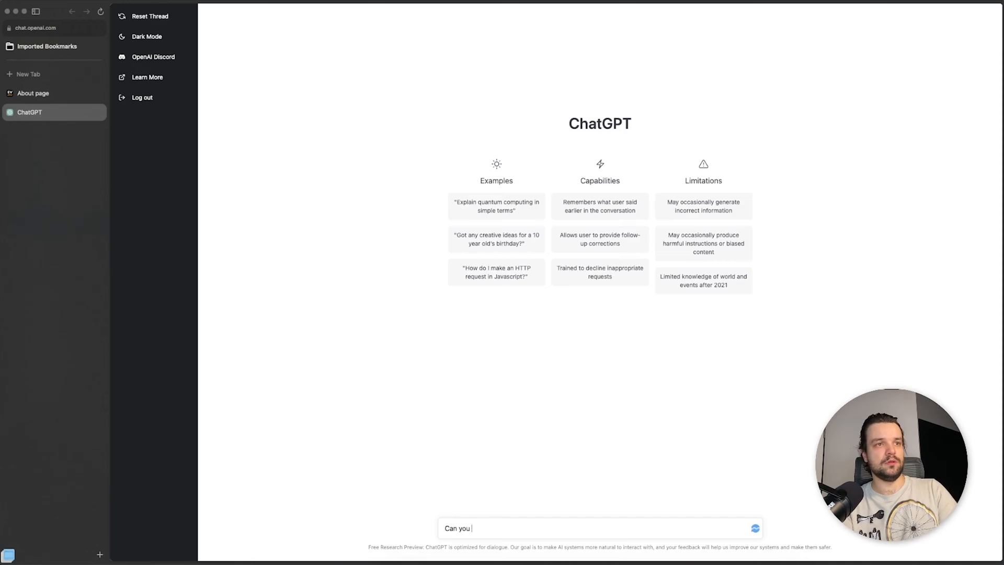
text(create a newx)
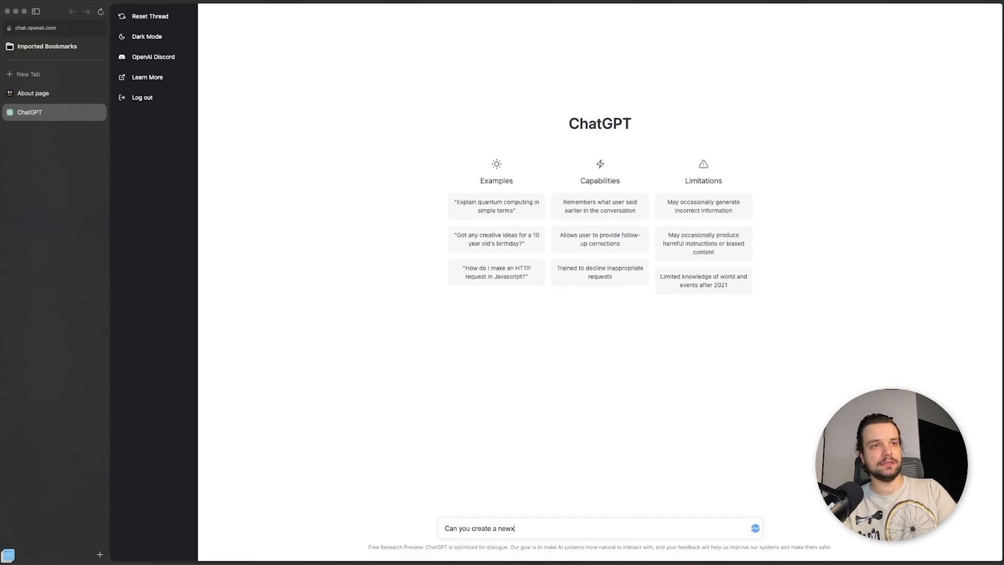
text(next js)
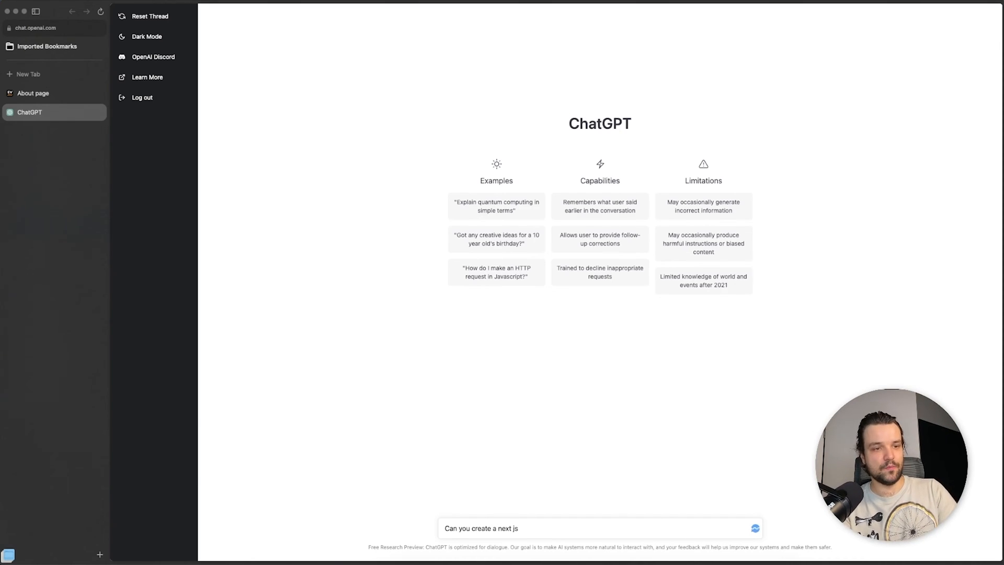
text(page with a email subsc)
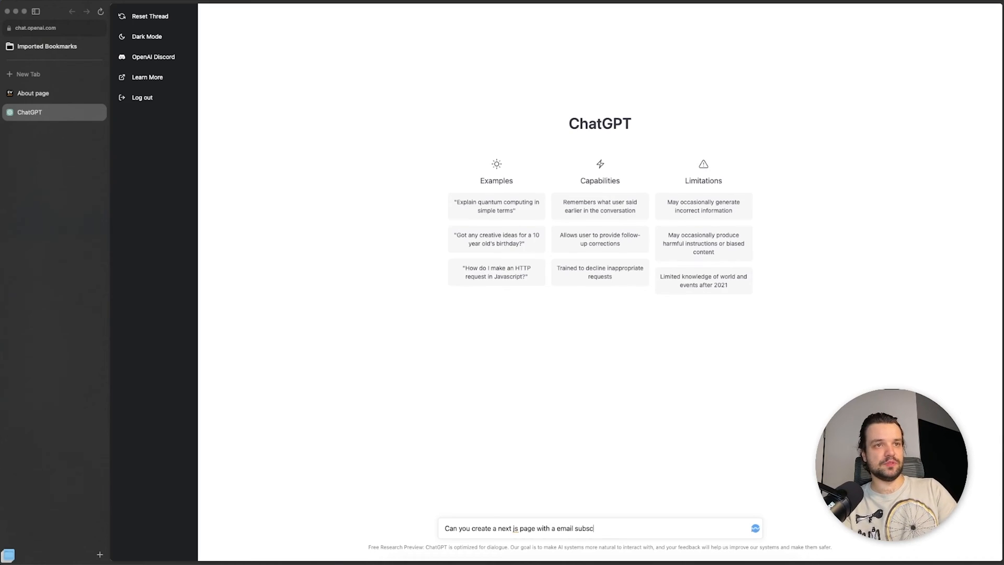
text(ription form)
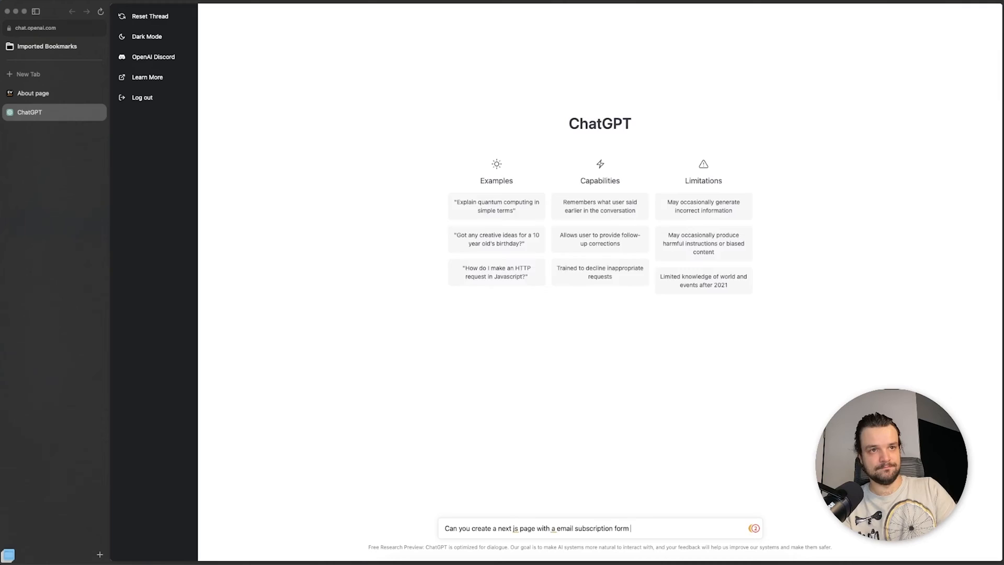
key(Return)
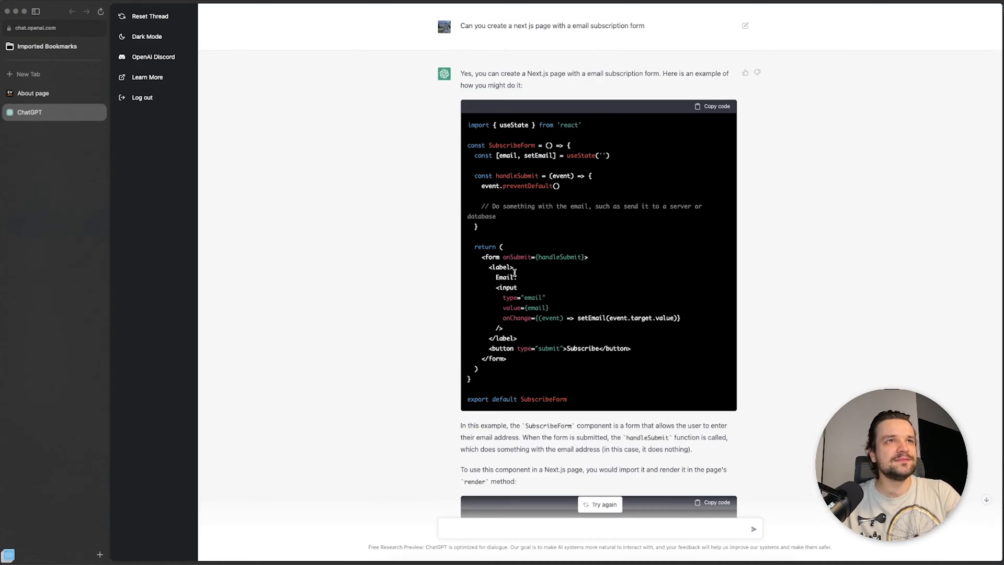
Review the returned SubscribeForm and Page code, noting the comment about sending the email somewhere
double_click(516, 175)
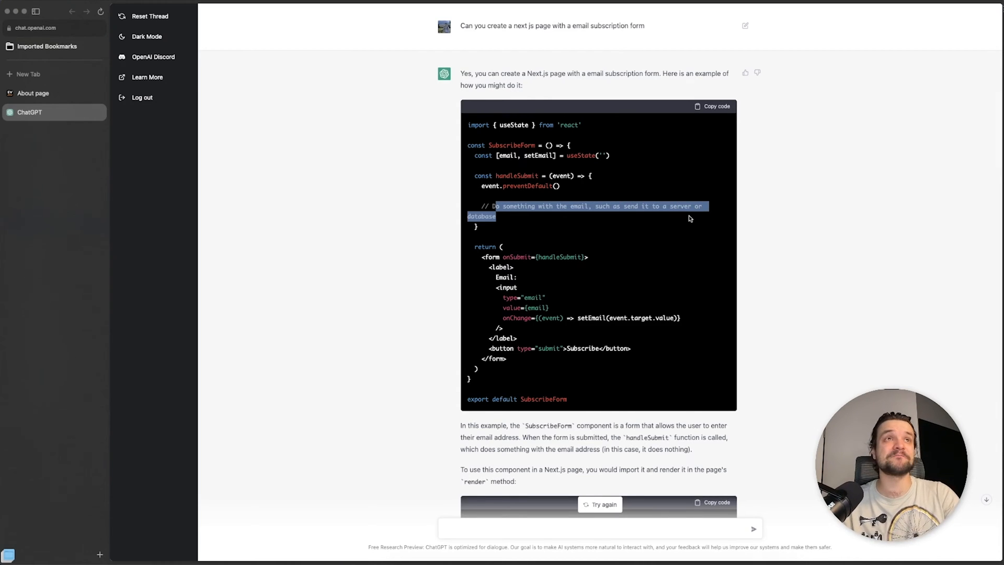
scroll(down, 3)
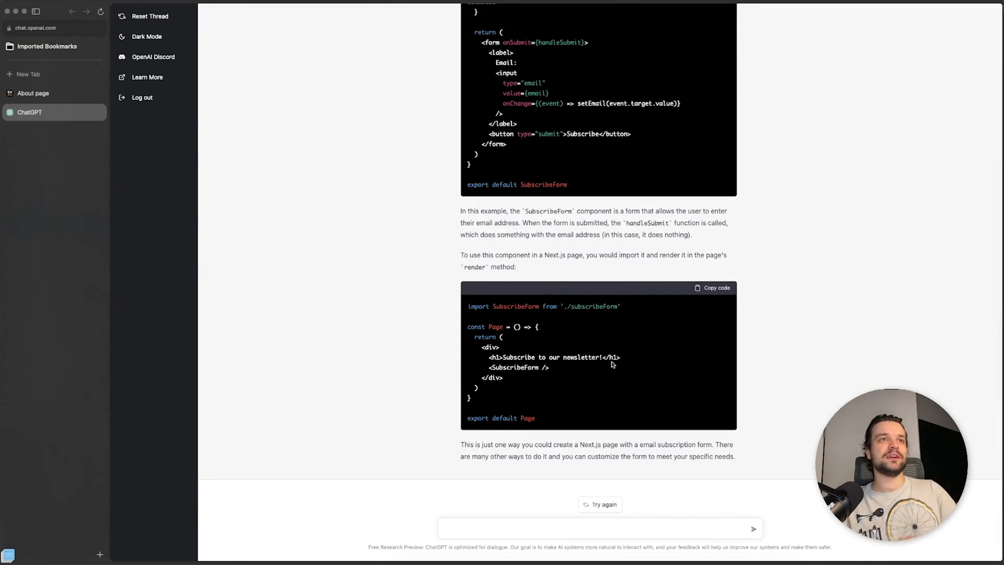
double_click(515, 368)
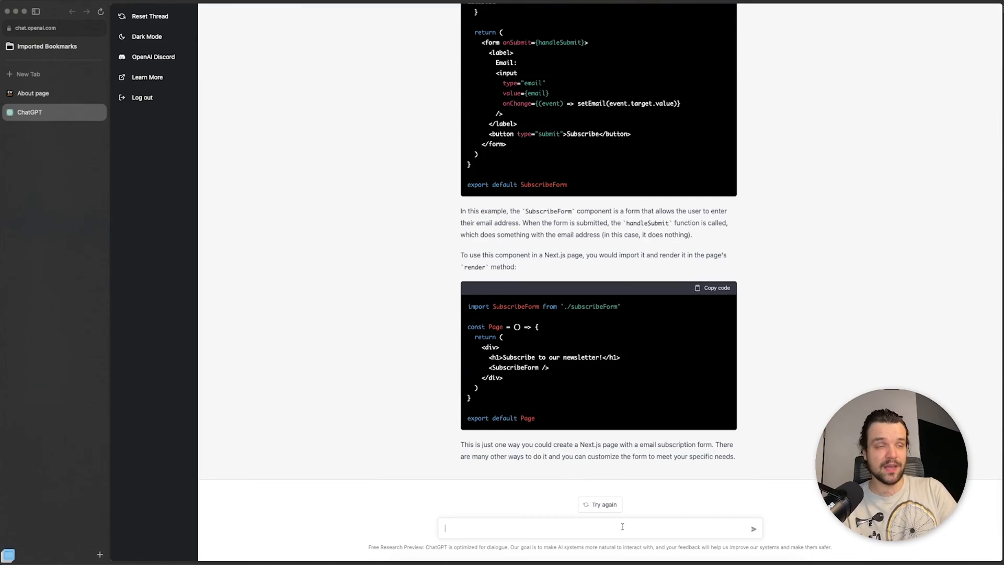
Ask ChatGPT to compose the two components into one page and read the combined file
text(can you comp)
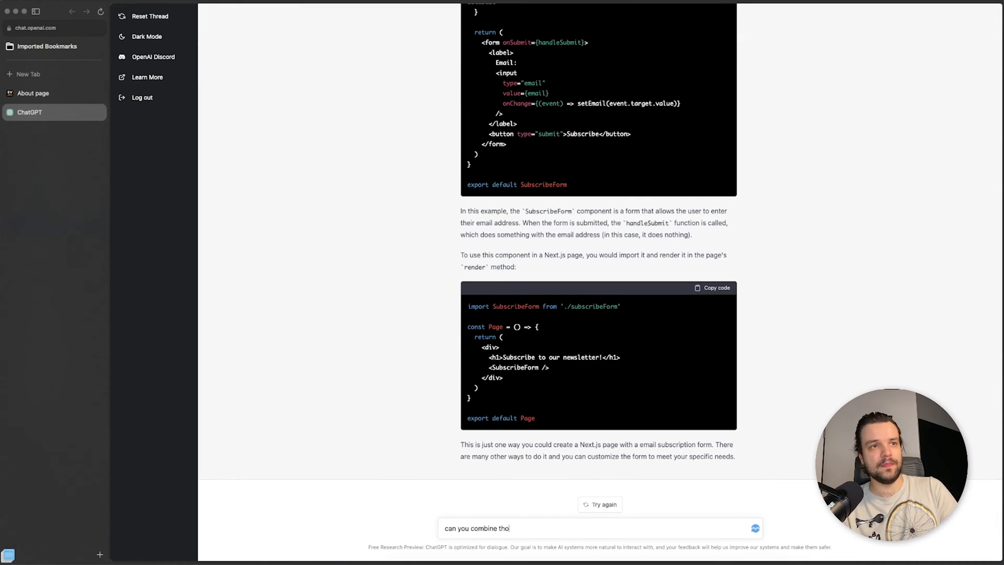
text(se two co)
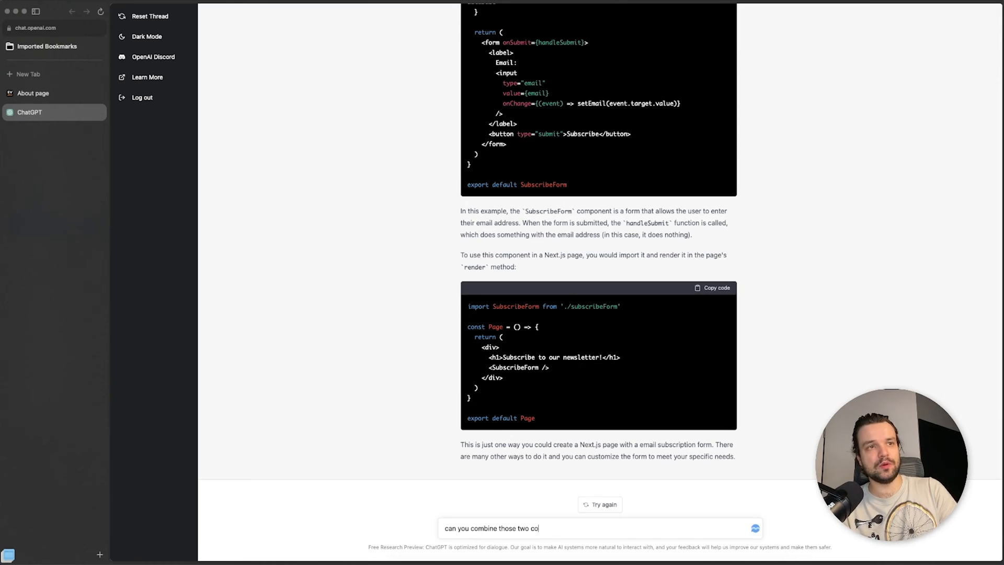
text(mponents into o)
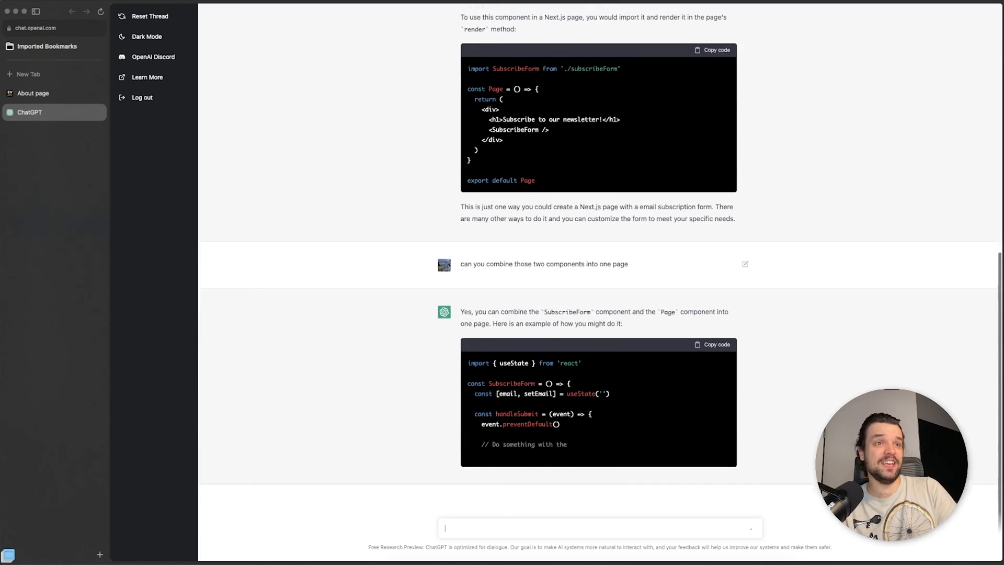
scroll(down, 3)
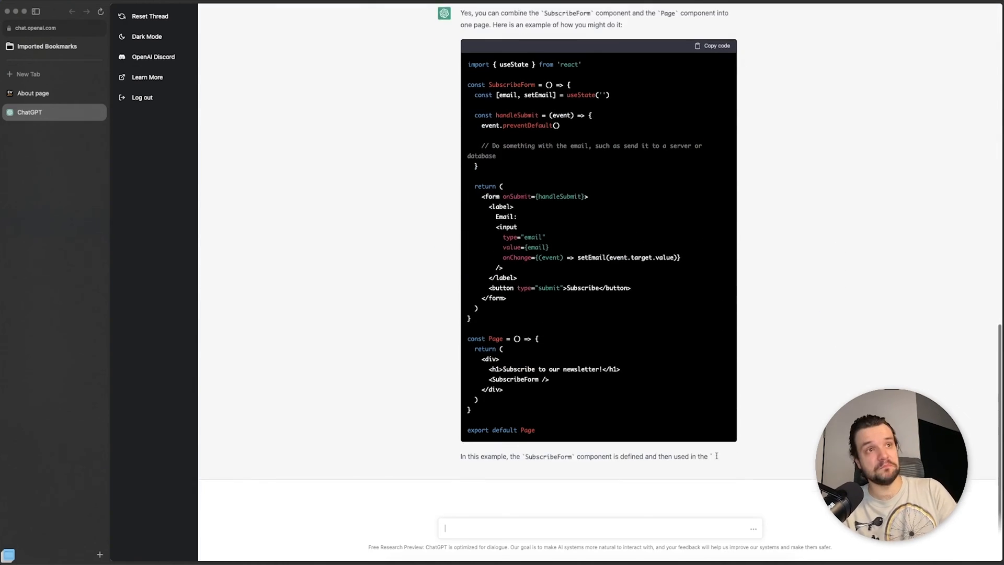
scroll(down, 3)
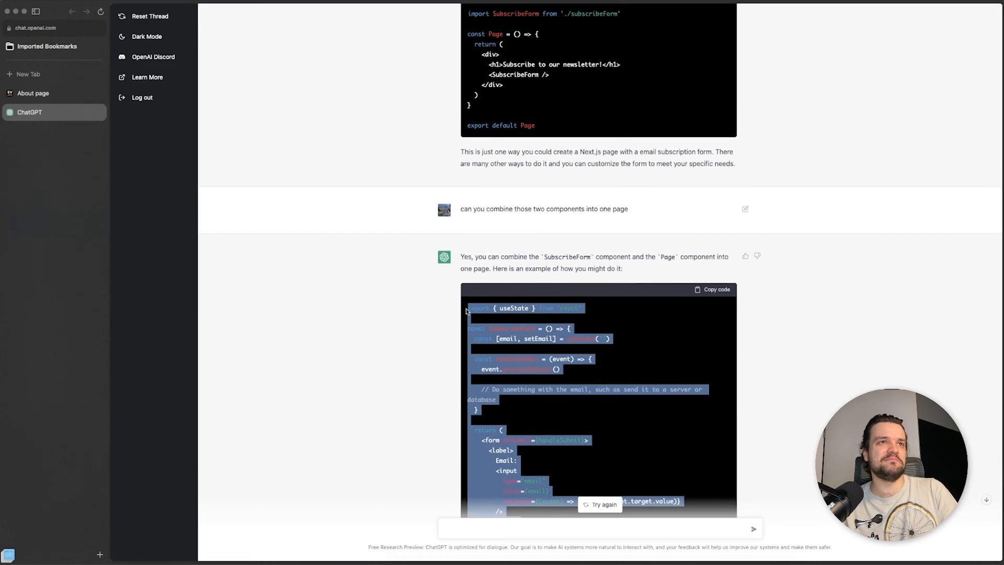
scroll(down, 3)
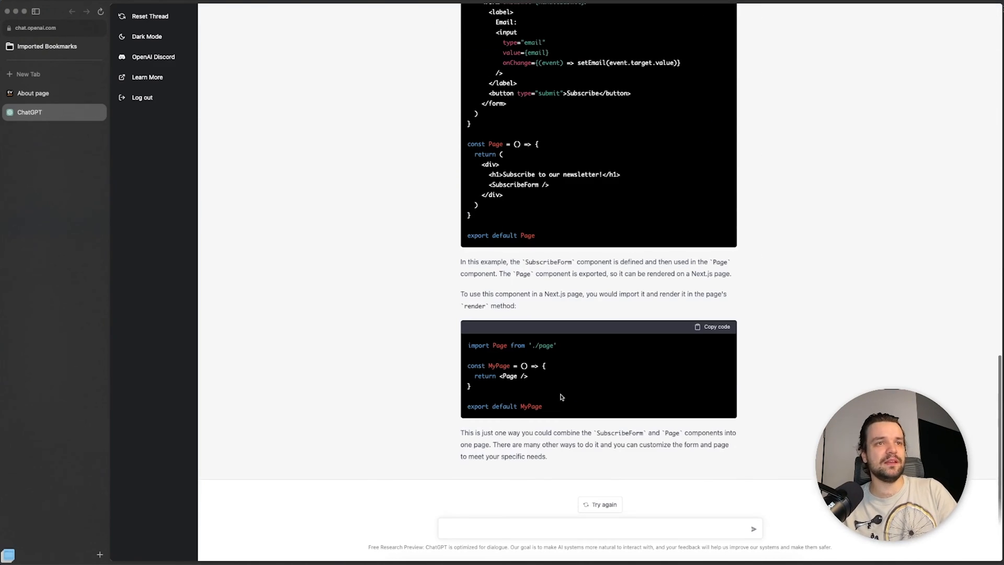
Ask ChatGPT to style it using a styled component and read the styled code
text(can yo)
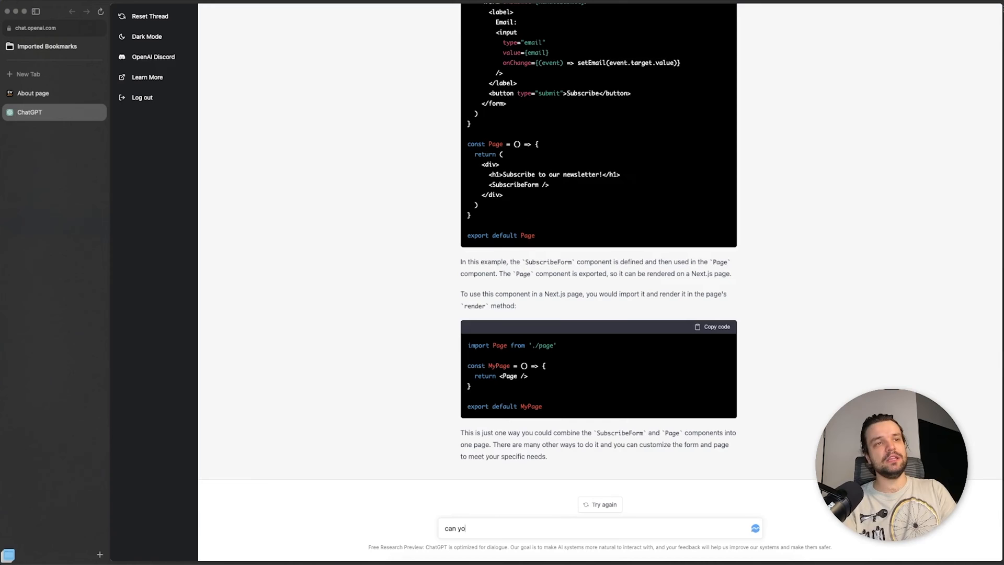
text(u style it usin)
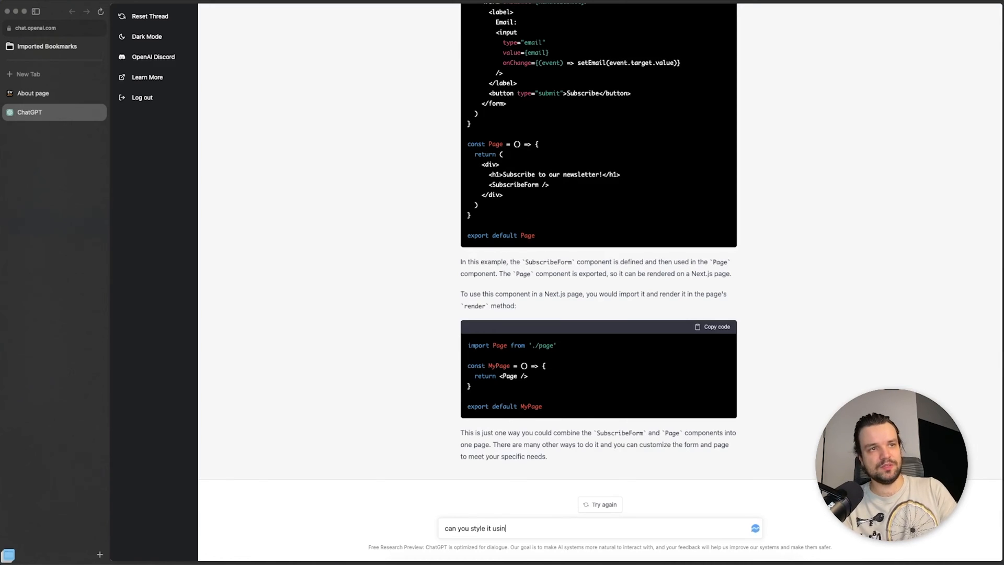
text(g a styled)
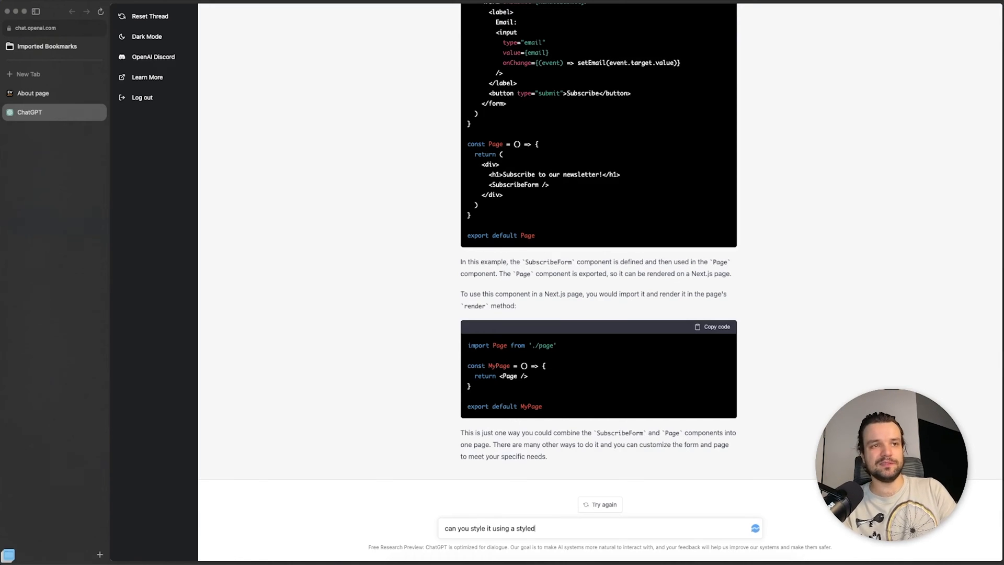
text(components and make it prett)
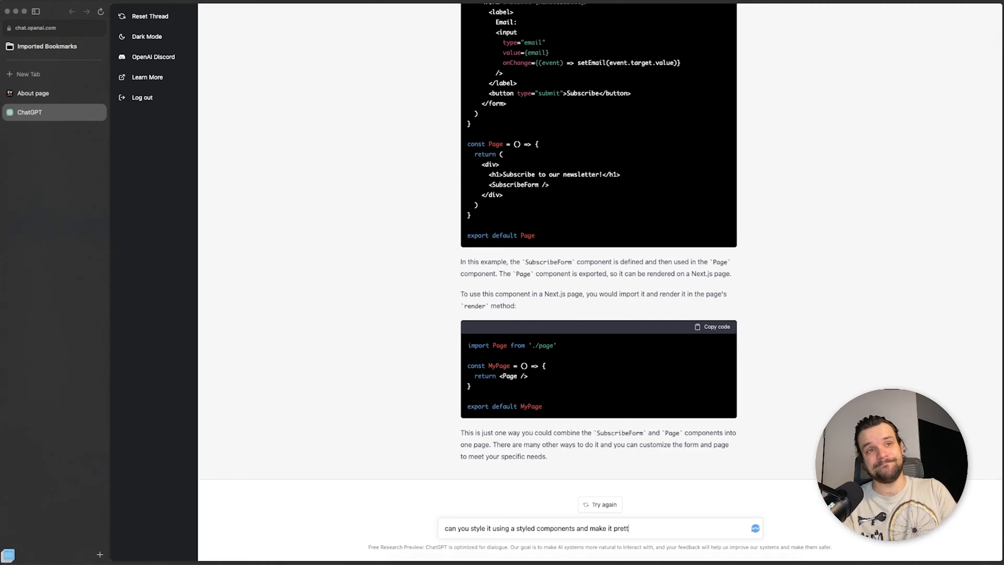
key(Return)
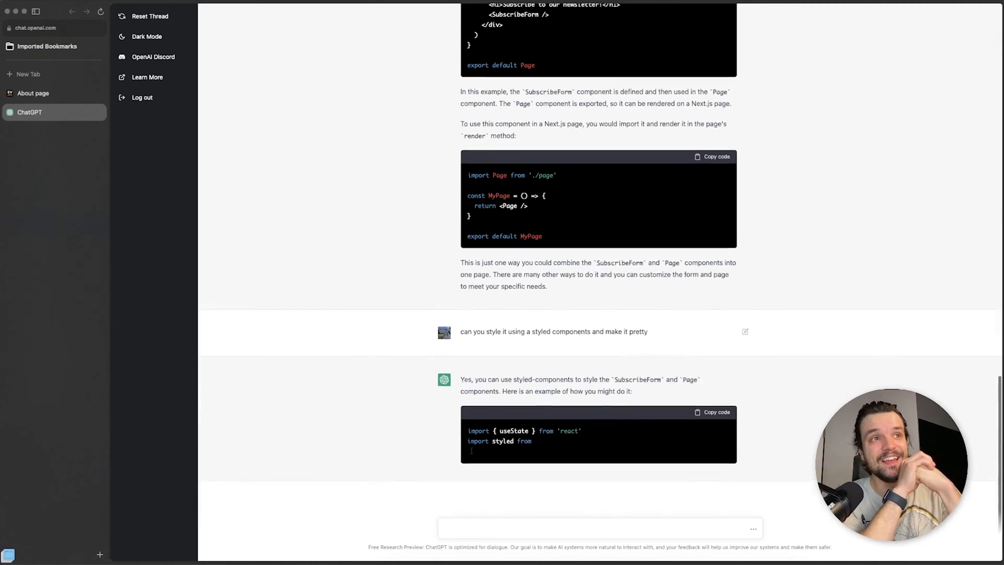
scroll(down, 3)
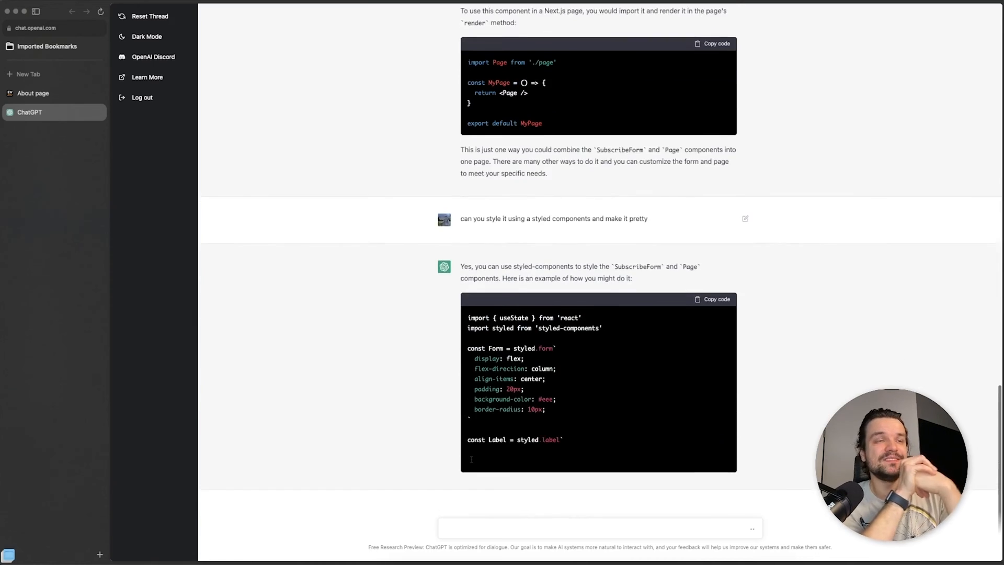
scroll(down, 3)
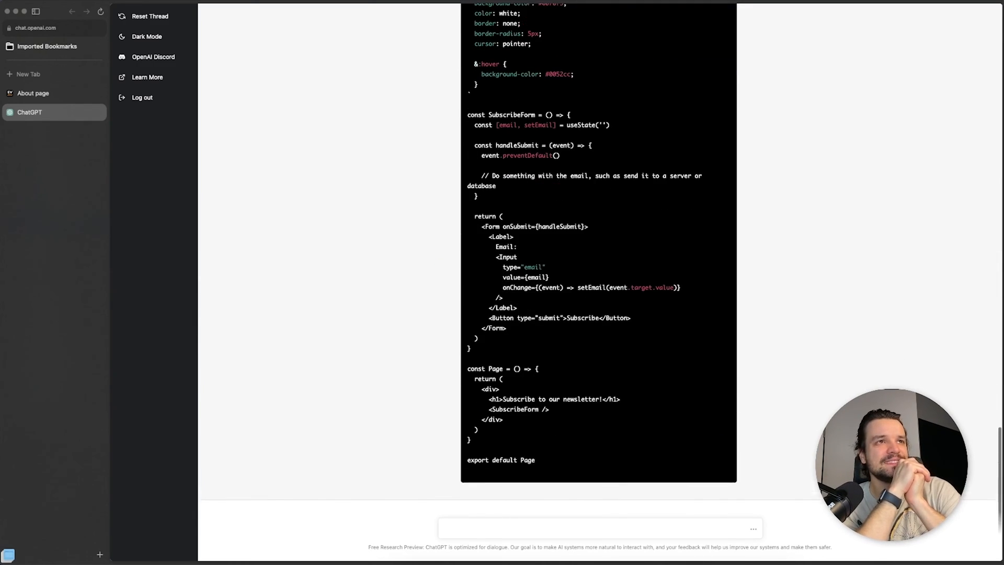
scroll(down, 3)
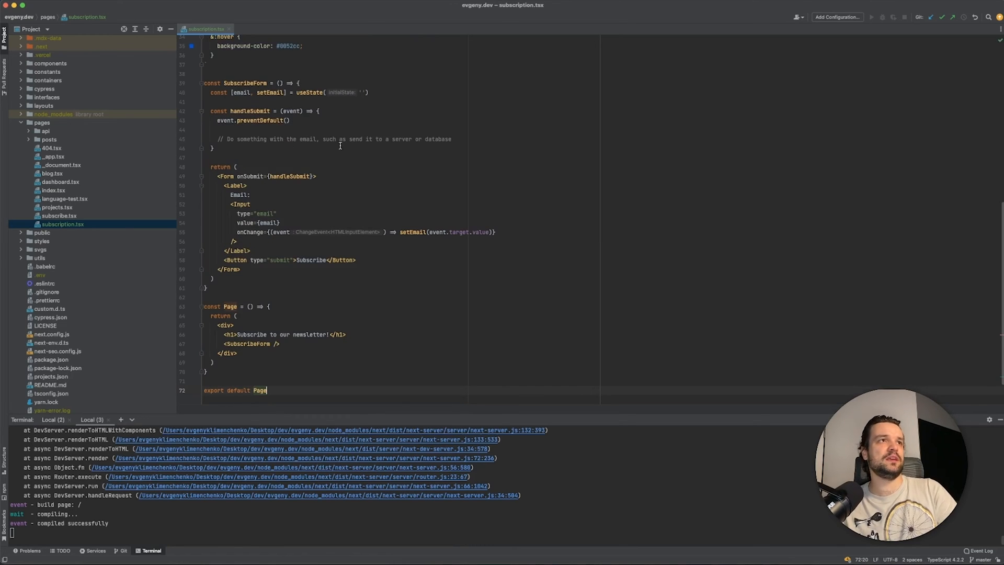
Scroll through subscription.tsx in WebStorm to compare it with ChatGPT's answer
scroll(up, 3)
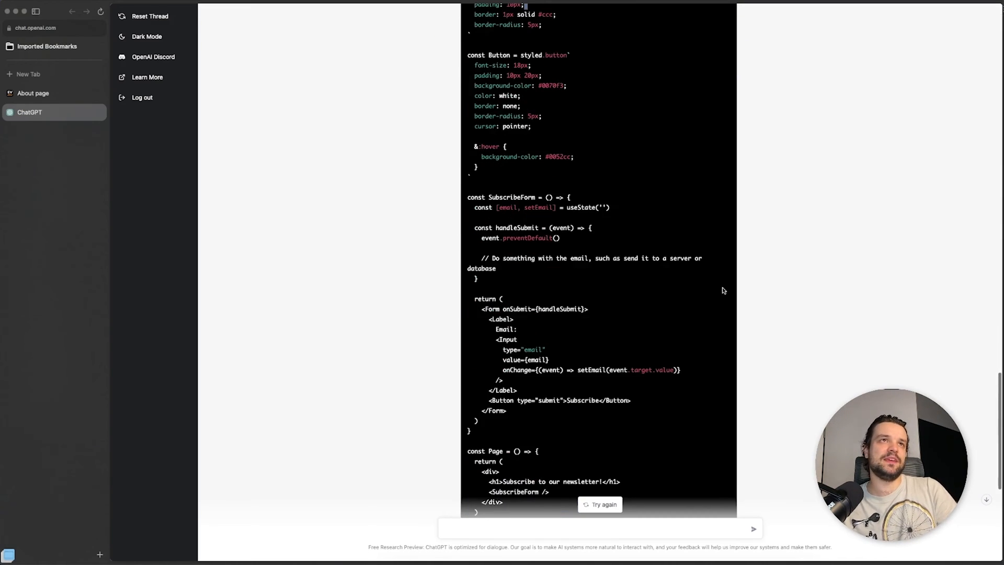
Tell ChatGPT 'you didn't import React, shame on you' and read the corrected code
scroll(down, 3)
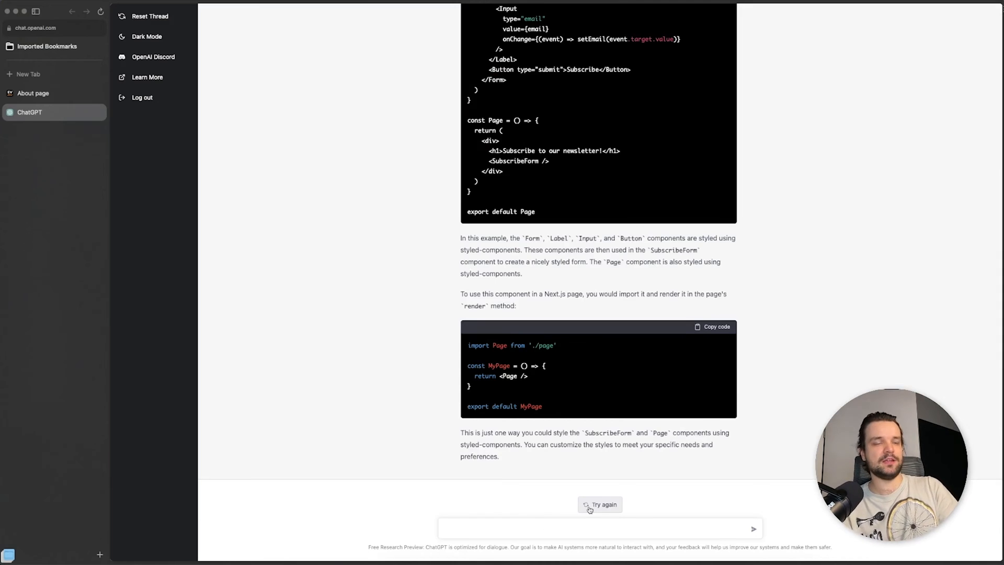
text(you didn't)
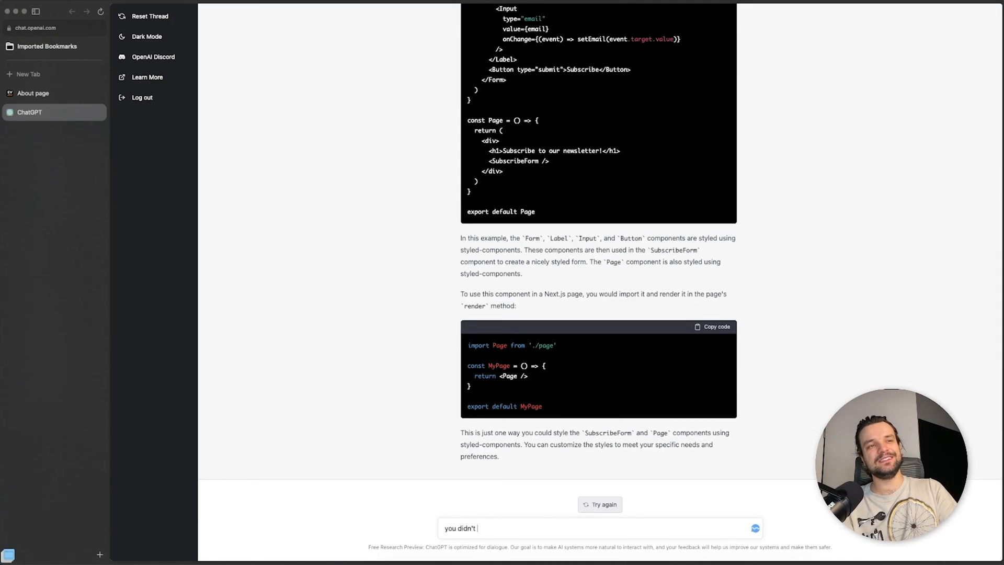
text(import React)
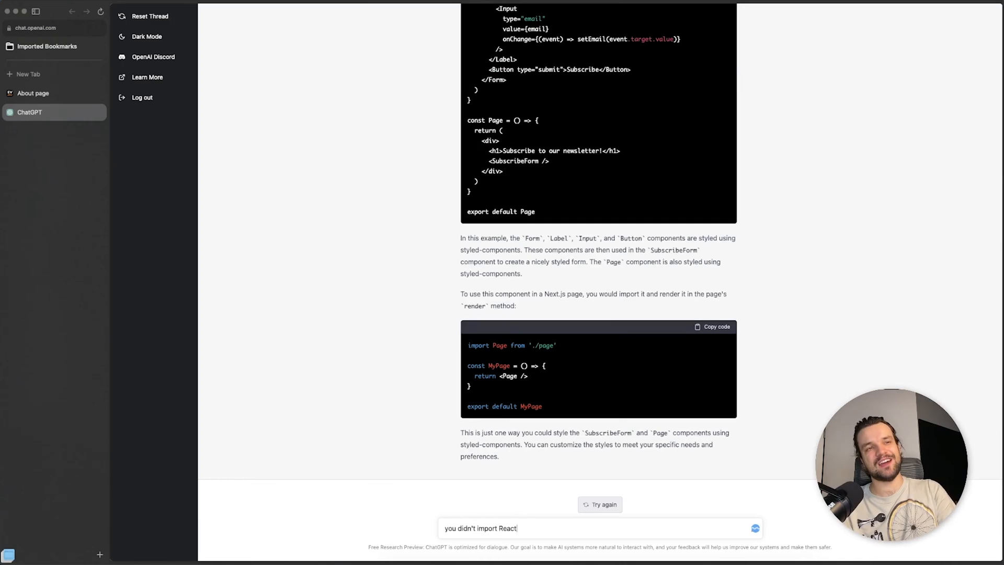
text(, shame on)
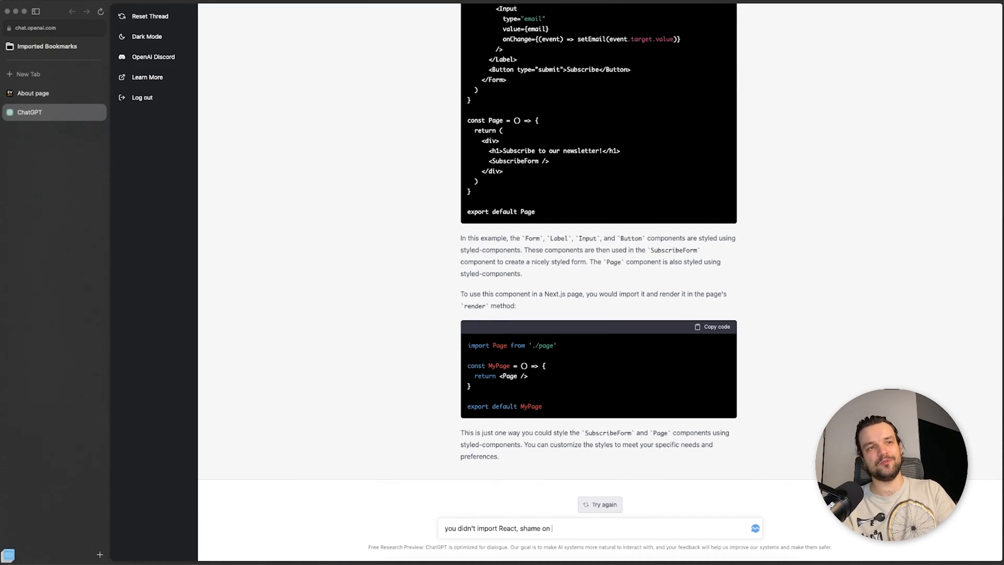
key(Return)
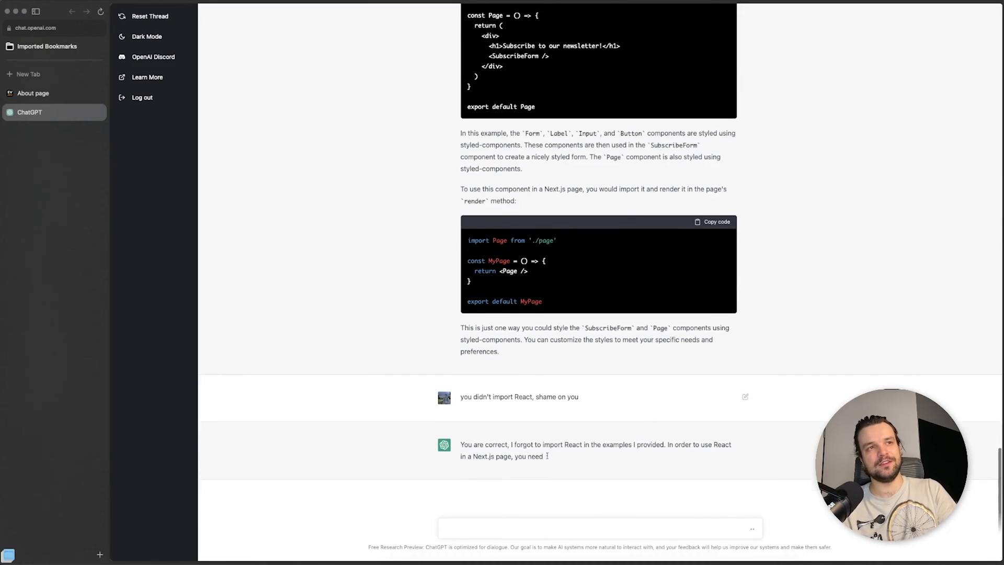
scroll(down, 3)
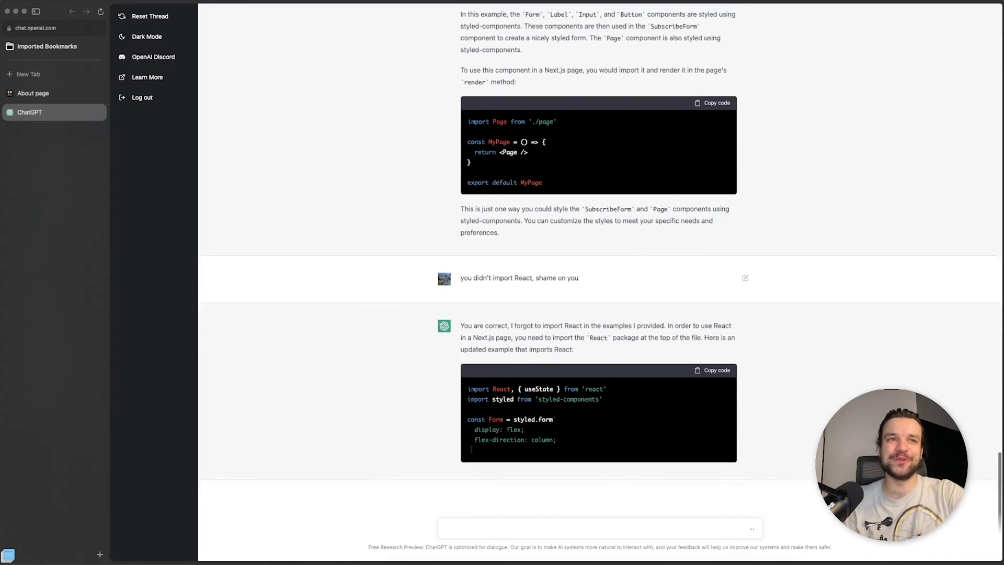
scroll(down, 3)
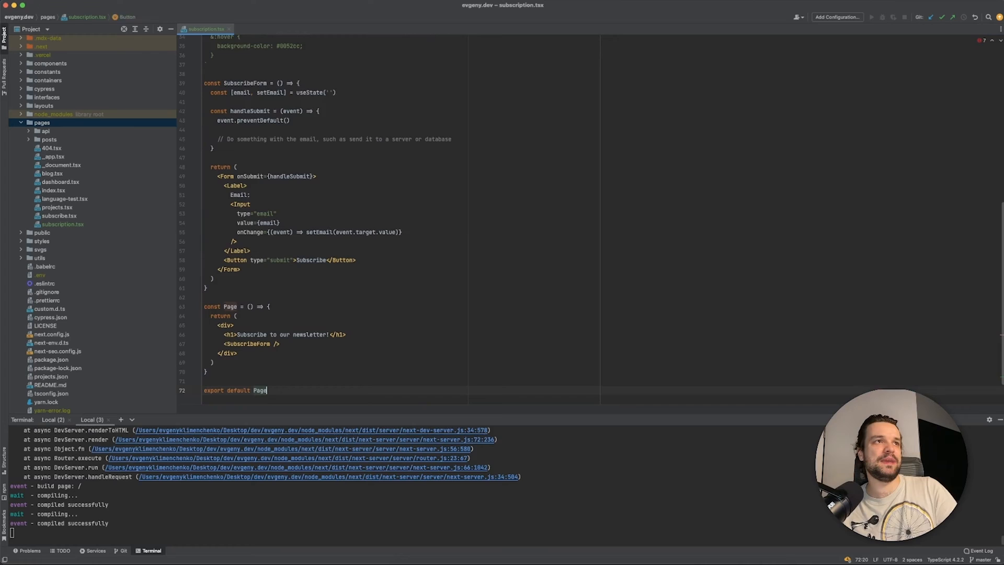
Scroll up through subscription.tsx while the dev server recompiles it
scroll(up, 3)
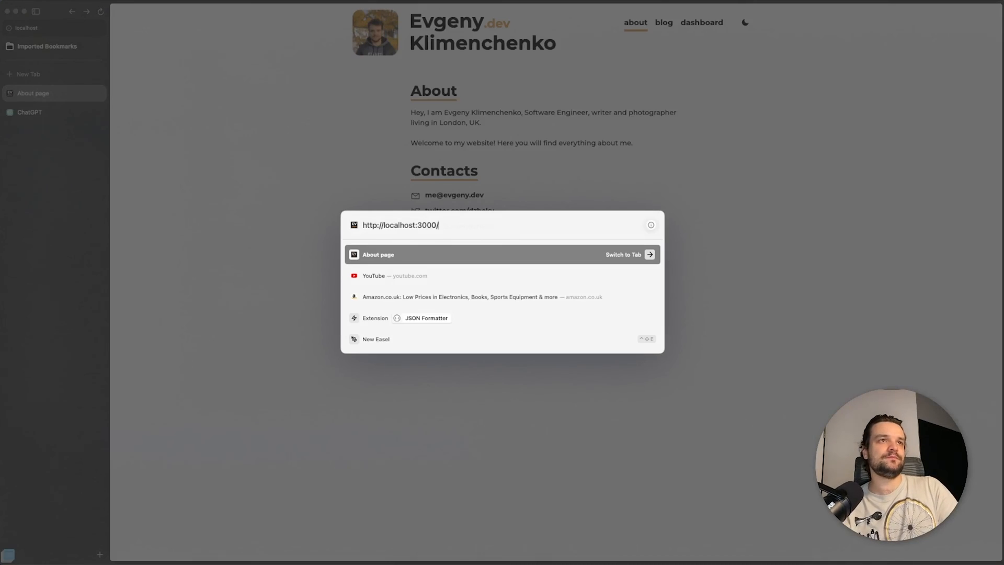
Navigate to the localhost subscription page and try the invalid email sdfsdf@sdf in the form
key(Escape)
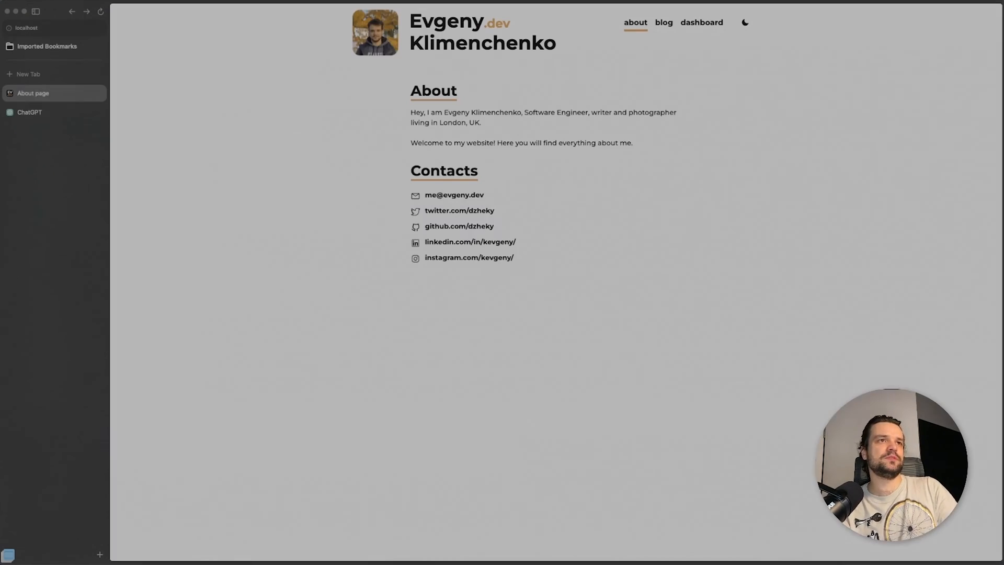
click(663, 22)
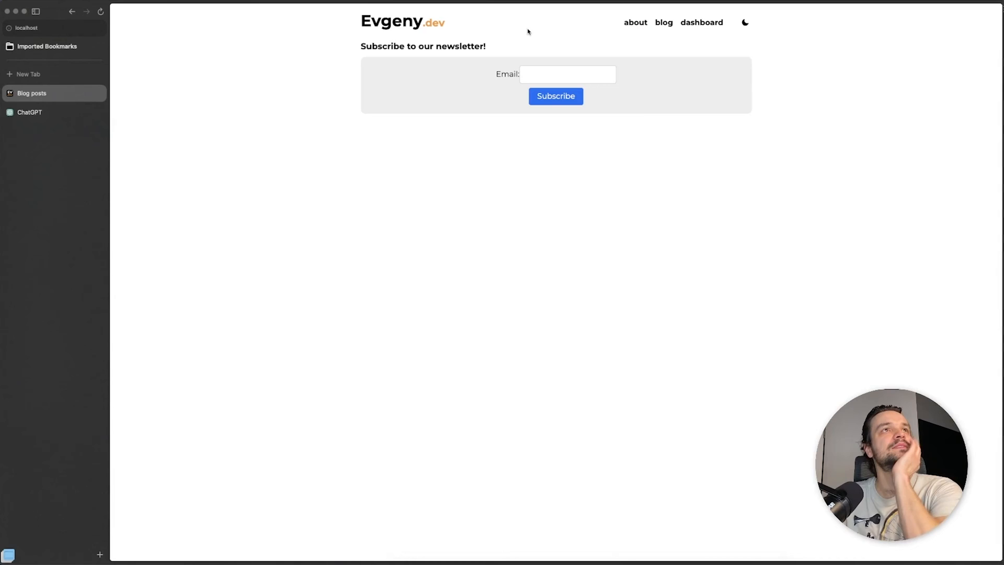
mouse_move(594, 92)
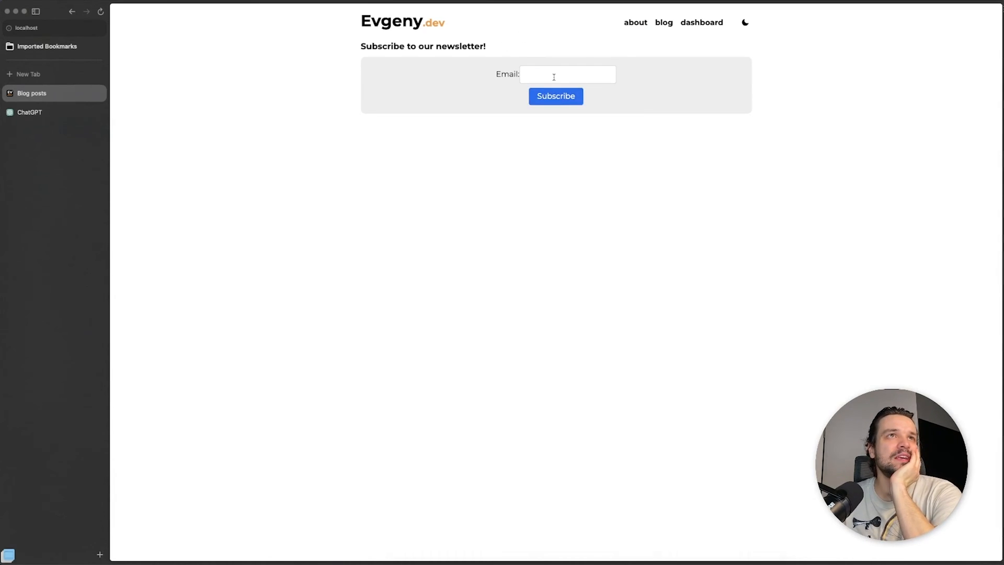
text(sdfsdf@sdf)
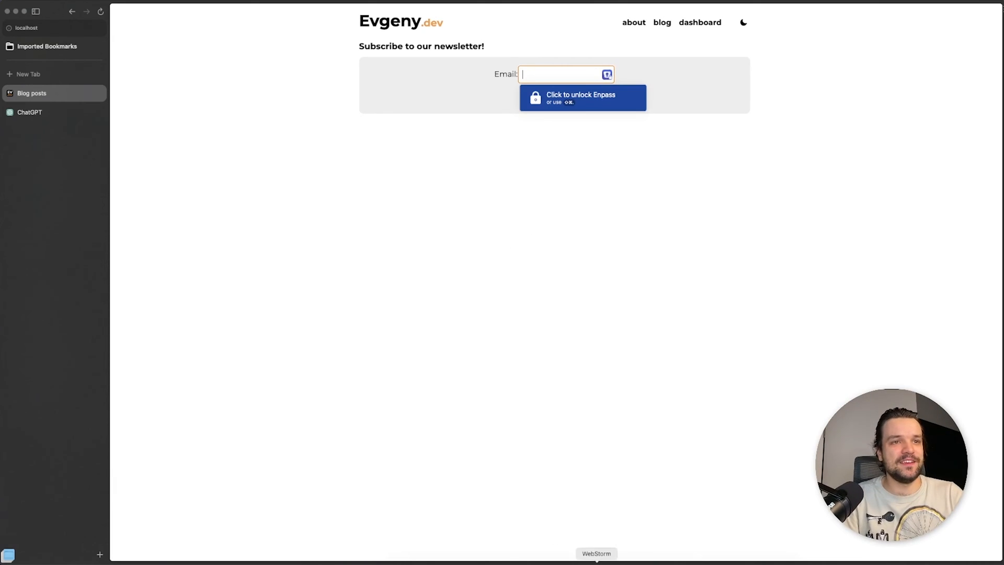
click(29, 112)
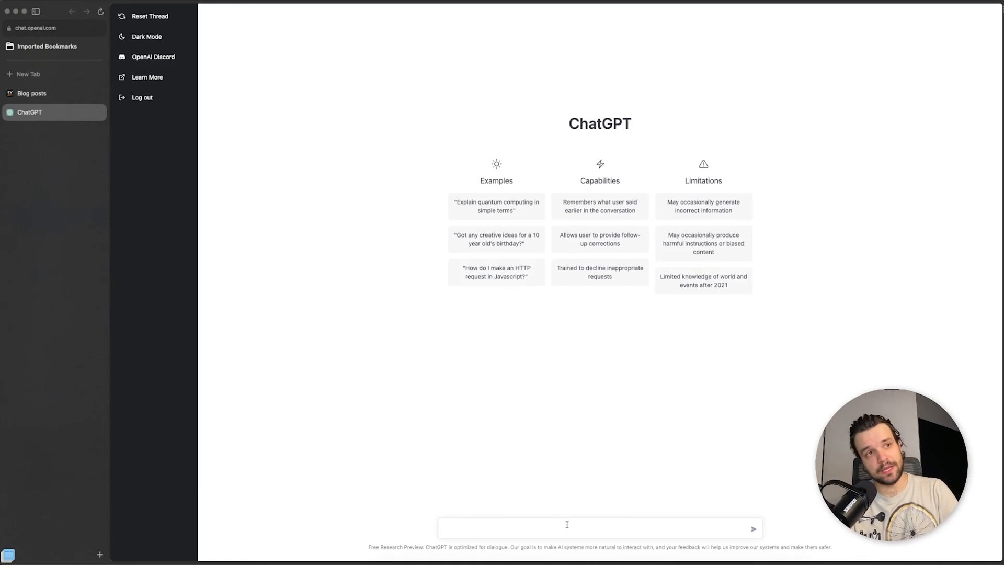
Ask ChatGPT for a Next.js endpoint saving posted emails to SQLite, initialising the database
text(can you)
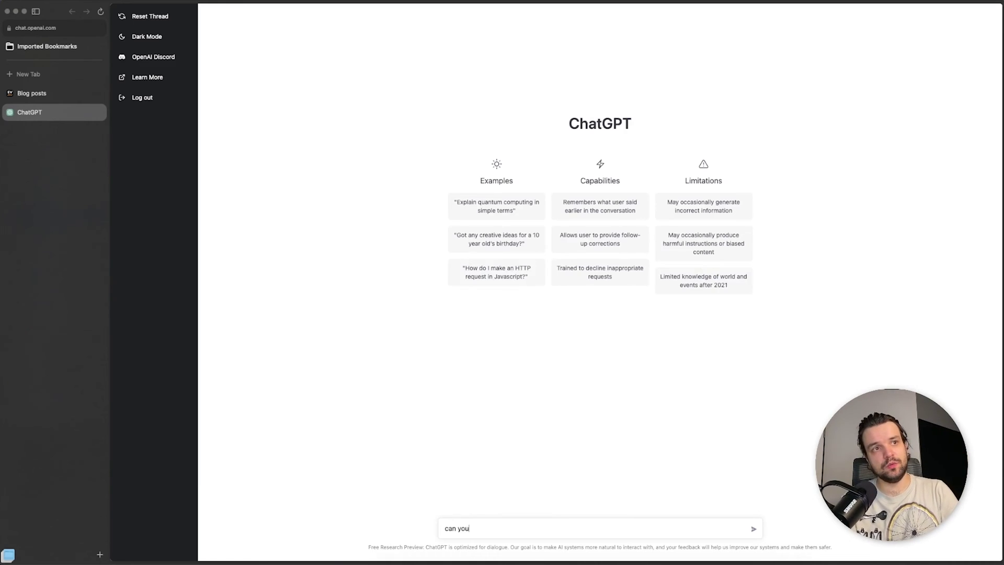
text(create)
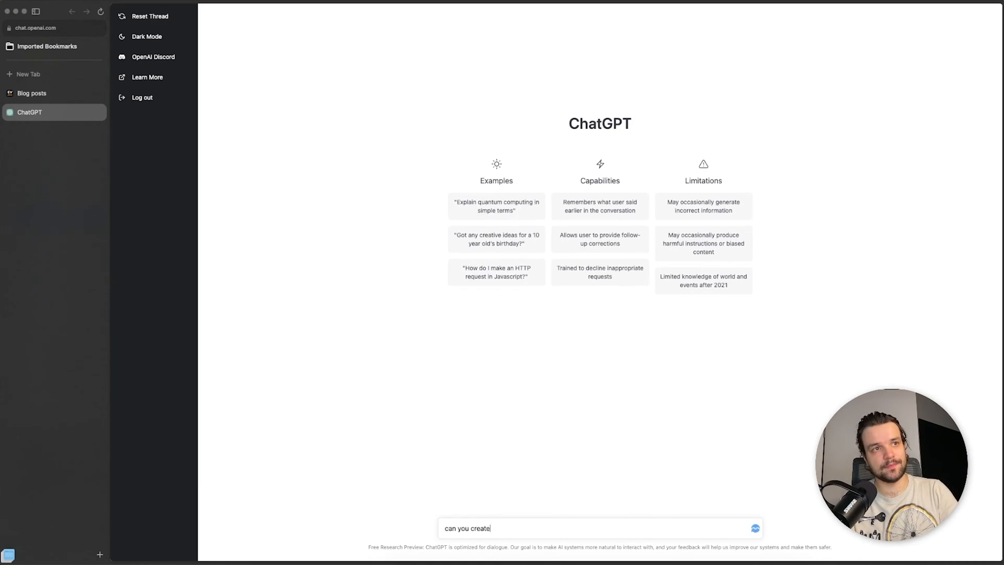
text(a a next)
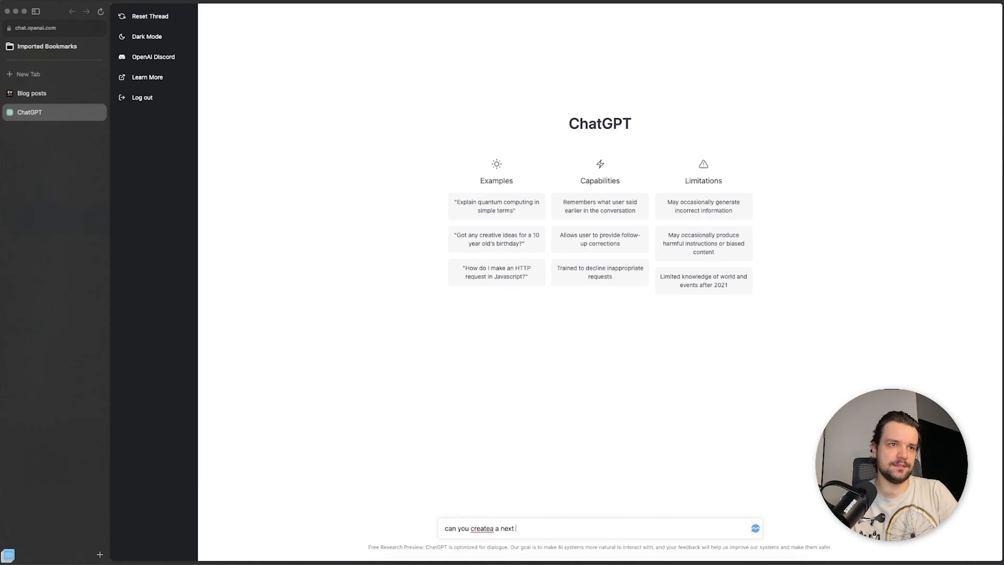
text(js endpoint)
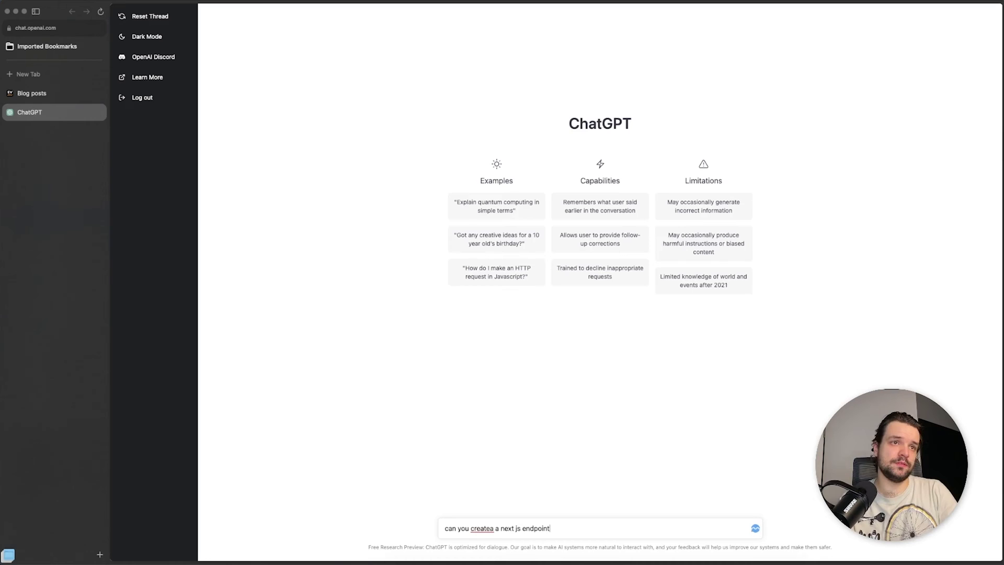
text(that will receive a post)
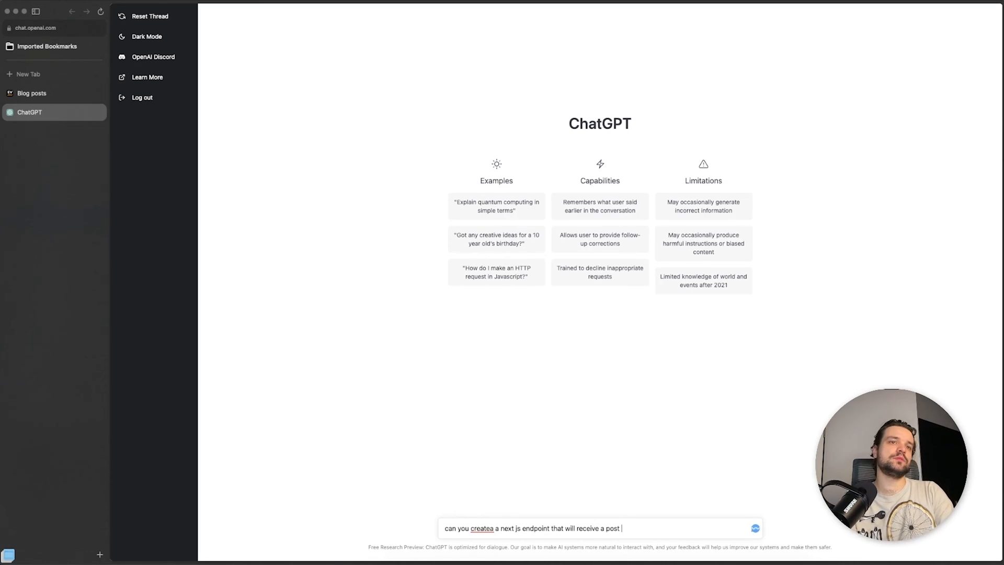
text(request with an email and)
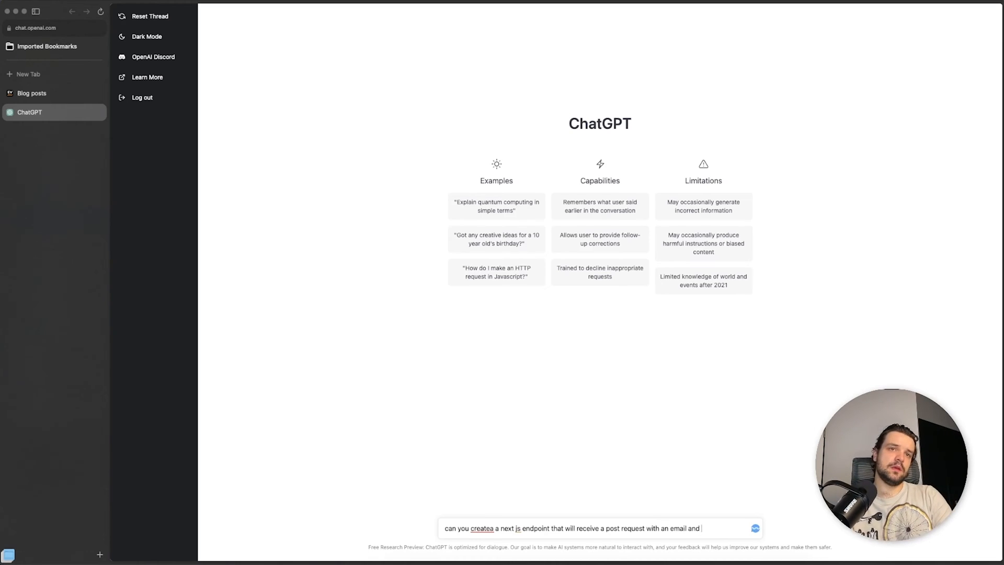
text(save in the s)
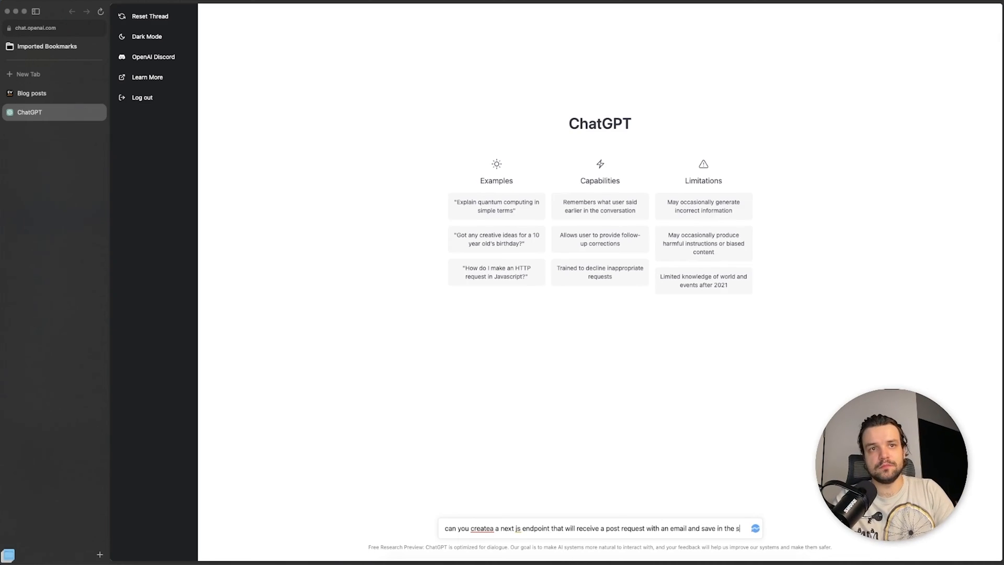
text(qlie DB)
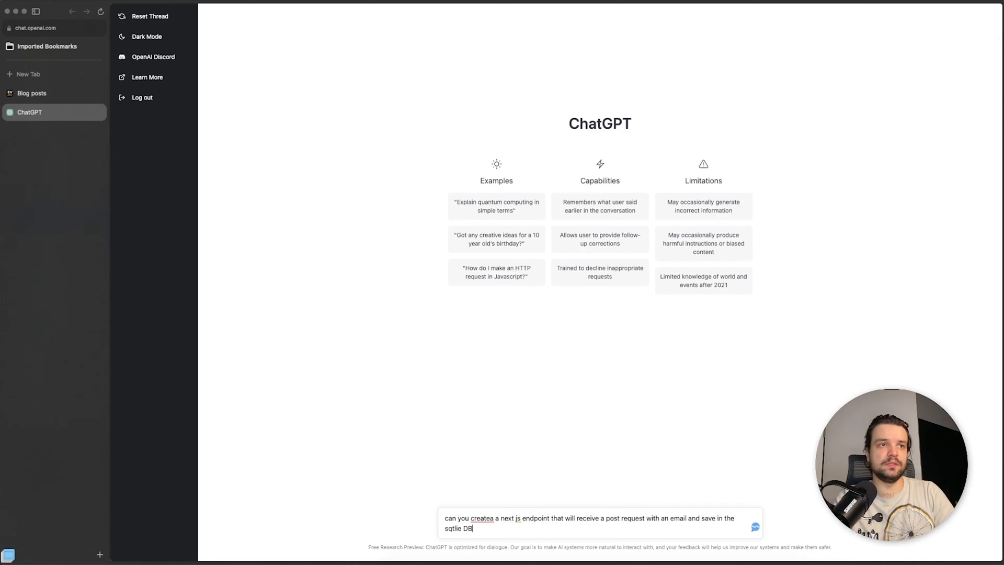
text(, don't forgot)
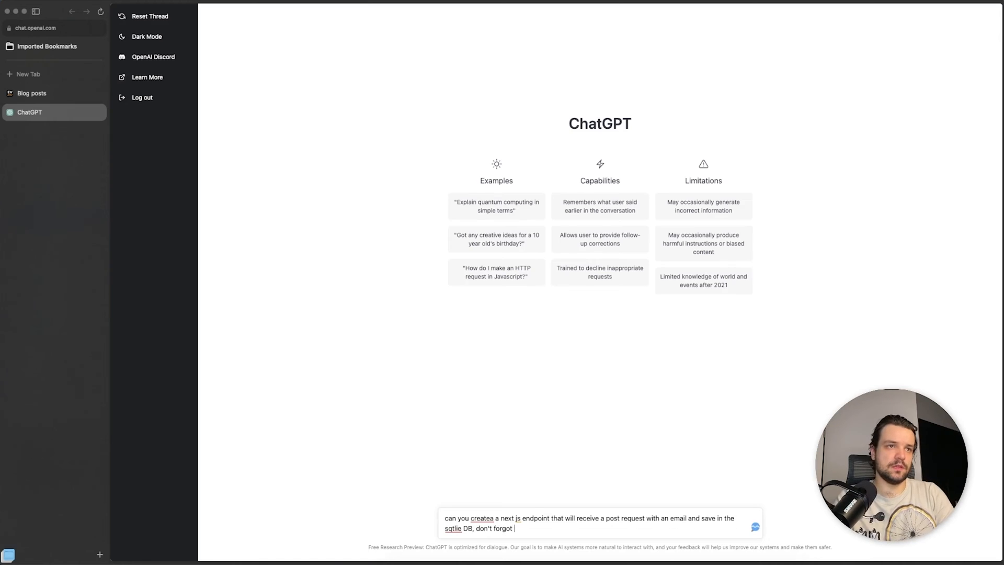
text(to initialise the DB f)
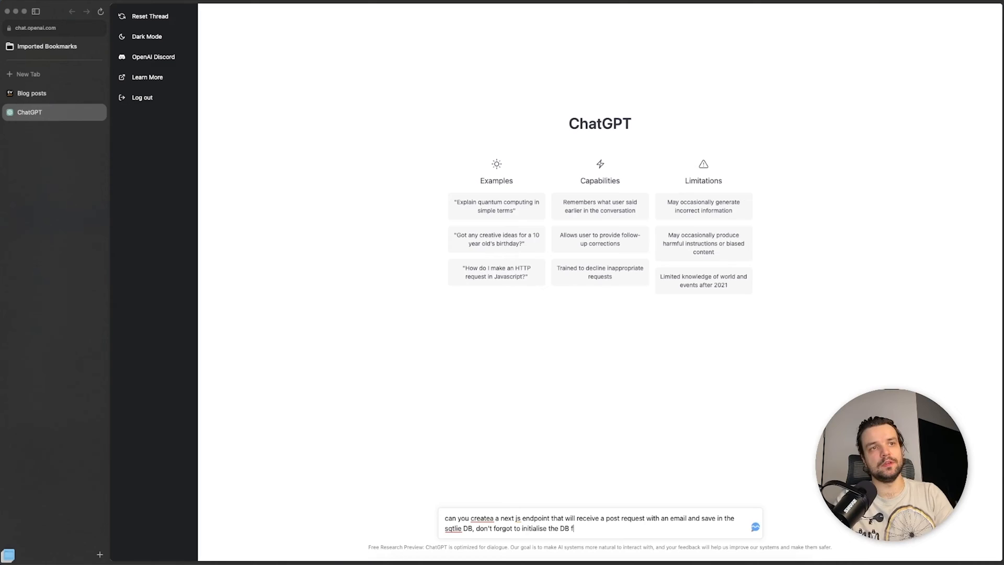
key(Return)
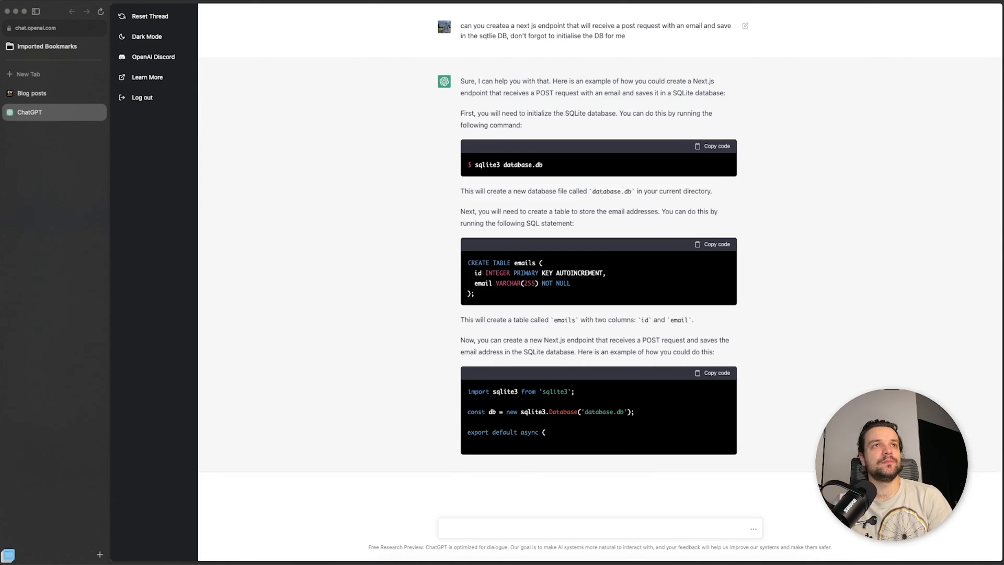
scroll(down, 3)
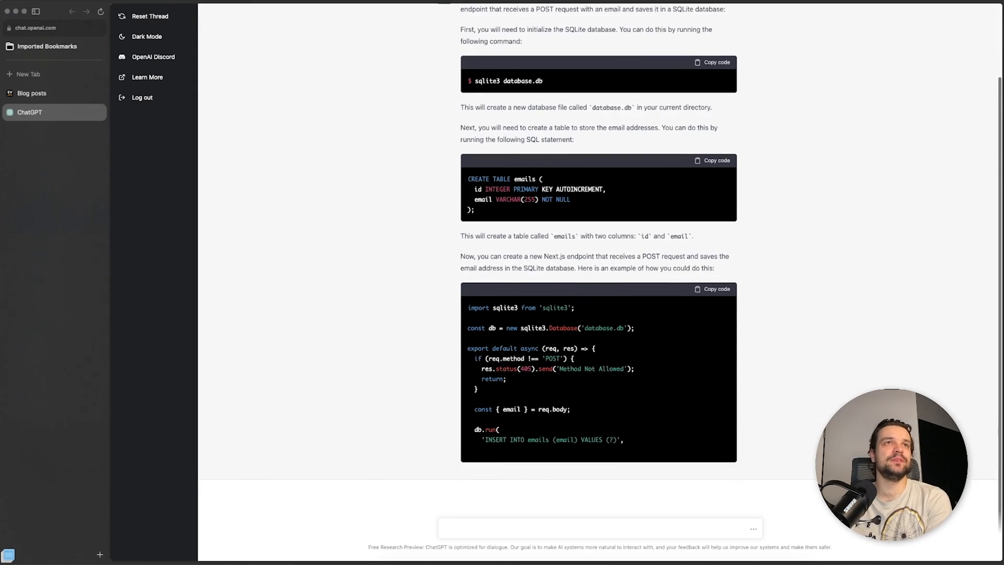
scroll(down, 3)
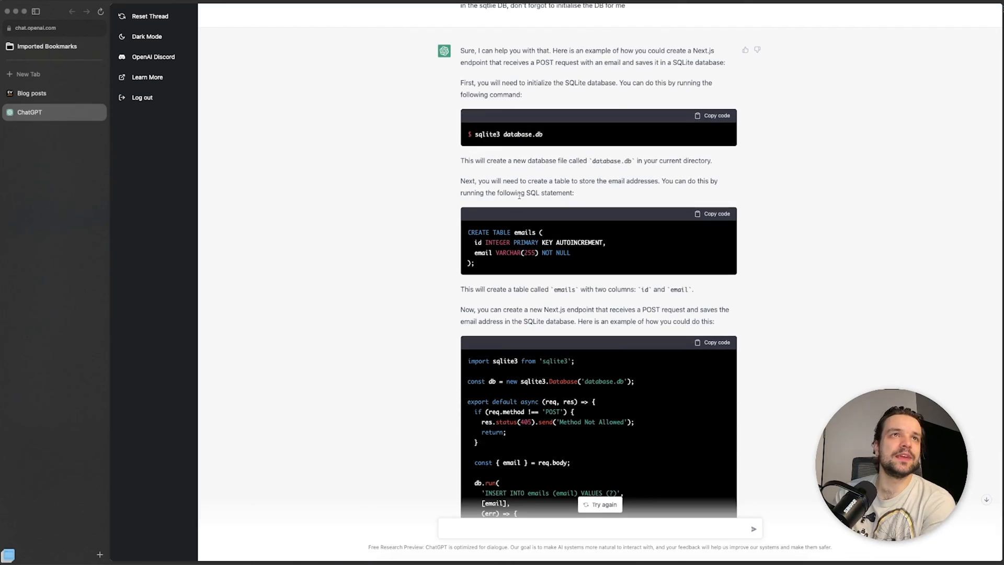
mouse_move(619, 190)
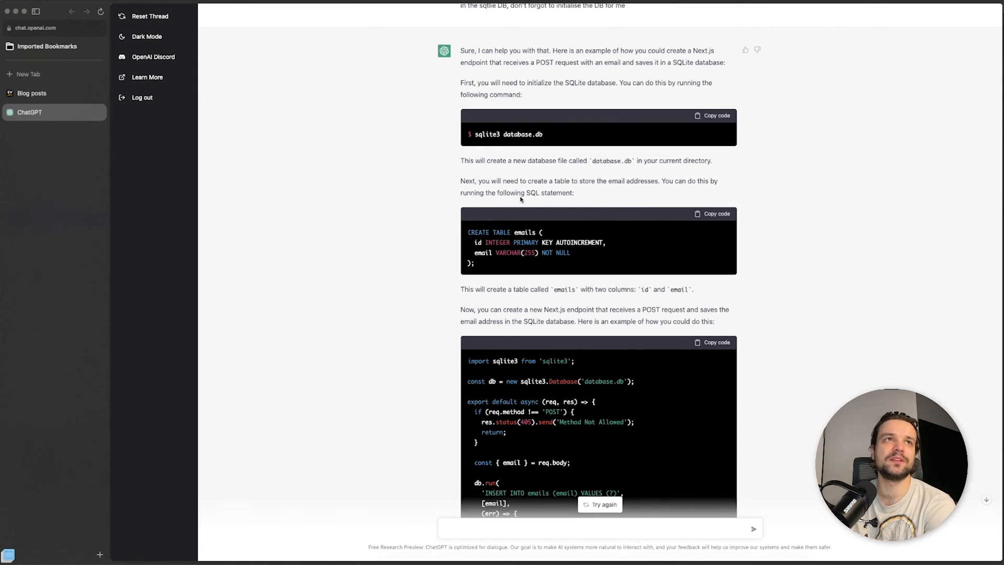
mouse_move(583, 221)
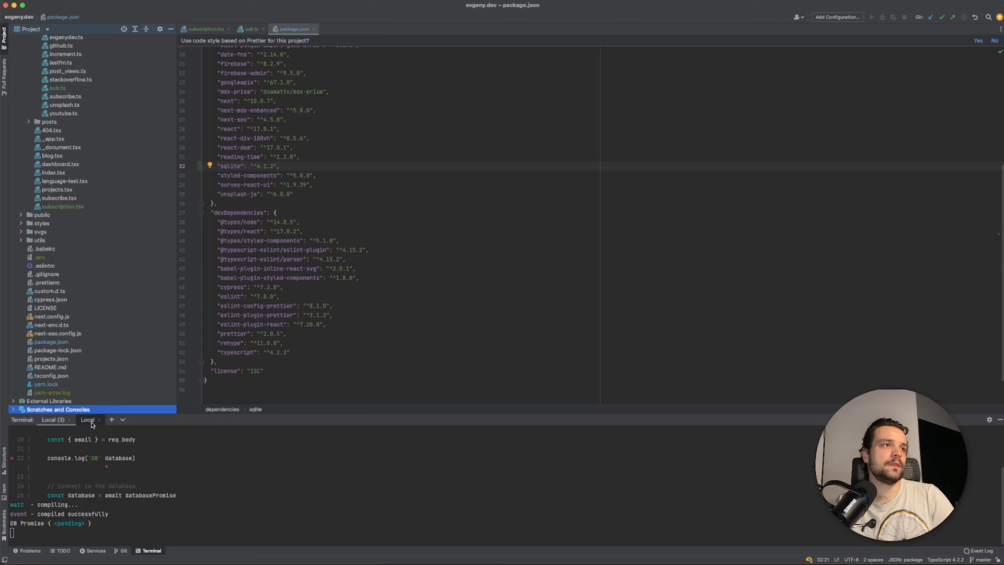
Run yarn add sqlite3 in the terminal and switch to the empty sub.ts API file
text(yarn add)
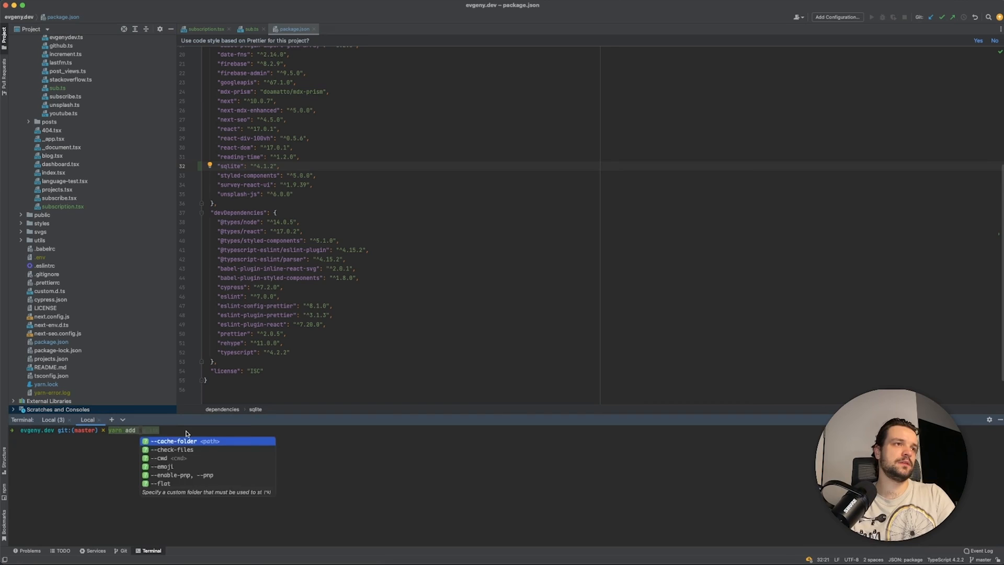
key(Return)
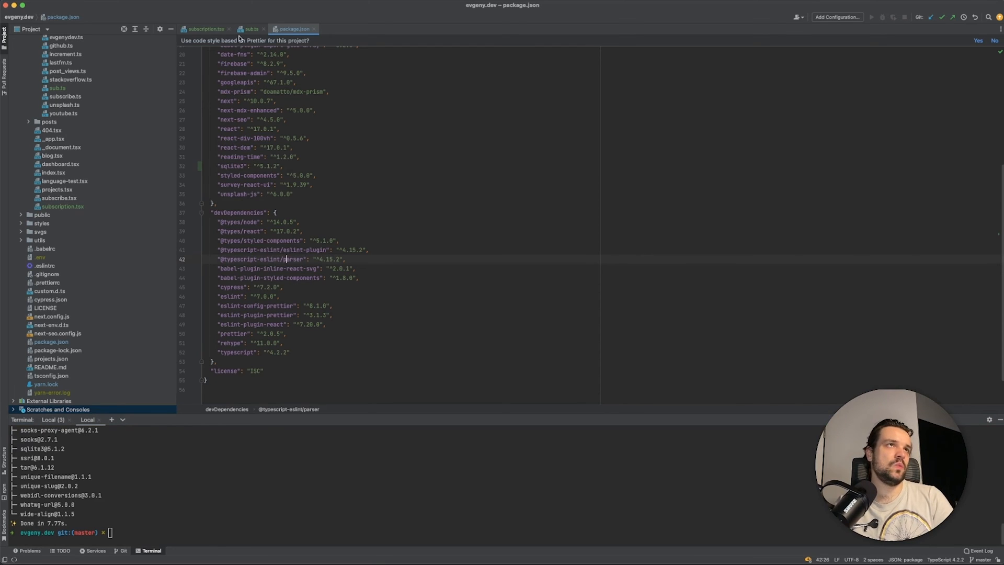
click(250, 29)
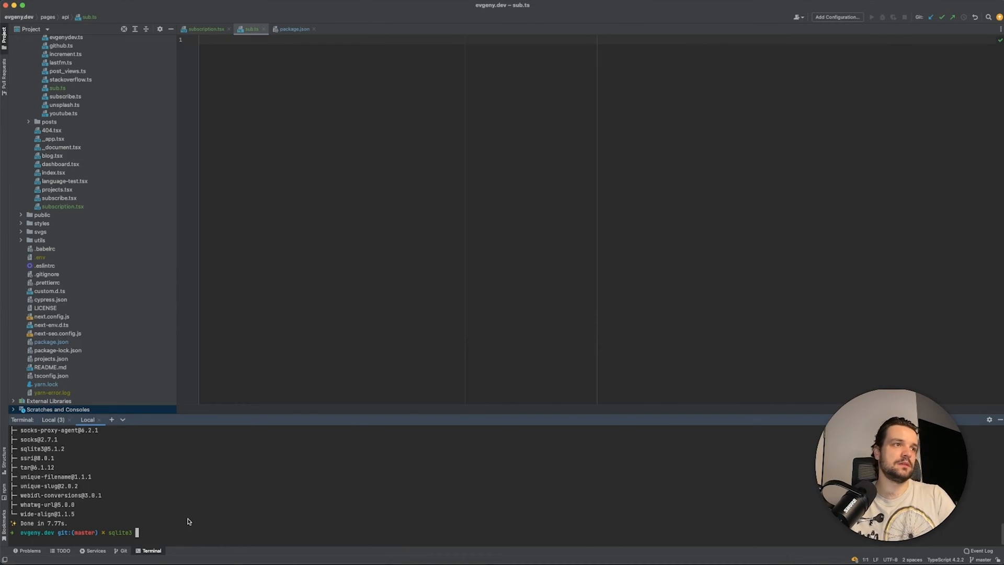
Run sqlite3 database.db in the Terminal so the database.db file is created in the project root
text(database.db)
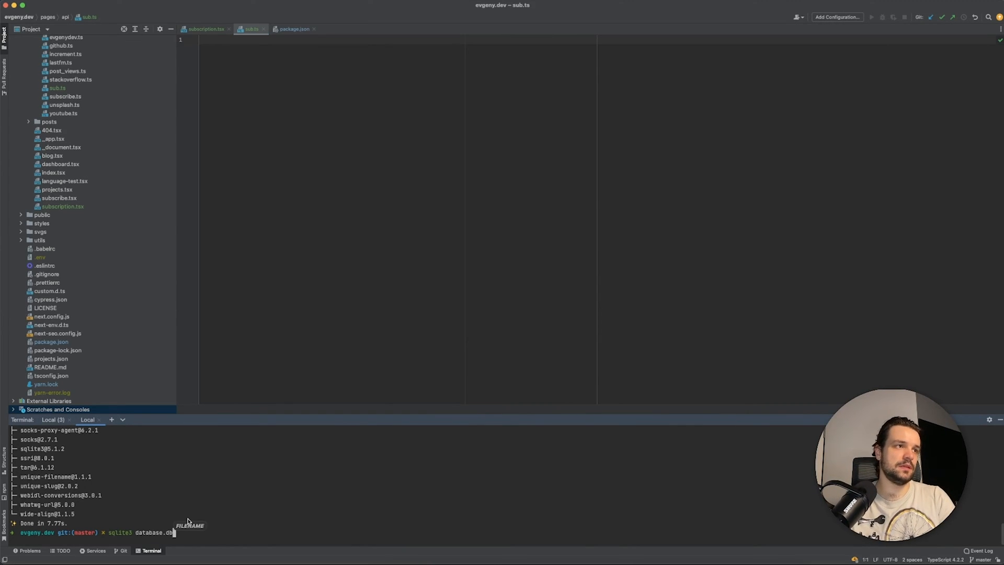
key(Return)
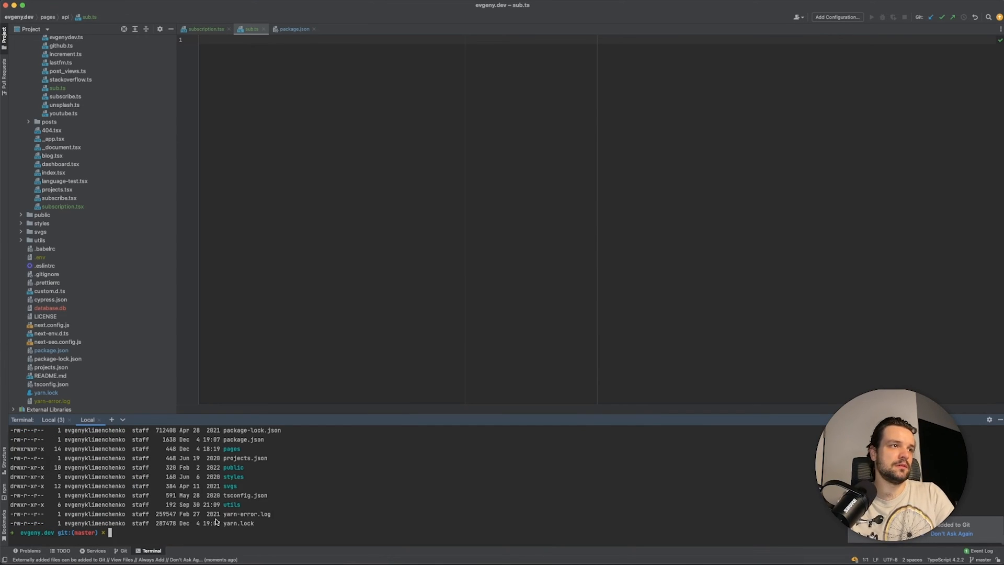
scroll(up, 3)
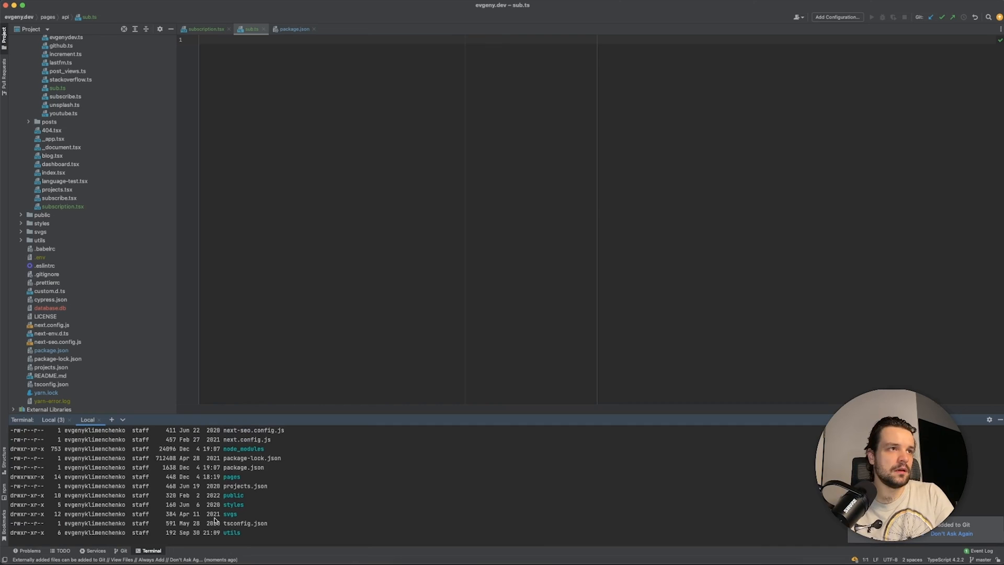
scroll(up, 3)
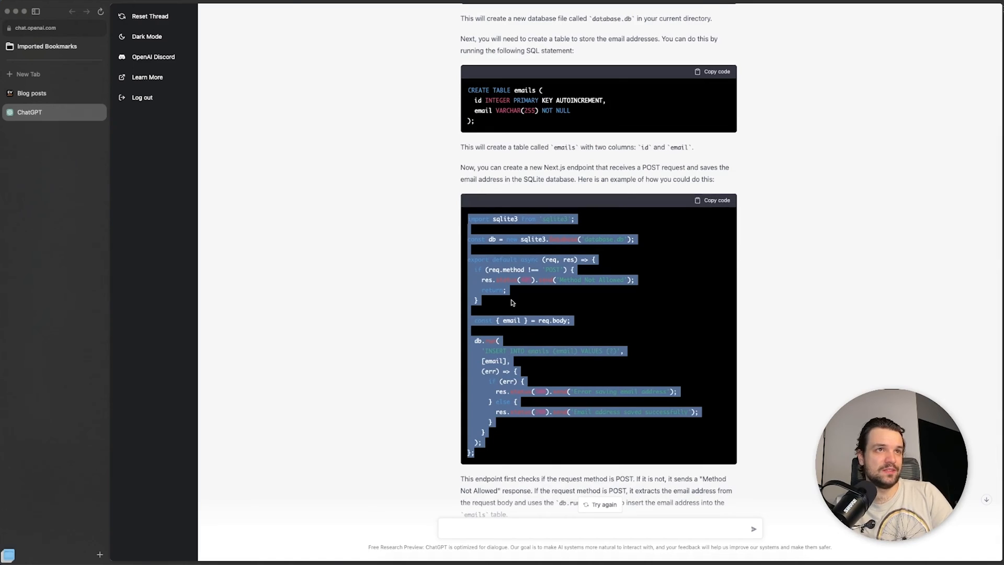
mouse_move(507, 355)
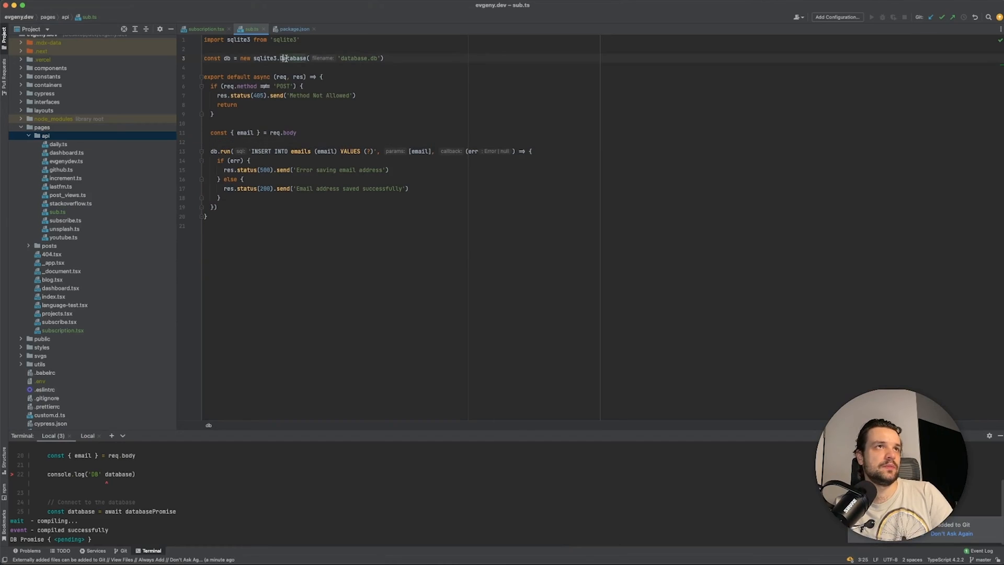
double_click(224, 59)
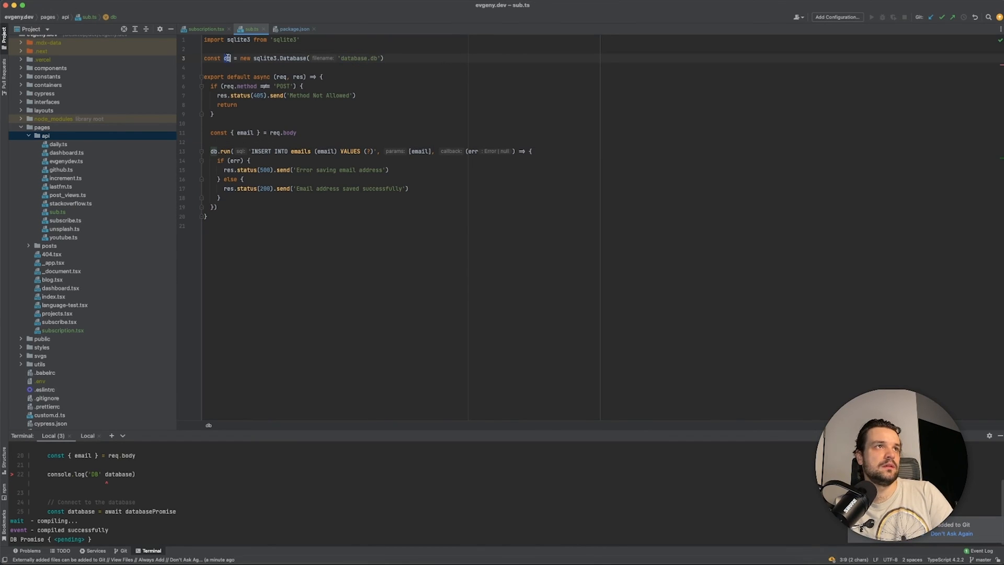
click(281, 169)
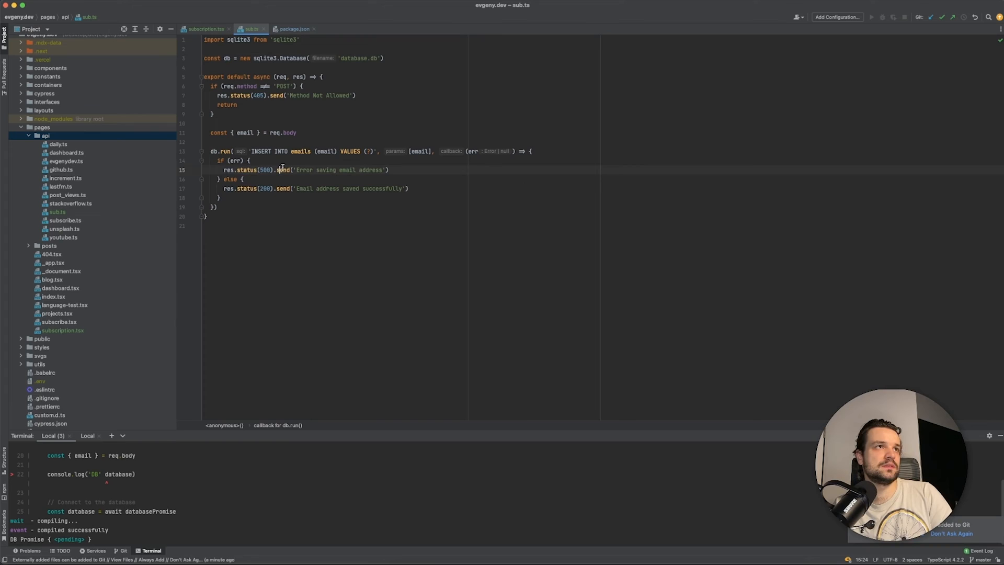
click(410, 188)
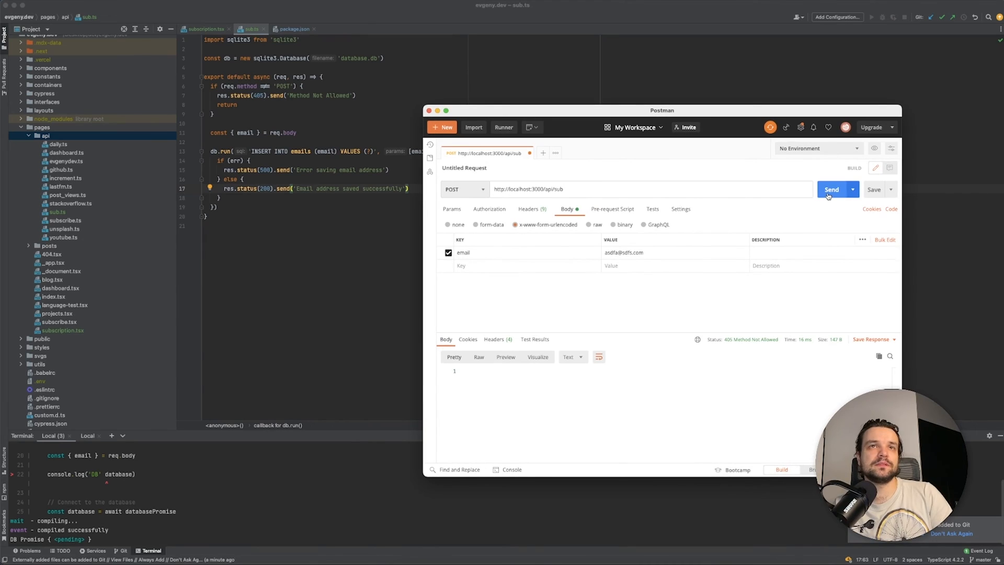
click(832, 190)
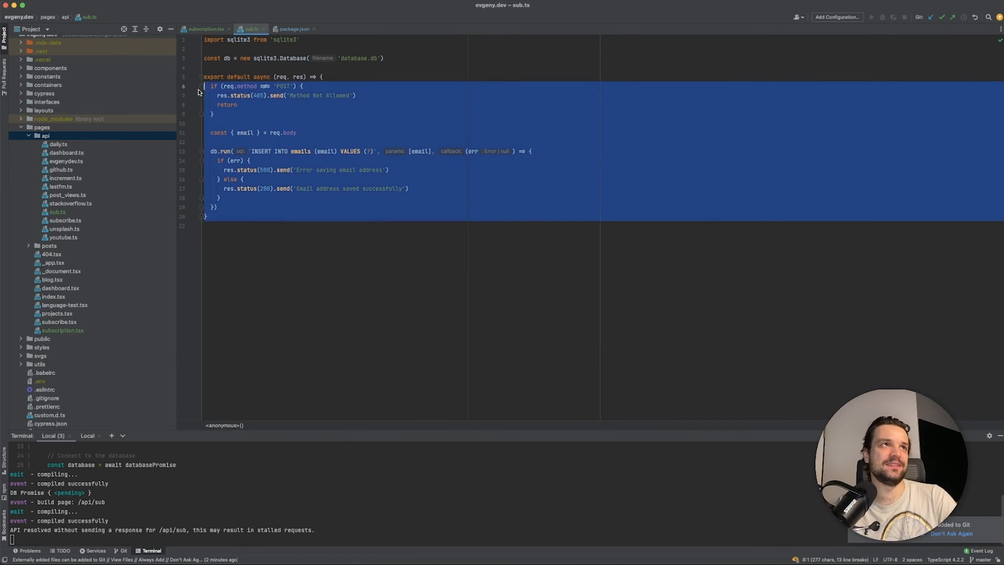
click(262, 154)
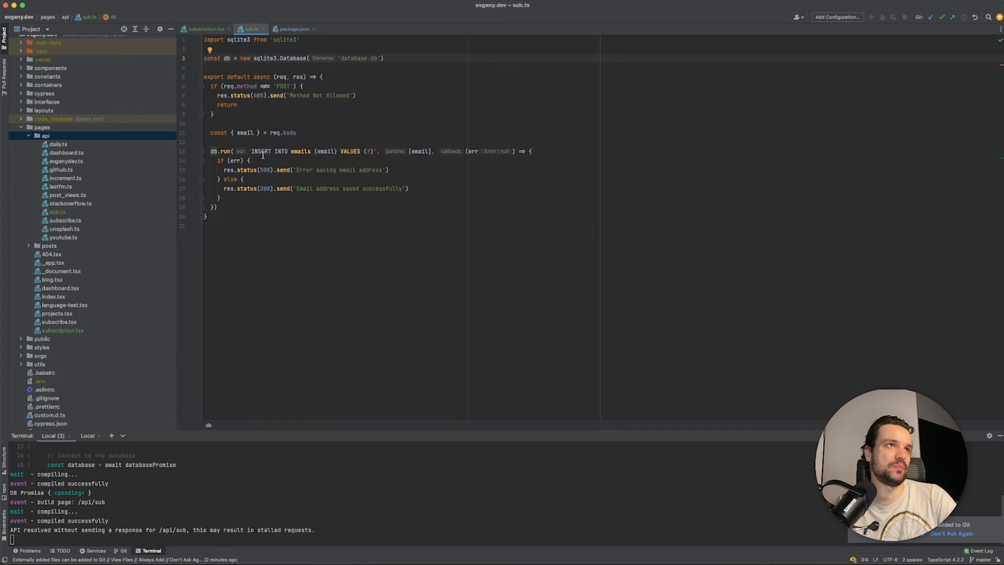
click(381, 188)
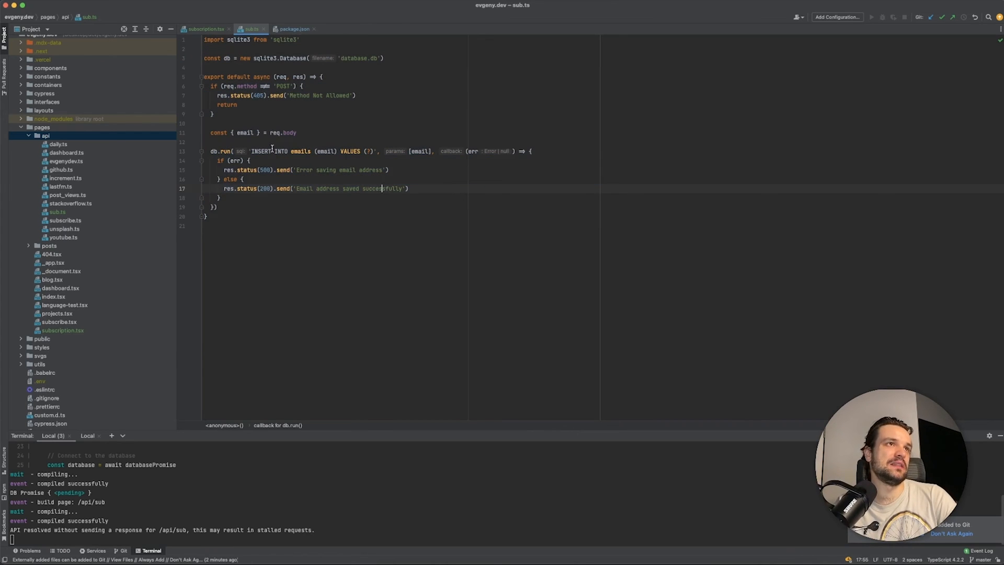
click(295, 133)
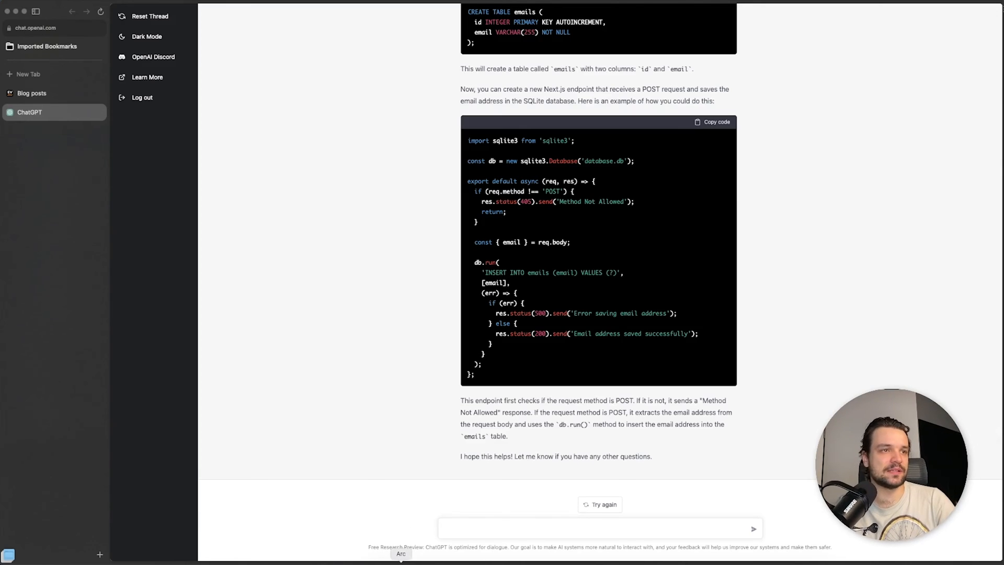
mouse_move(714, 553)
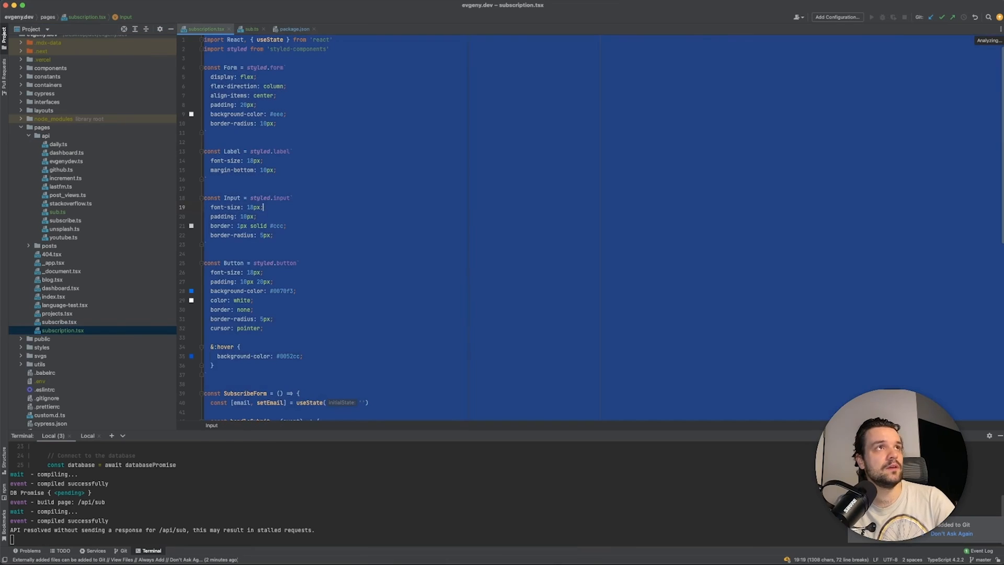
mouse_move(417, 439)
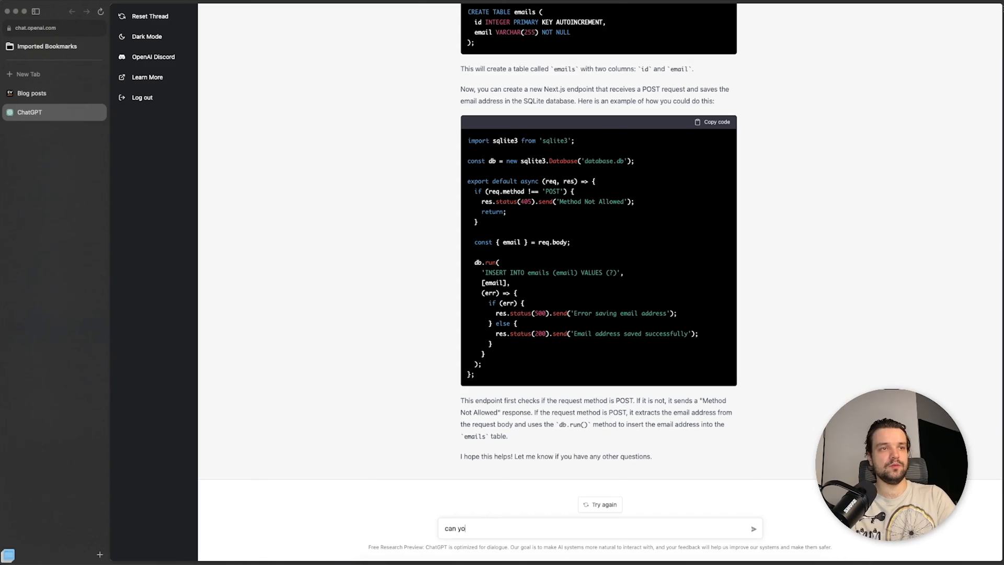
Submit a question asking how to use the newly created endpoint with the pasted subscription form code
text(u use this new)
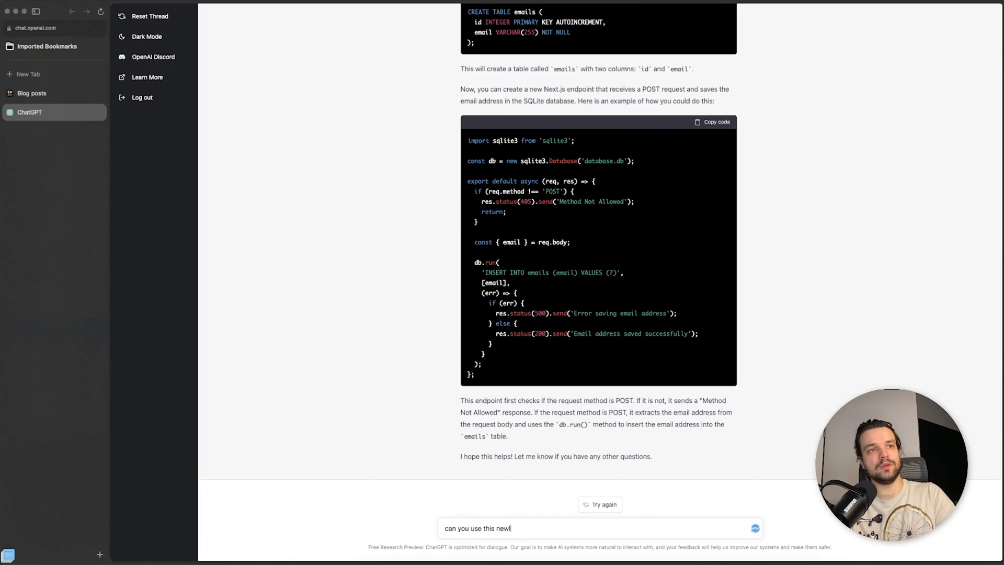
text(ly created endpoint in this code ")
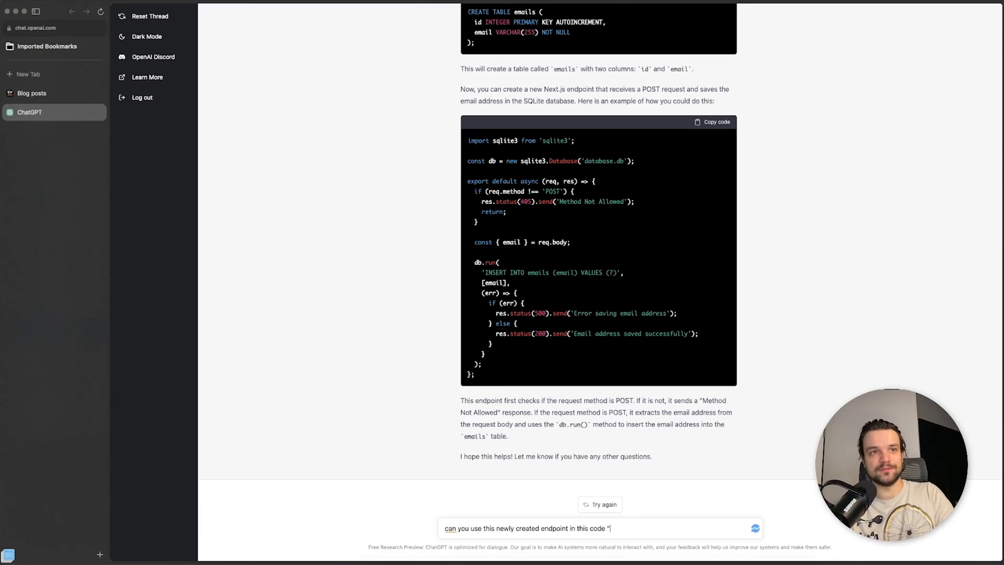
key(Return)
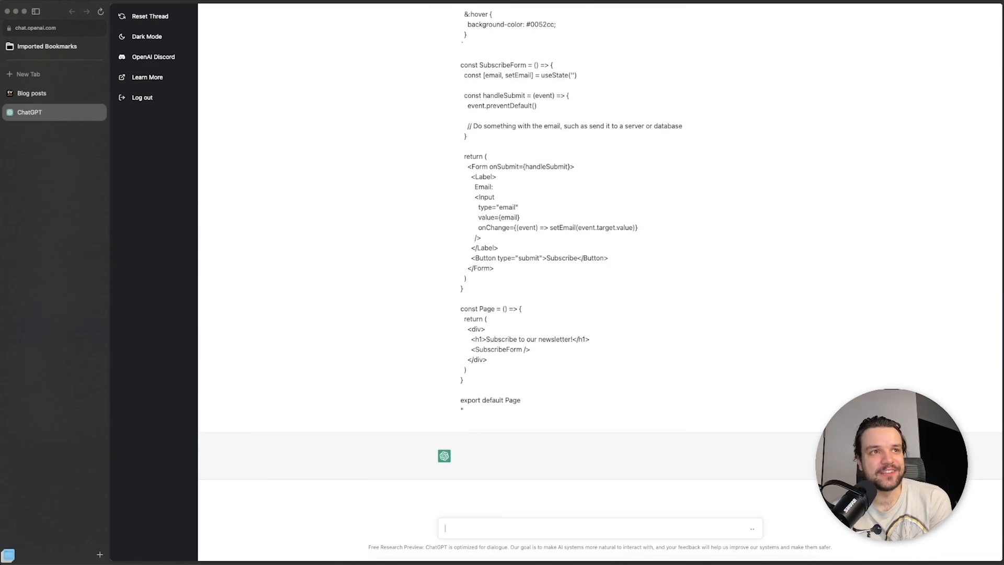
Read the reply where handleSubmit is rewritten to POST the email with axios
scroll(down, 3)
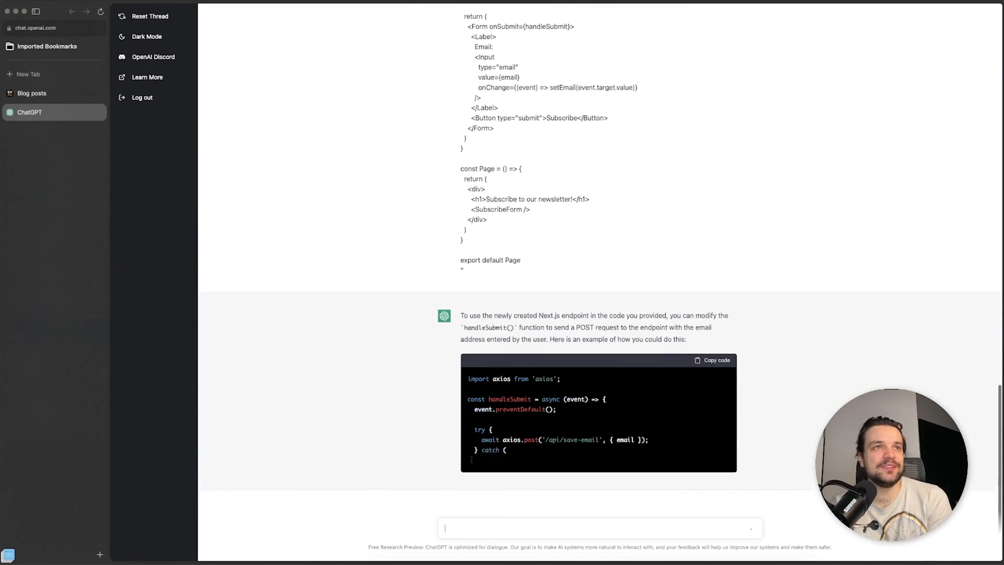
scroll(down, 3)
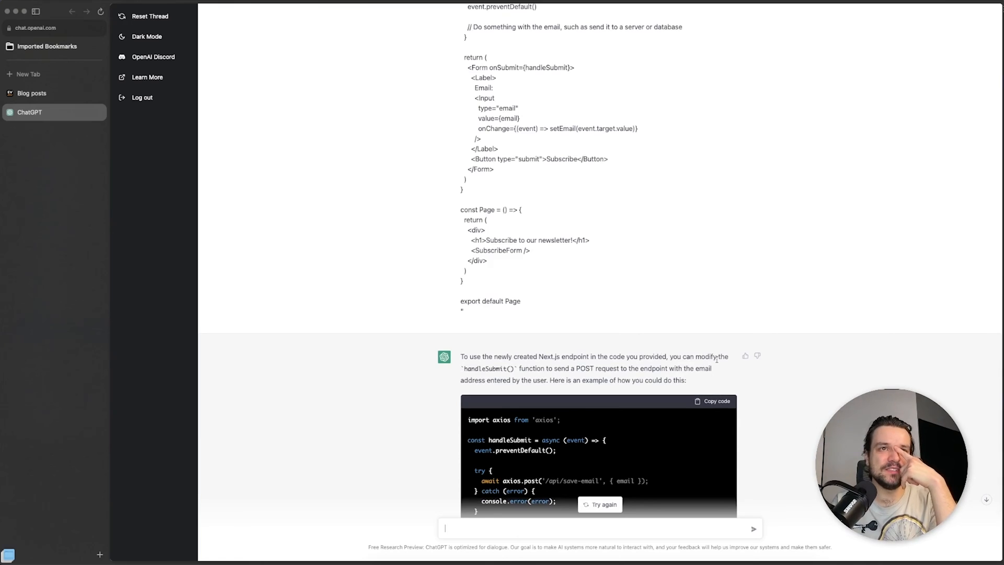
double_click(488, 369)
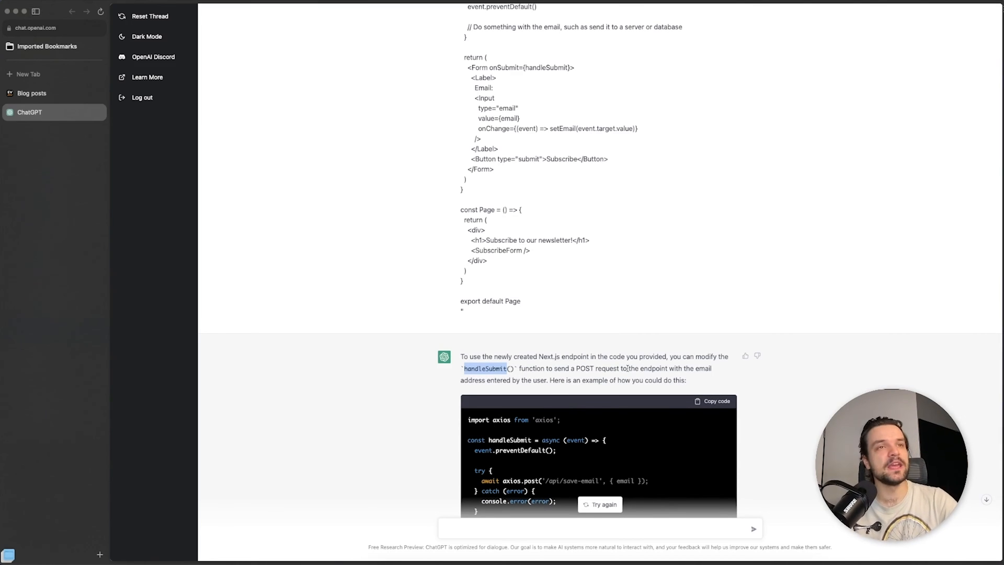
scroll(down, 3)
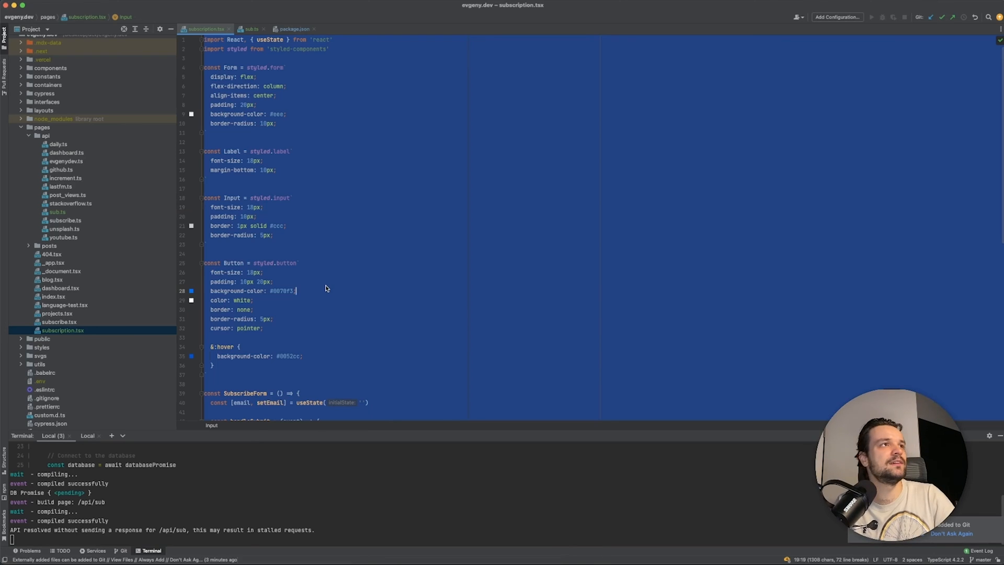
Replace handleSubmit in subscription.tsx with the axios.post('/api/sub', { email }) version, then return to ChatGPT
click(57, 212)
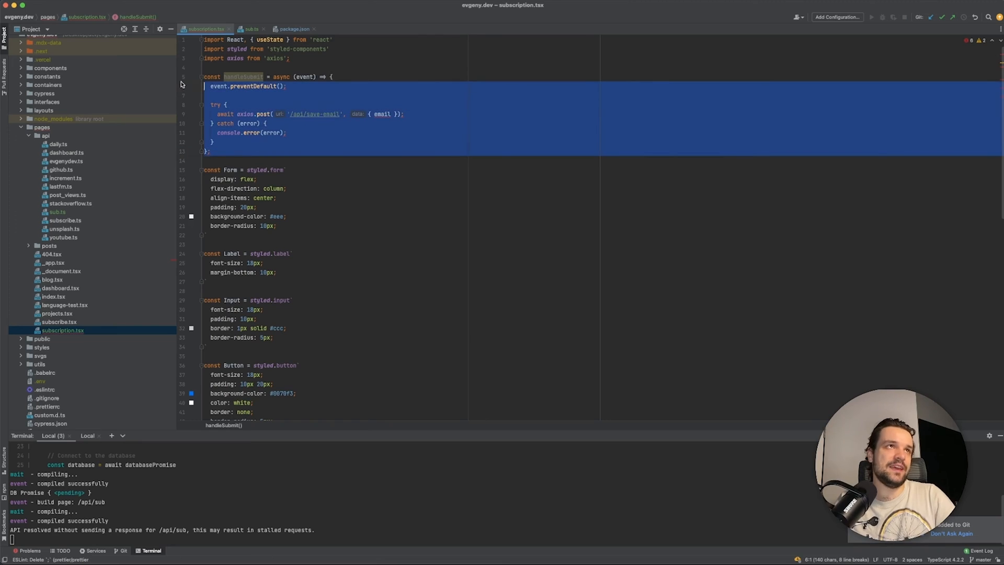
key(Delete)
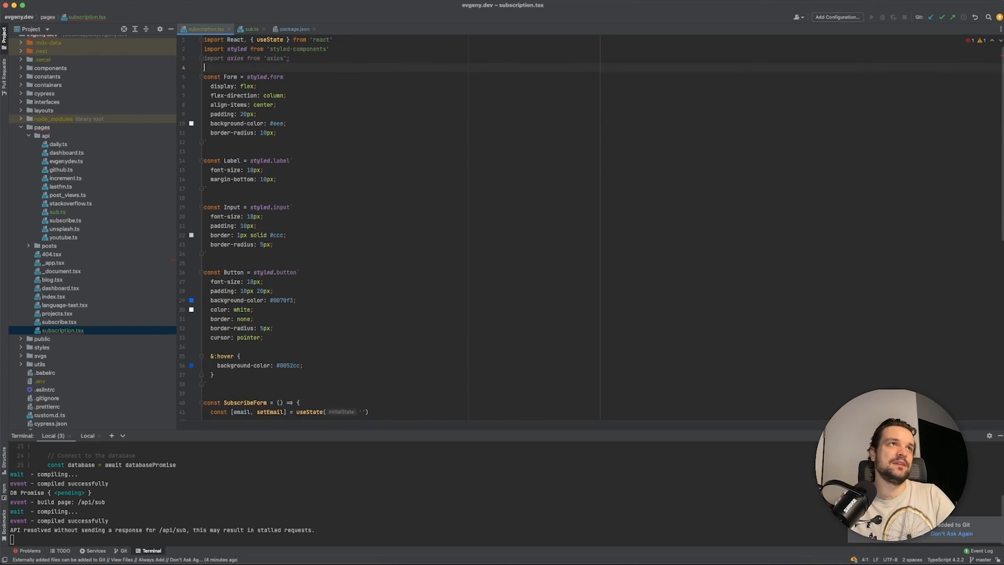
scroll(down, 3)
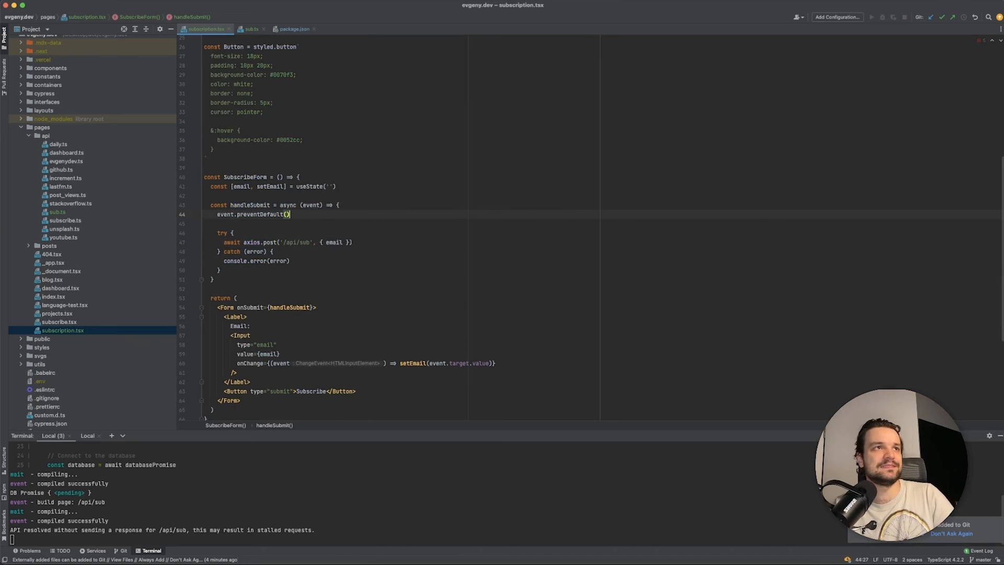
scroll(down, 3)
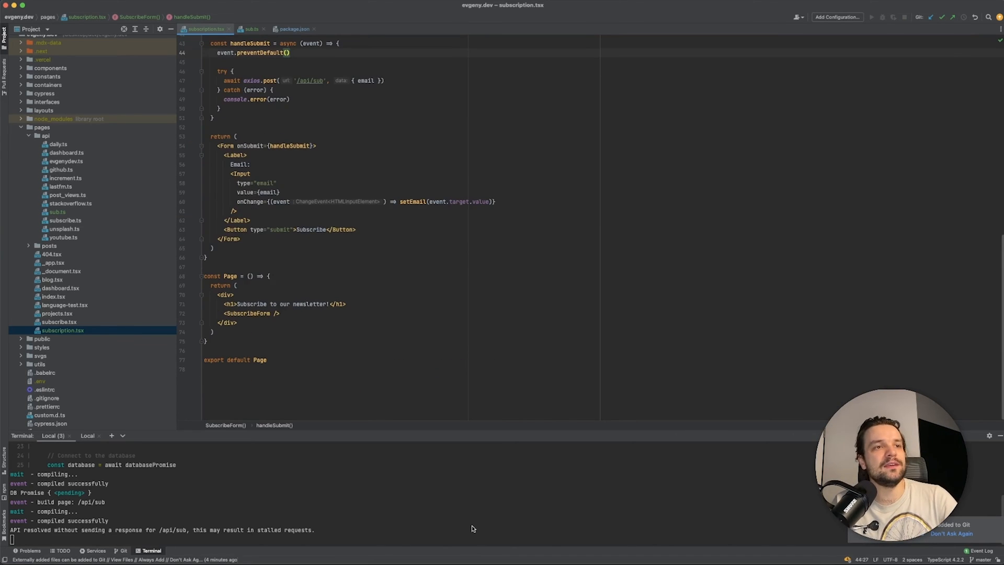
key(ctrl+a)
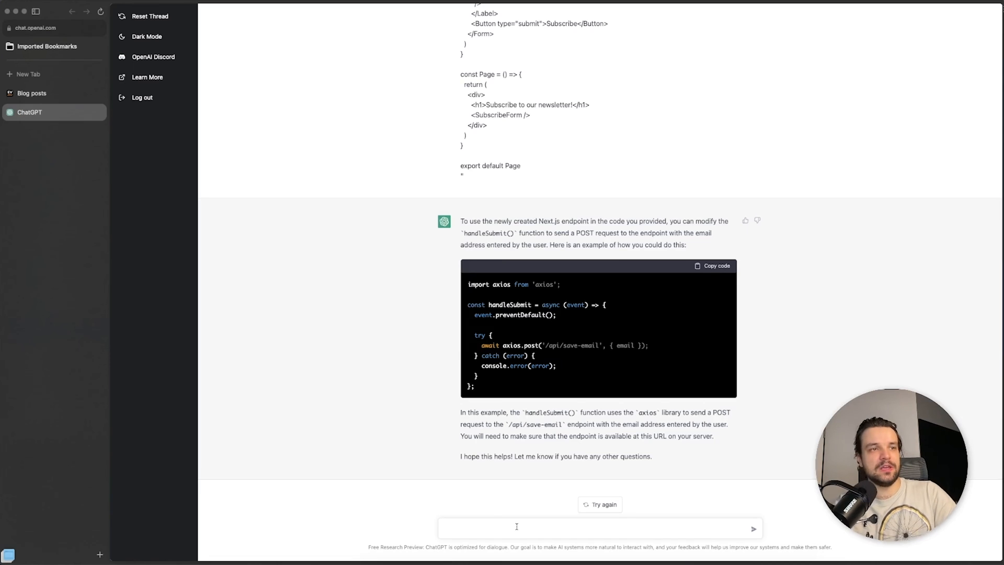
Send 'can you add the error handling to the previous code' to ChatGPT
text(can you add)
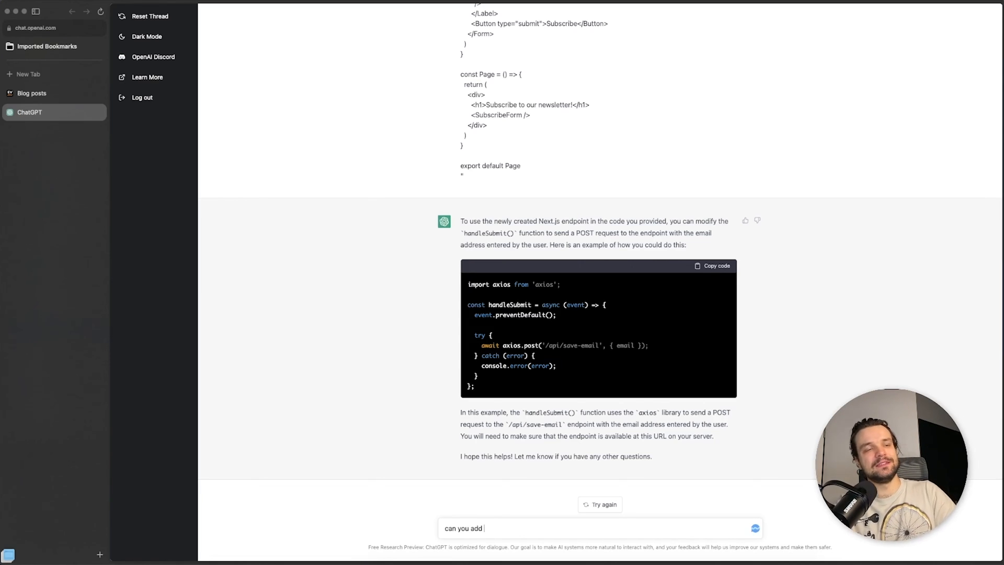
text(the error hand)
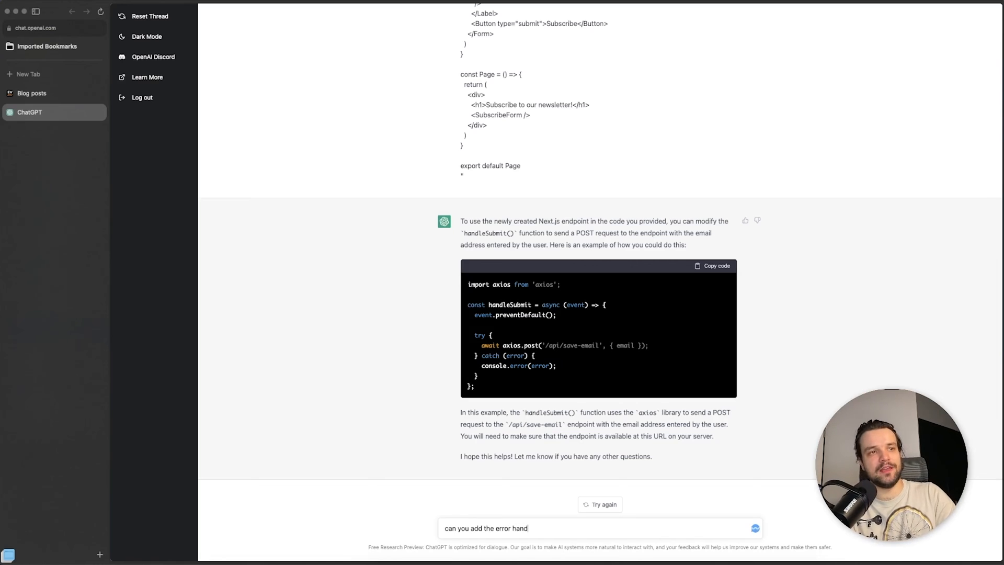
text(ling to the pre)
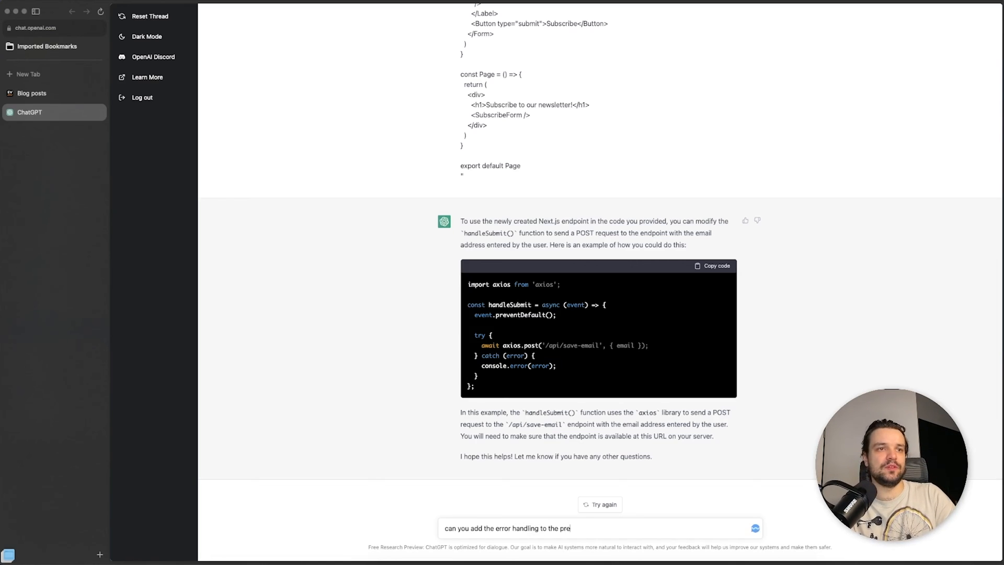
text(vious code)
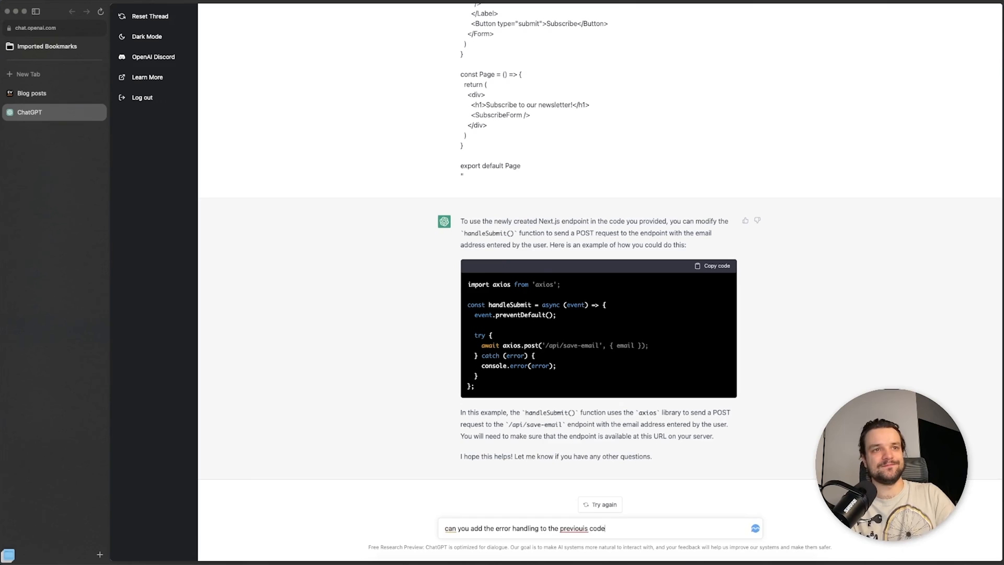
click(755, 527)
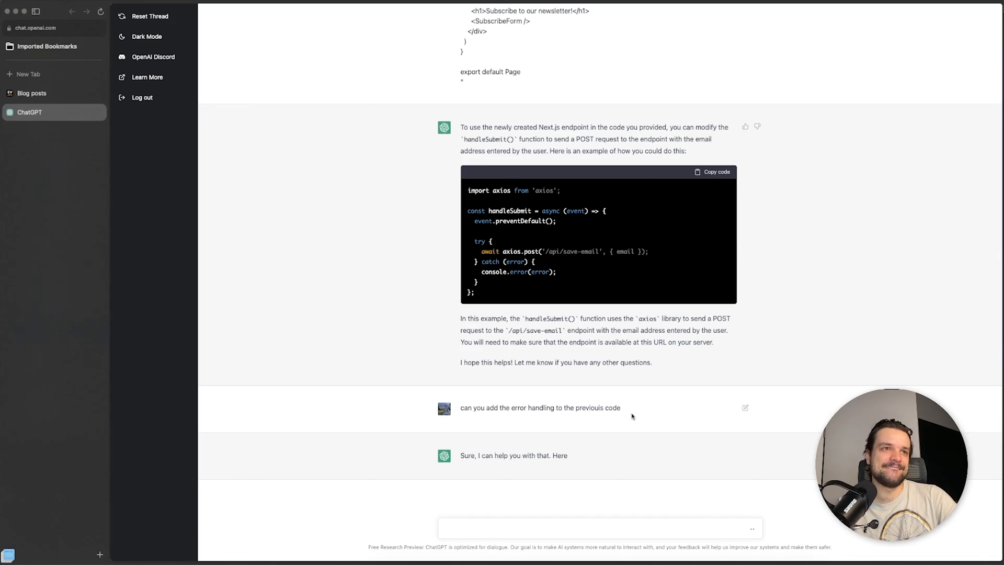
Read the reply that alerts the user in handleSubmit's catch when saving fails
scroll(down, 3)
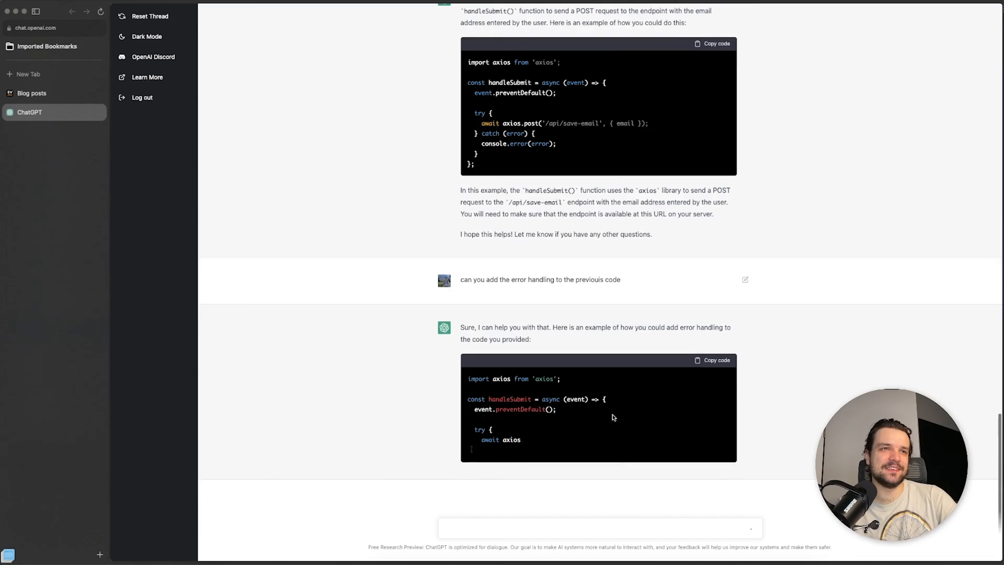
scroll(down, 3)
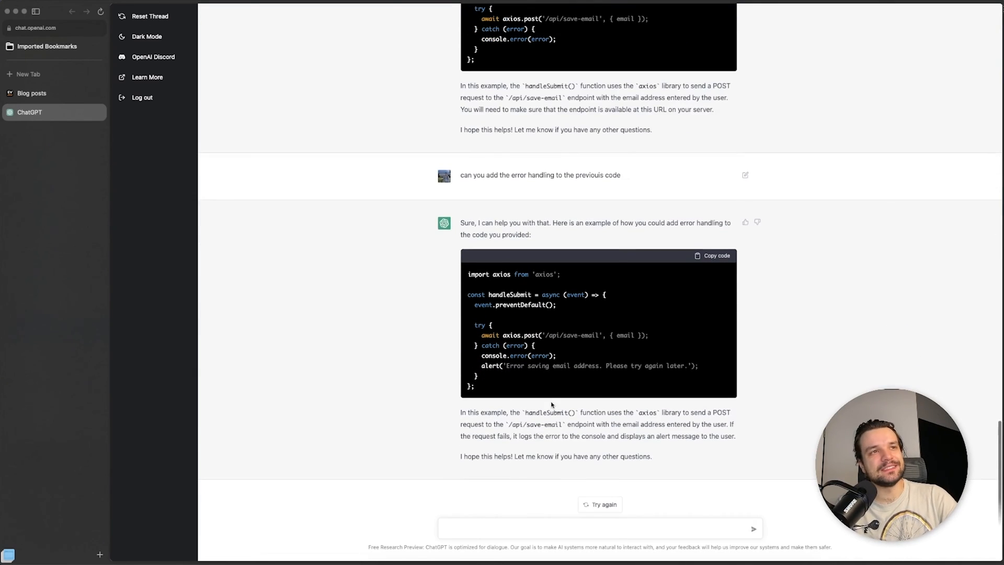
scroll(up, 3)
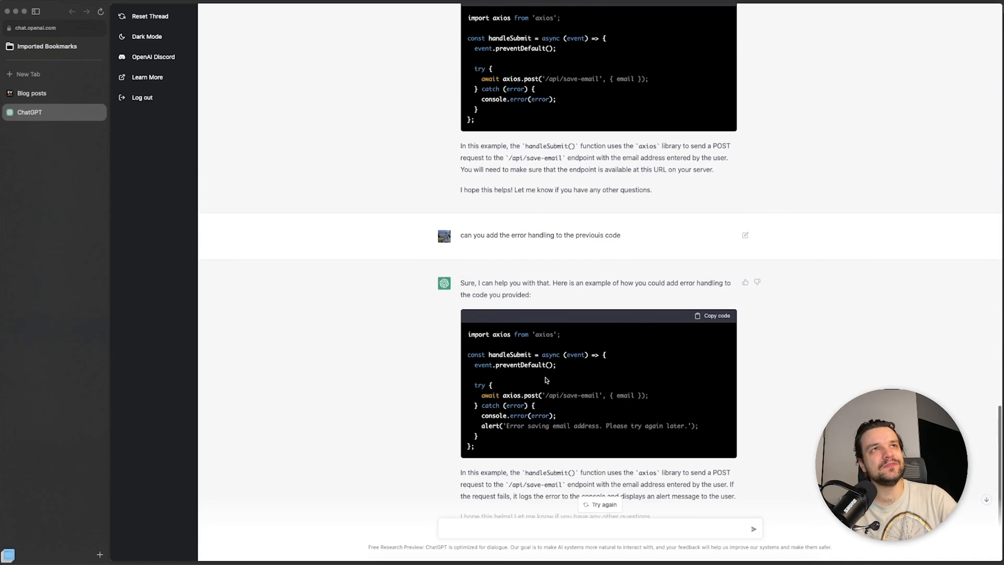
Ask ChatGPT for an error message handler for this Next.js component with the code pasted
scroll(down, 3)
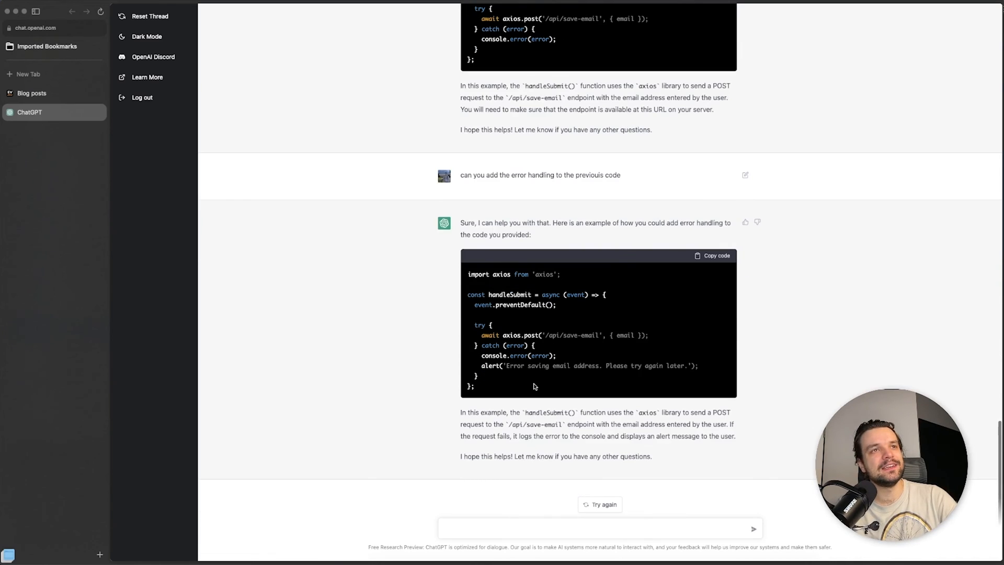
double_click(588, 366)
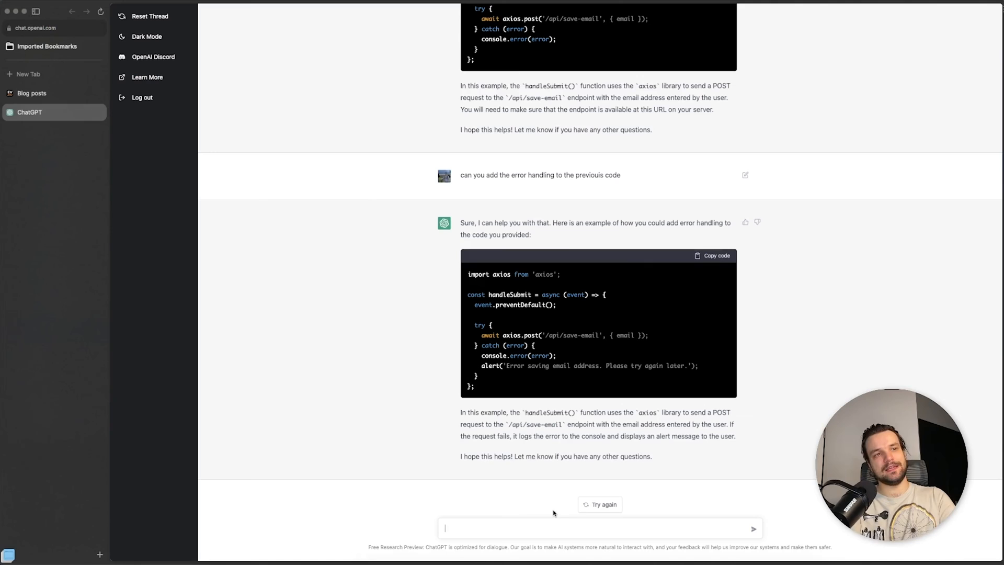
text(can)
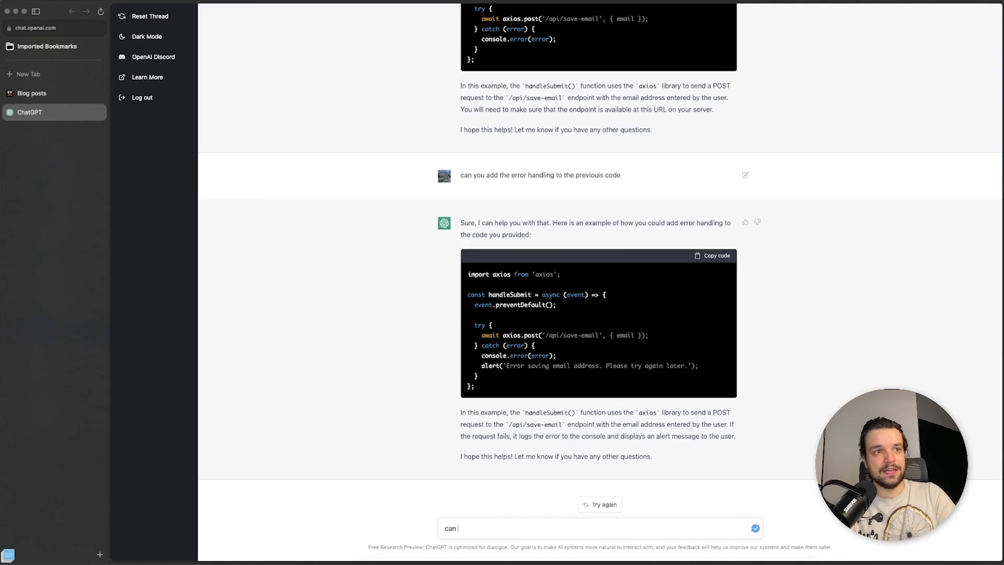
text(you add a err)
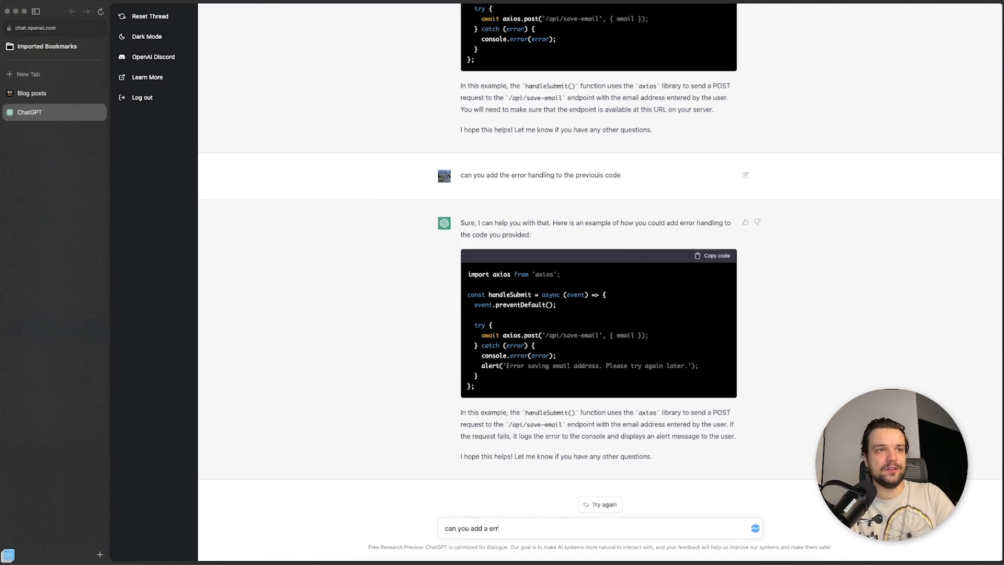
text(or message han)
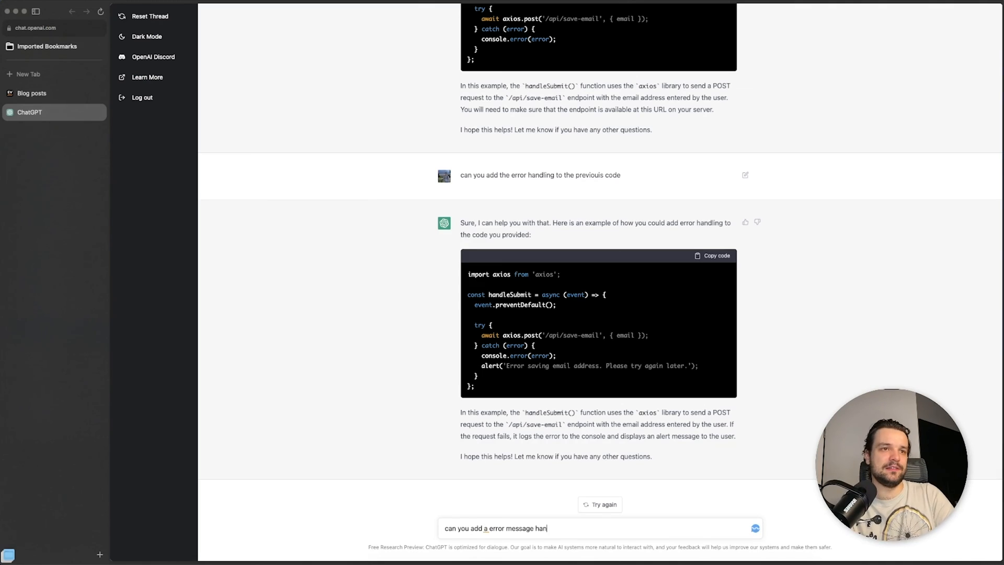
text(dler for this)
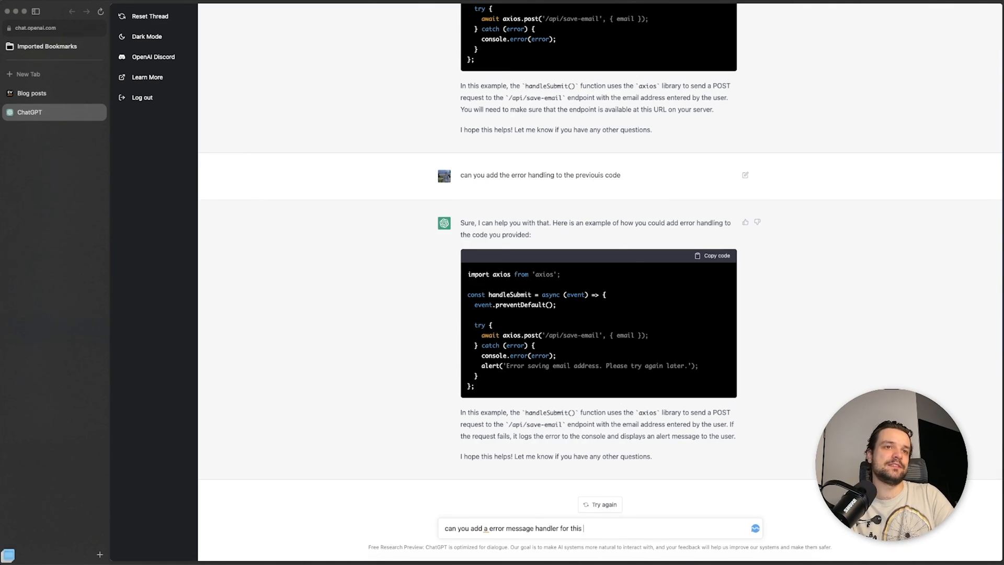
text(next.js compone)
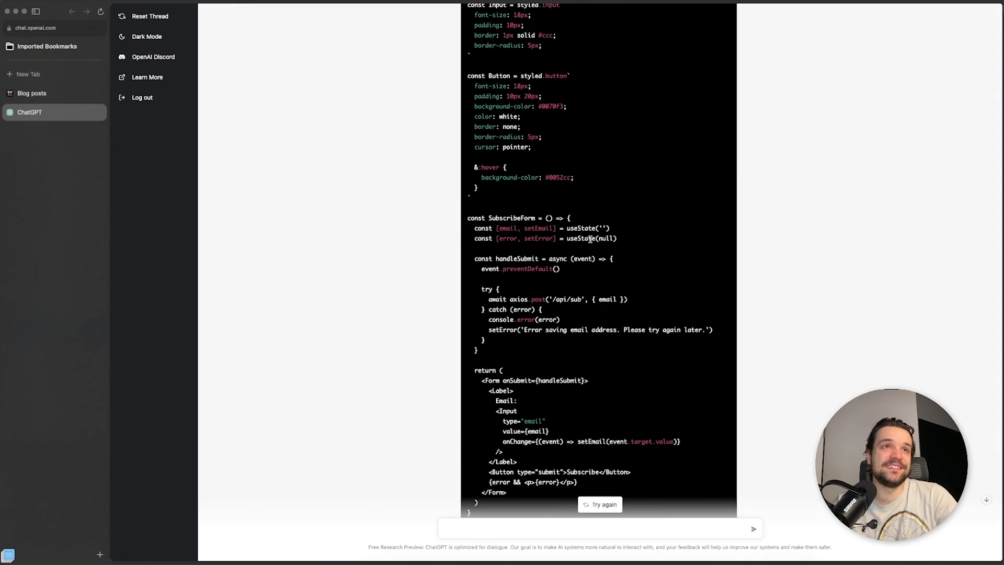
Review the answer adding an error state shown under the subscribe form and grab its code
scroll(down, 3)
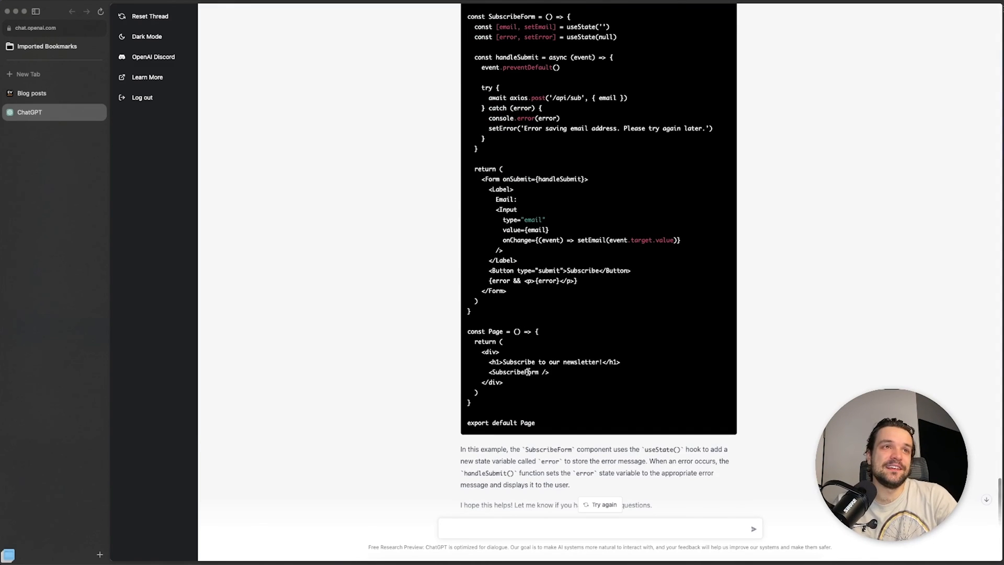
scroll(up, 3)
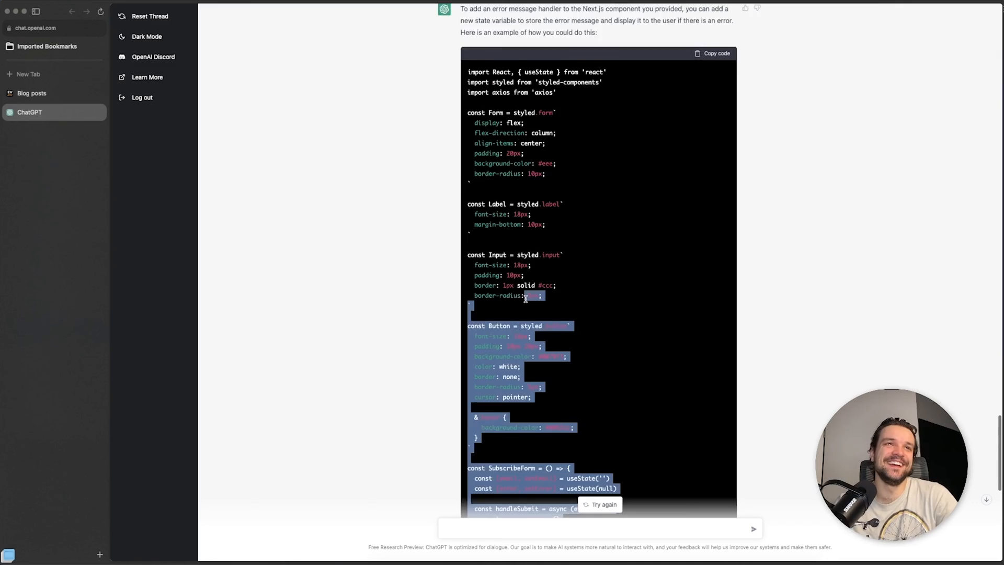
scroll(up, 3)
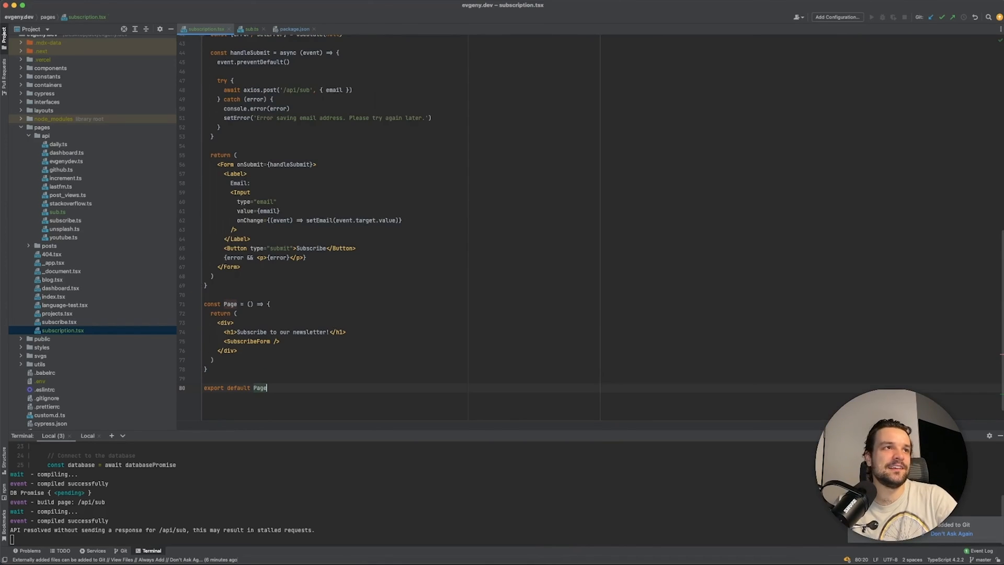
Check the pasted component's setError code in subscription.tsx
scroll(up, 3)
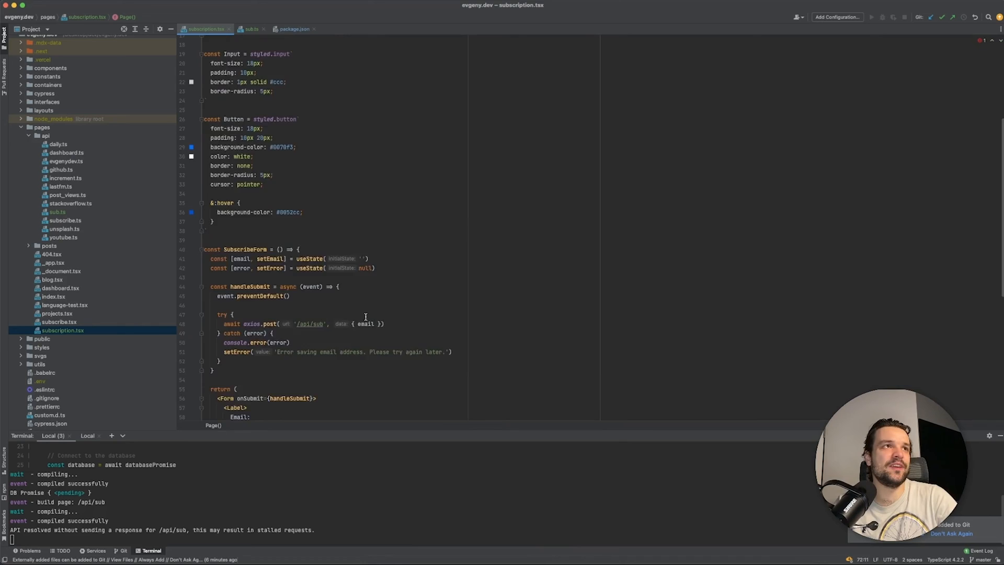
scroll(down, 3)
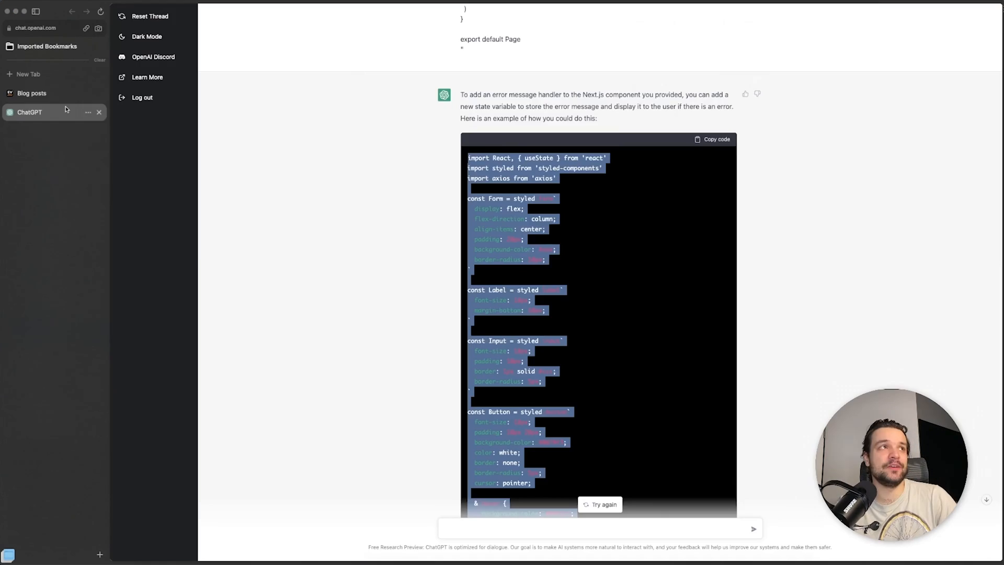
click(31, 93)
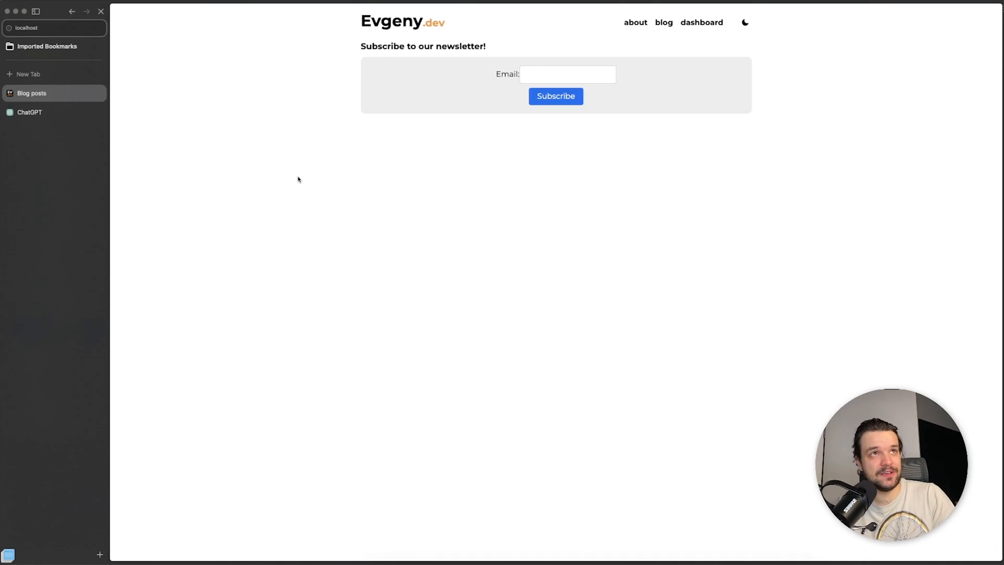
click(566, 74)
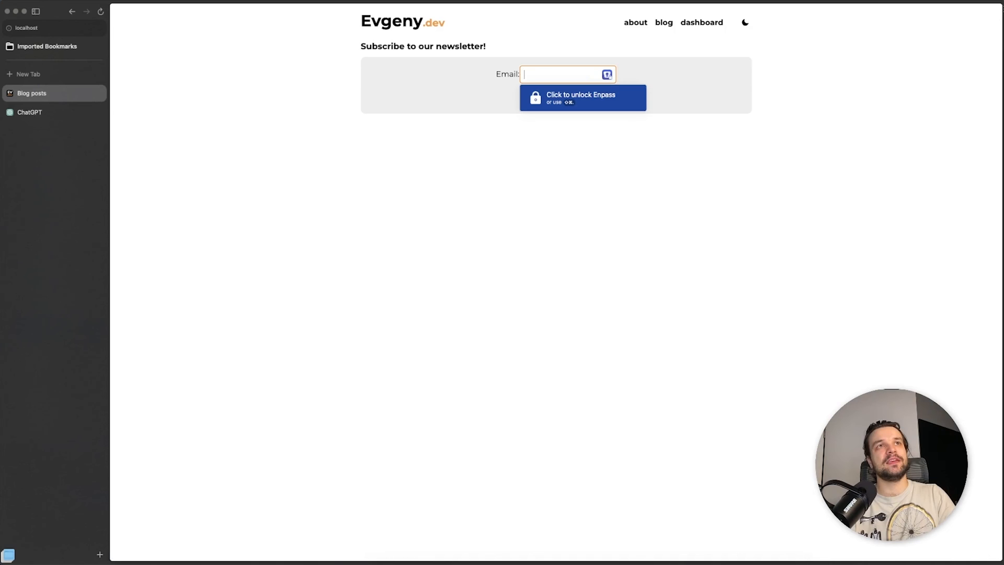
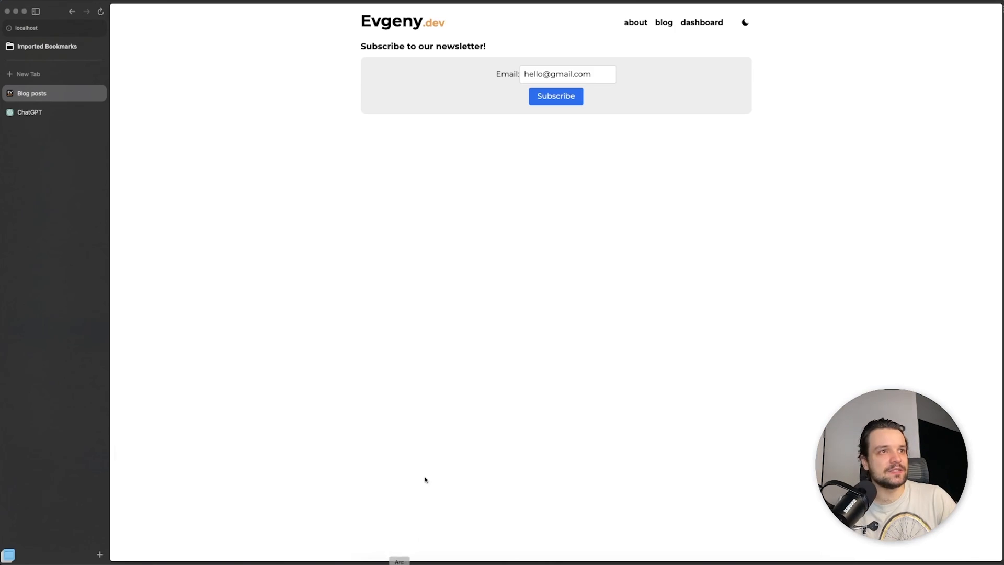
mouse_move(577, 561)
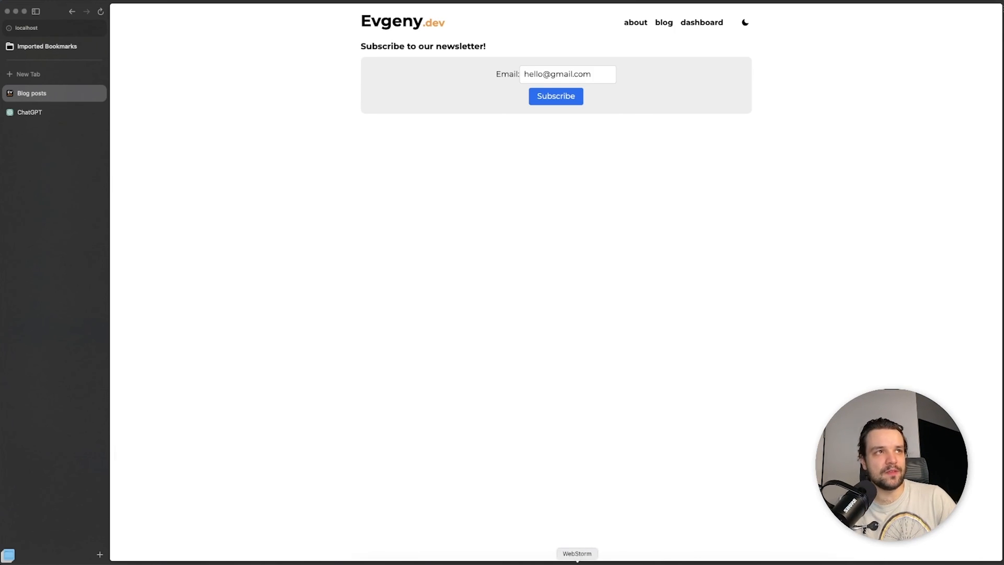
click(576, 552)
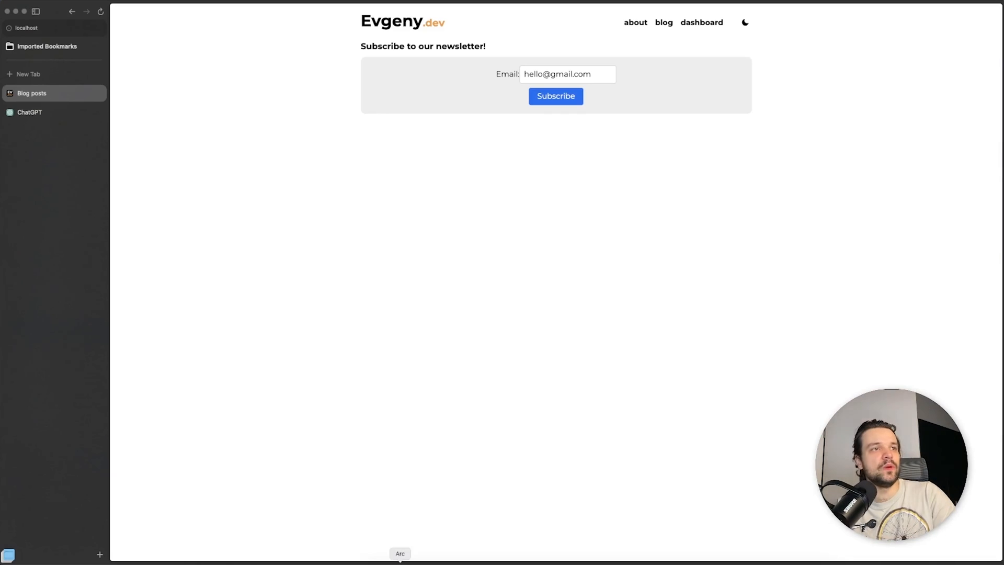
click(29, 112)
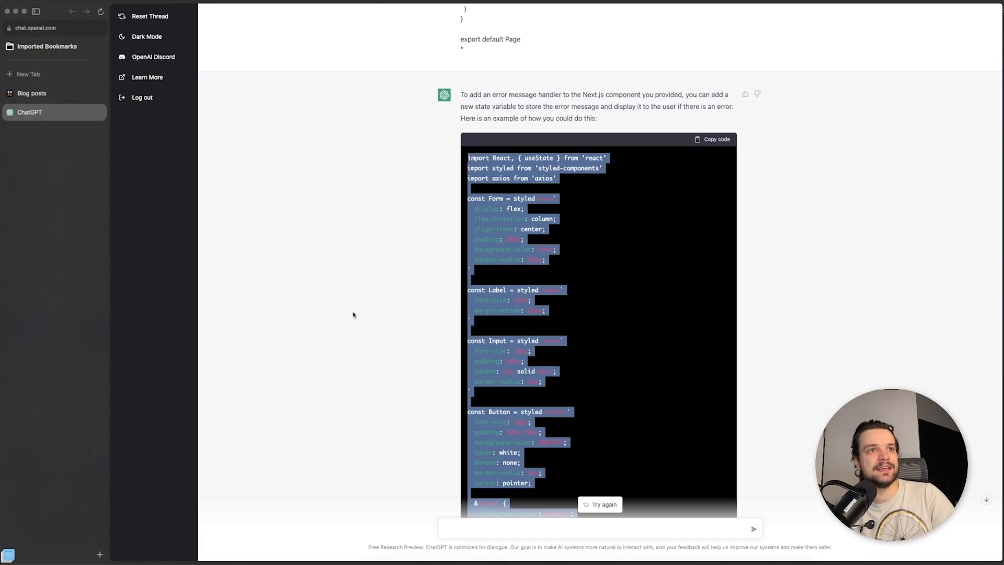
Send 'can you add a success message to this next.js' to ChatGPT
scroll(down, 3)
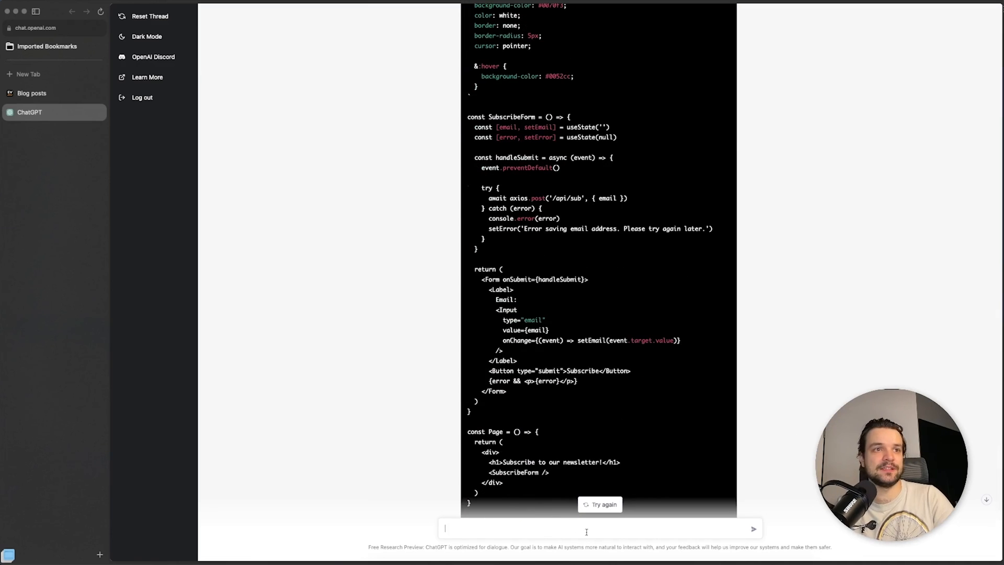
text(canyou pro)
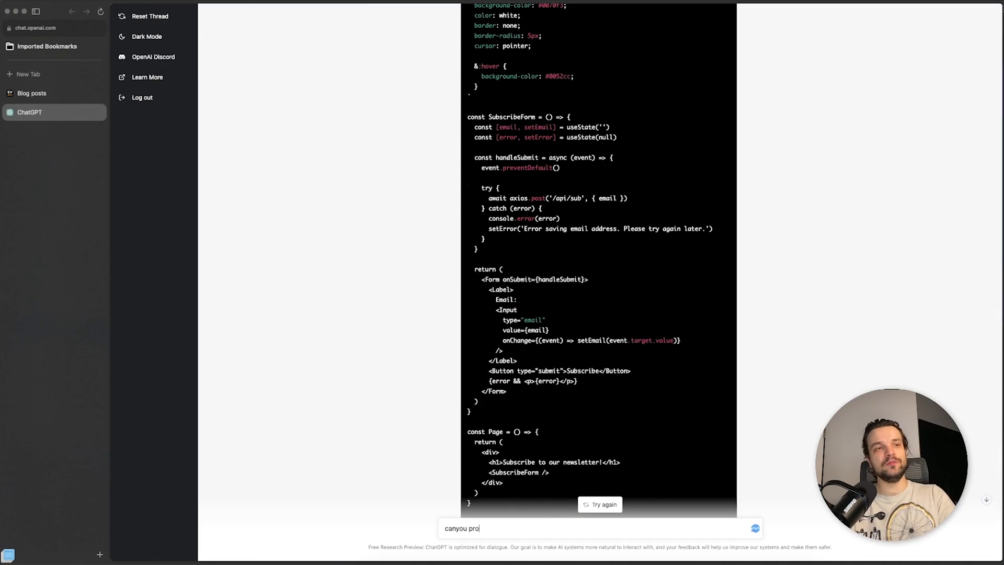
key(Backspace)
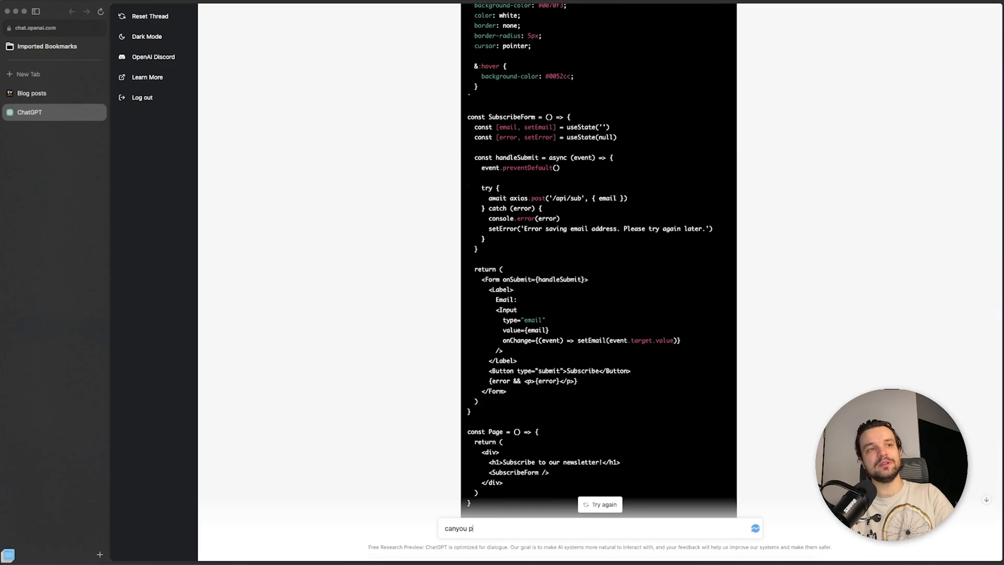
text(add a succe)
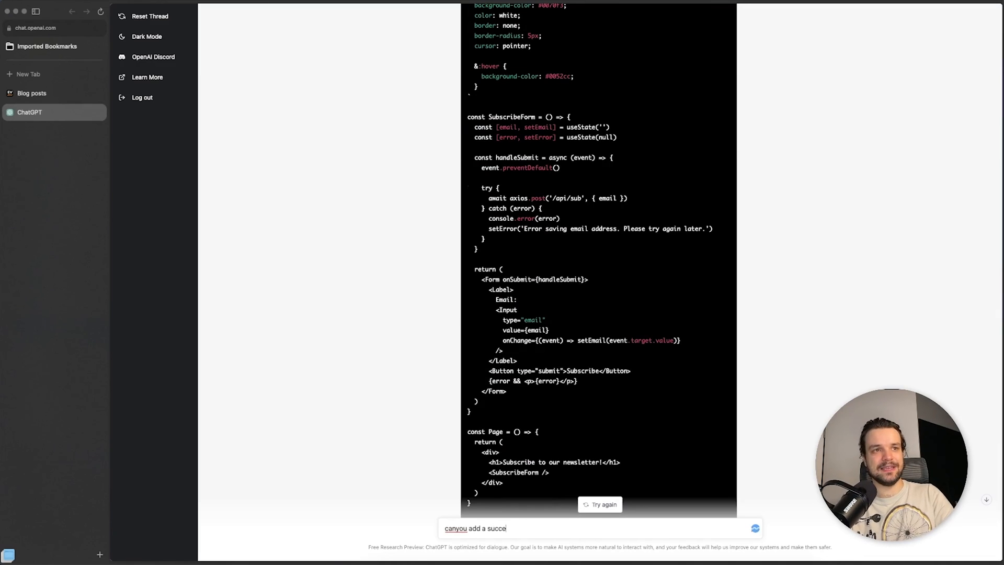
text(ss message ot)
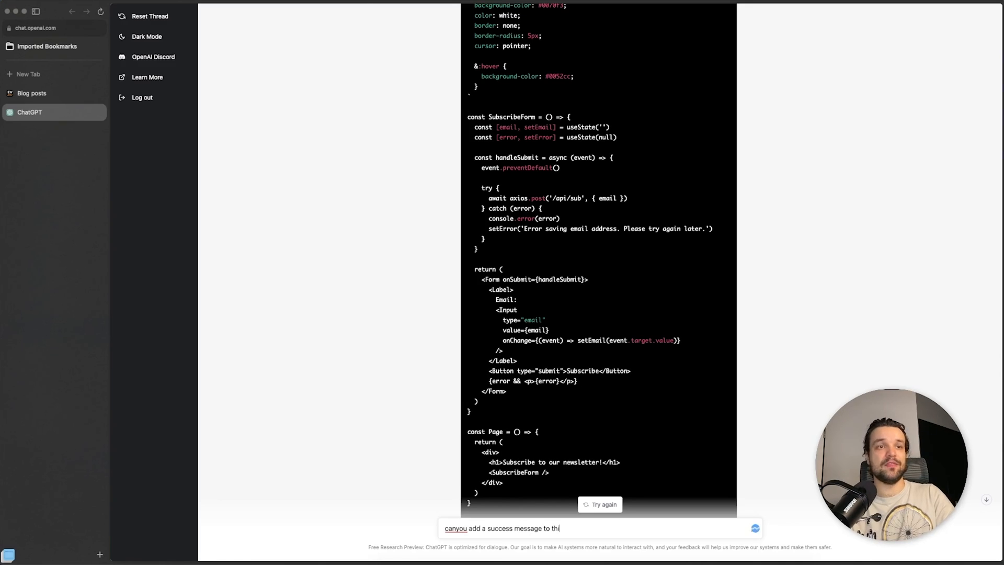
text(next.js)
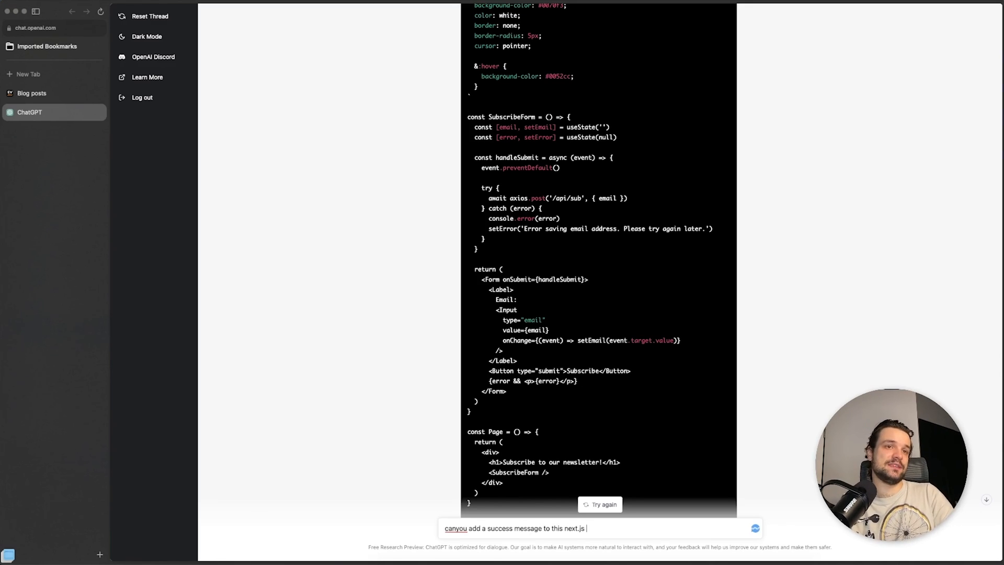
key(Return)
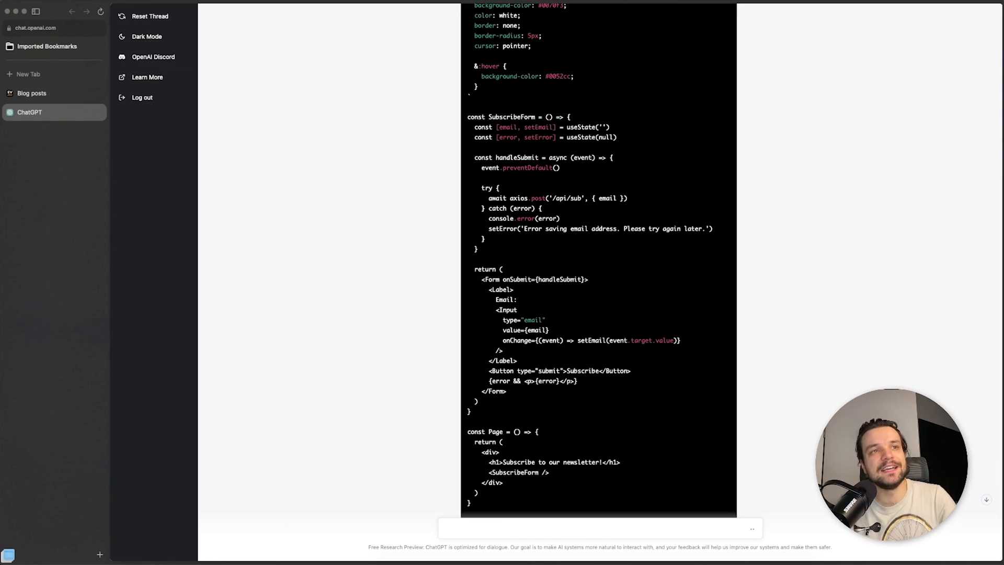
Read through the reply's subscribe form code that shows a success message once the email is saved
scroll(down, 3)
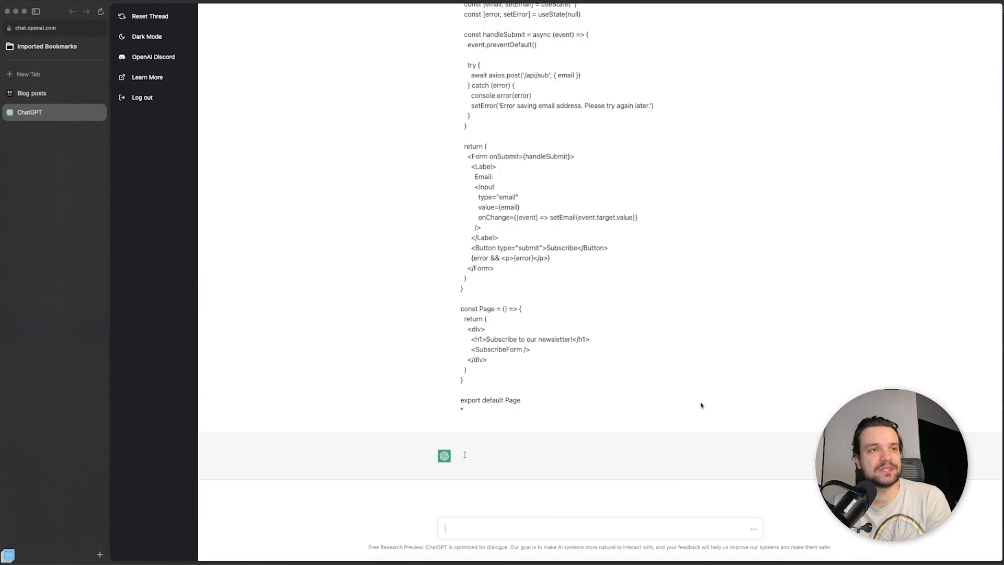
mouse_move(581, 391)
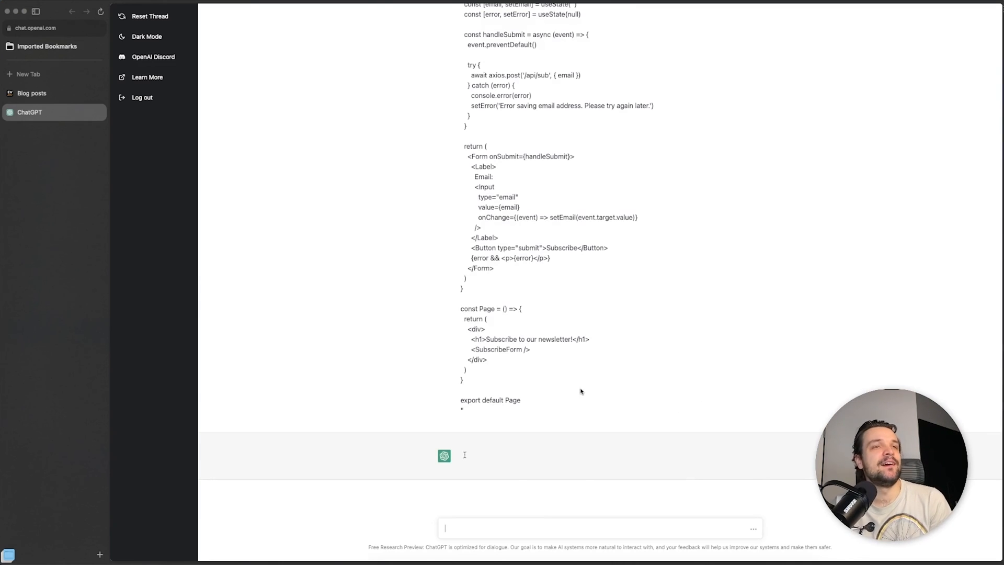
scroll(down, 3)
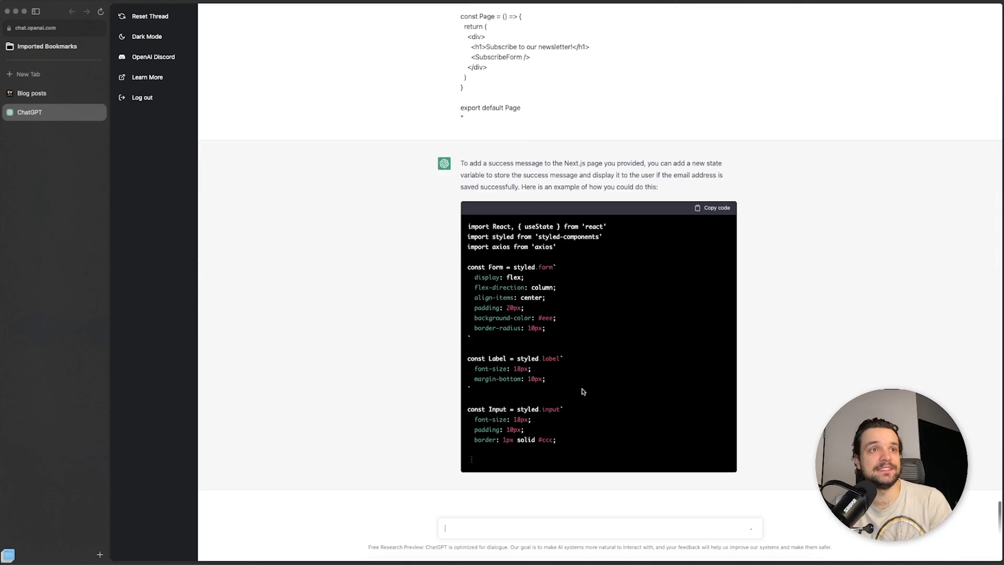
scroll(down, 3)
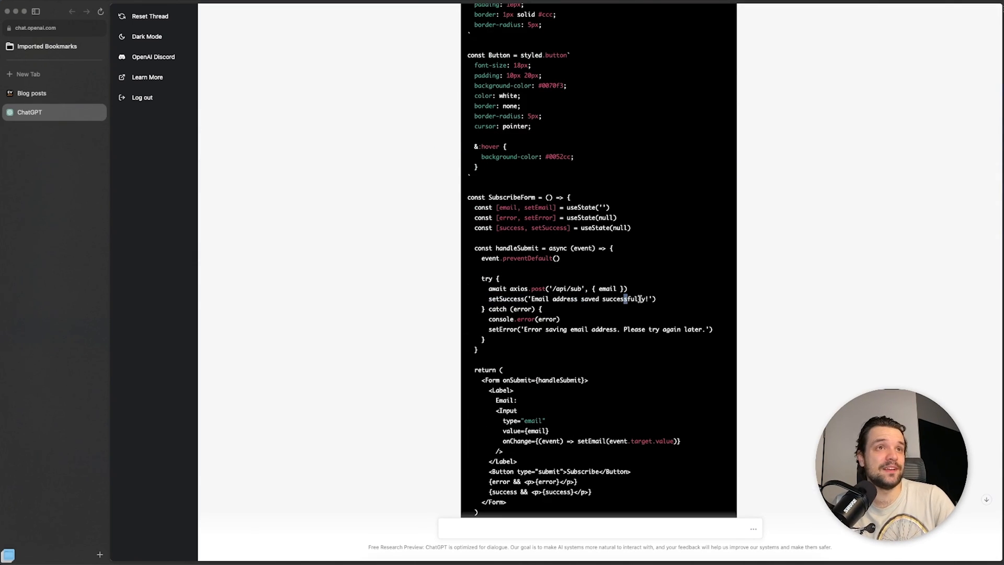
scroll(down, 3)
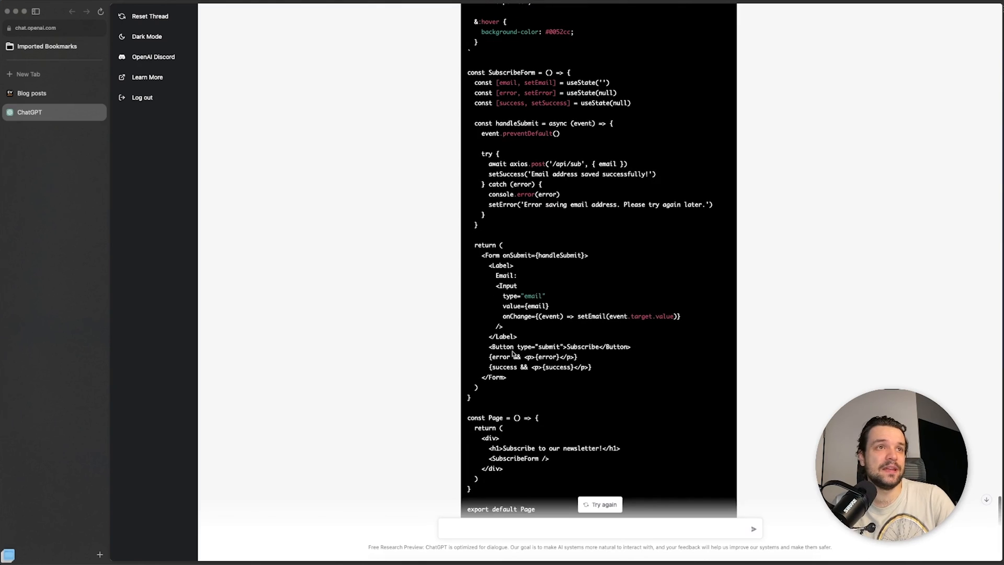
scroll(down, 3)
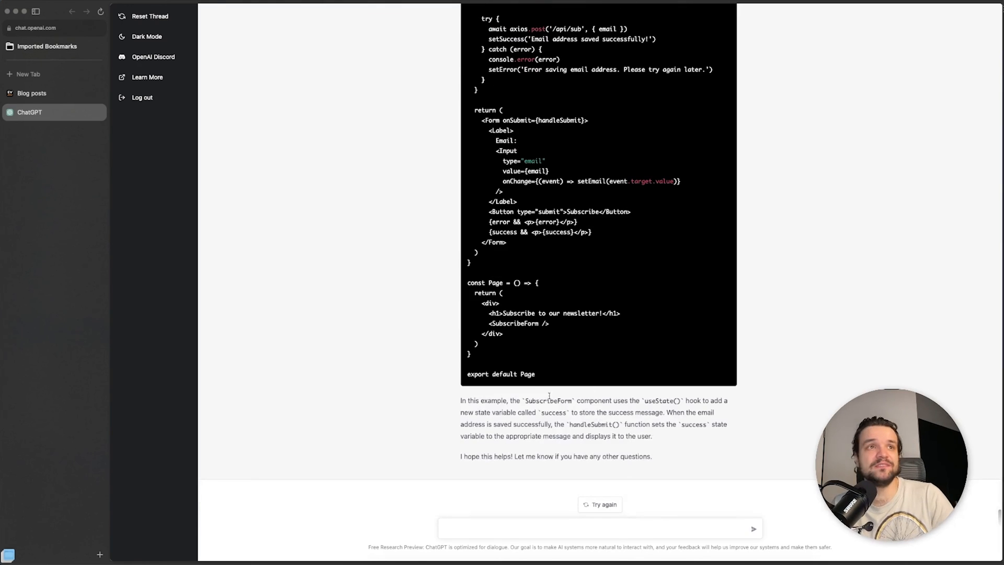
scroll(down, 3)
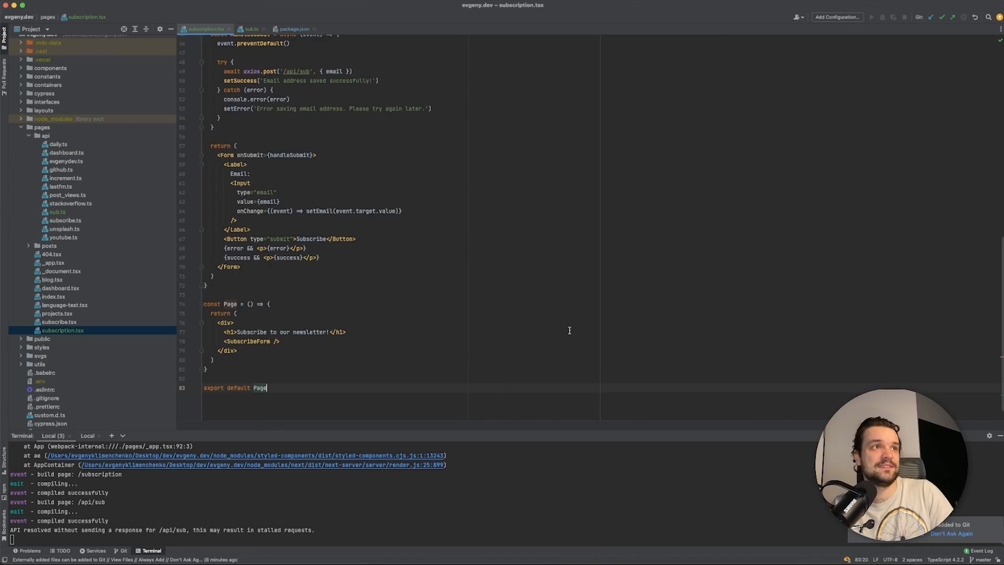
scroll(down, 3)
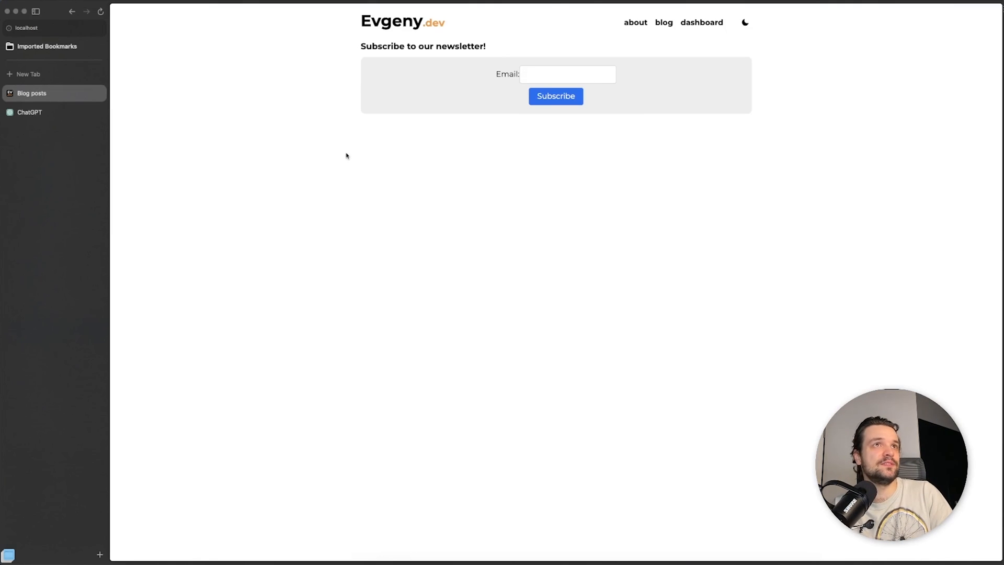
click(566, 75)
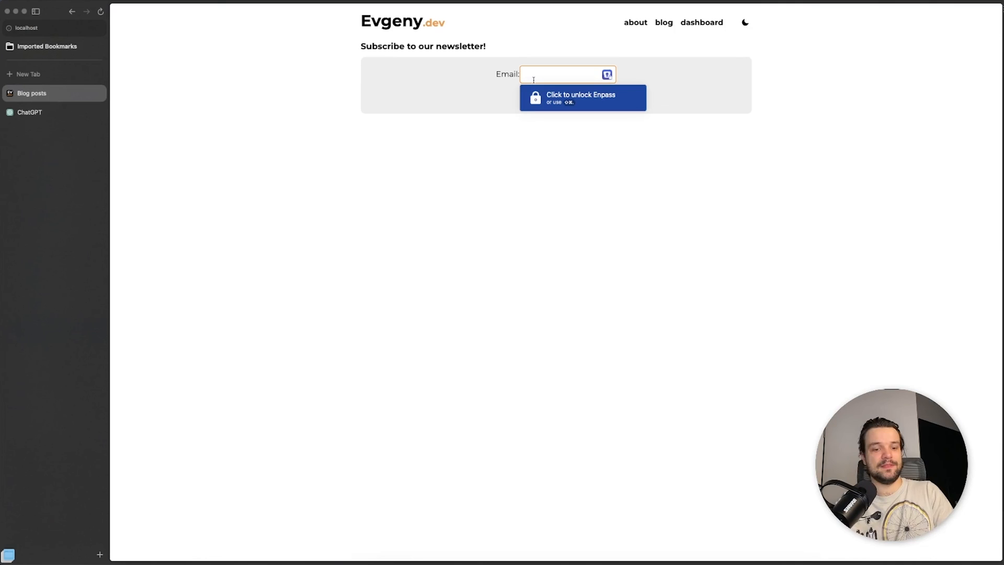
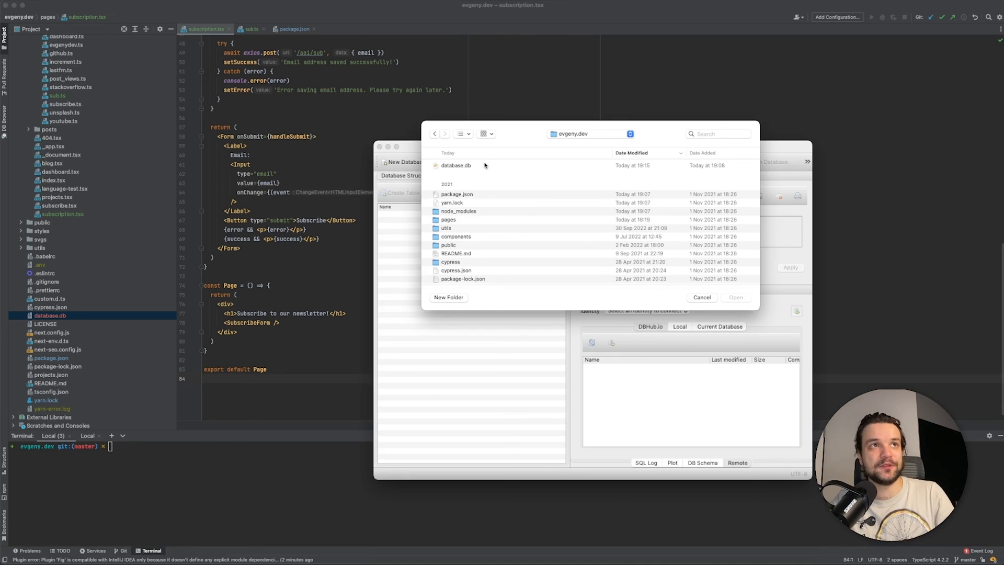
Load database.db and browse the emails table to confirm two saved addresses
click(735, 297)
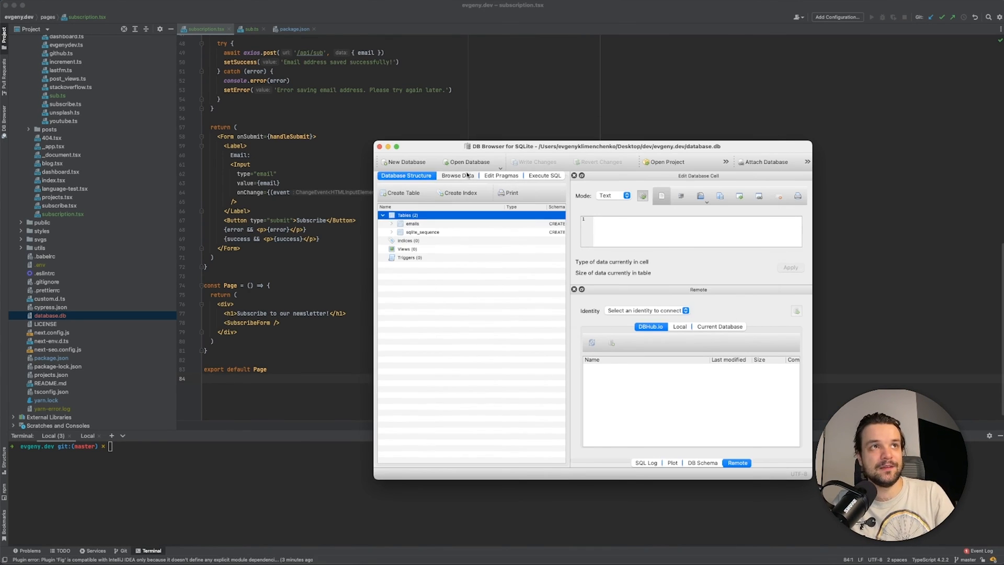
click(457, 175)
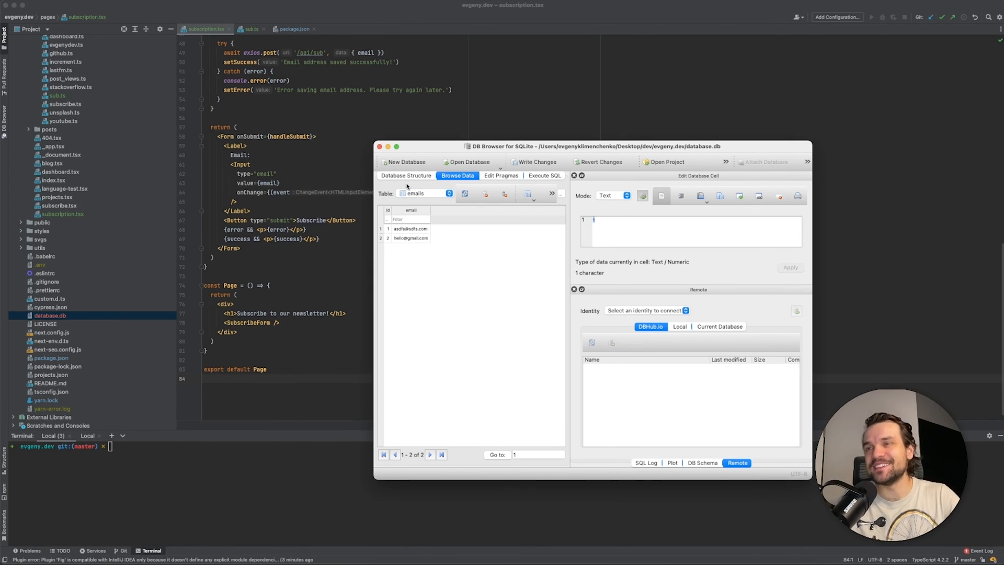
mouse_move(320, 178)
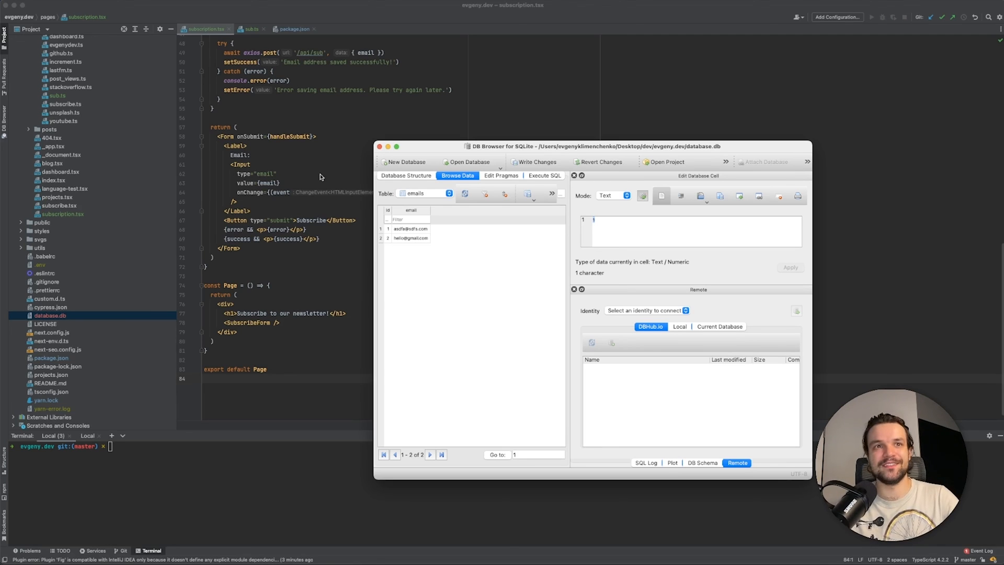
mouse_move(406, 161)
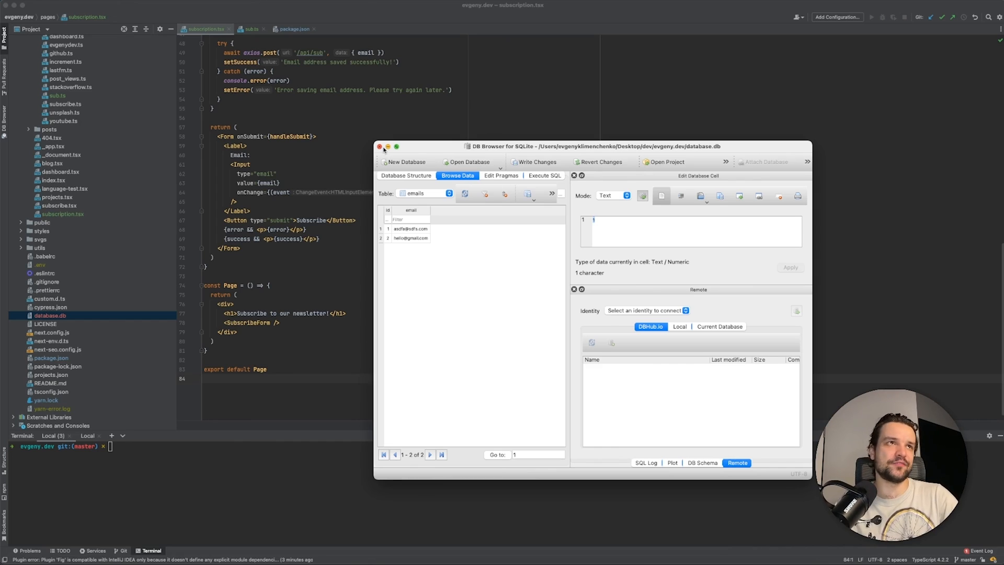
Close the database, saving changes, and return to WebStorm
click(380, 147)
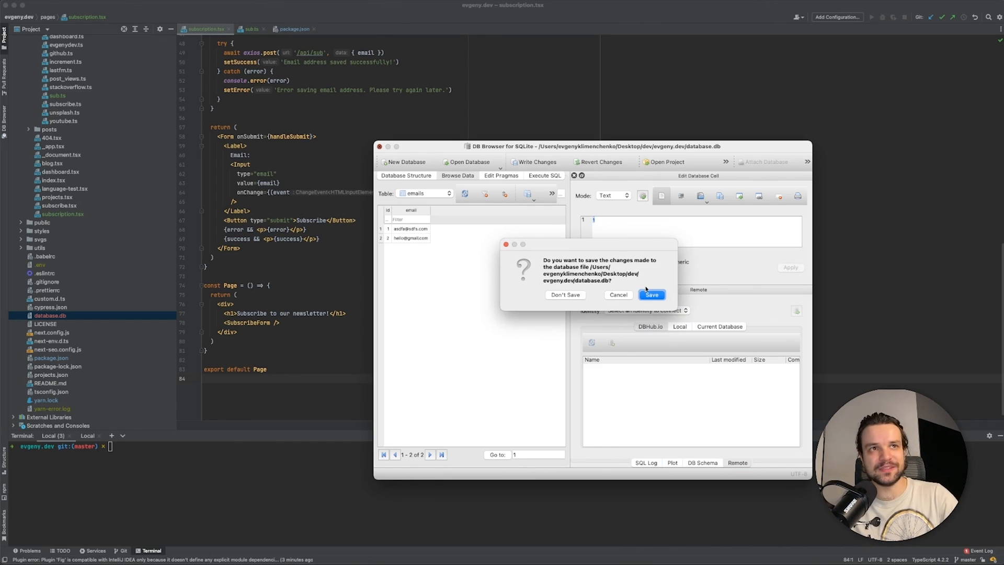
click(652, 295)
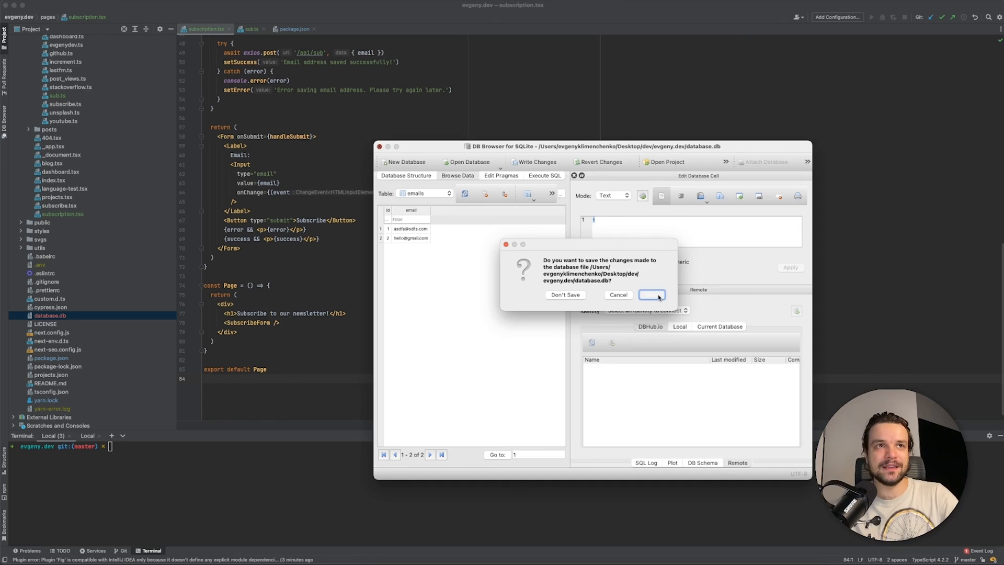
click(652, 295)
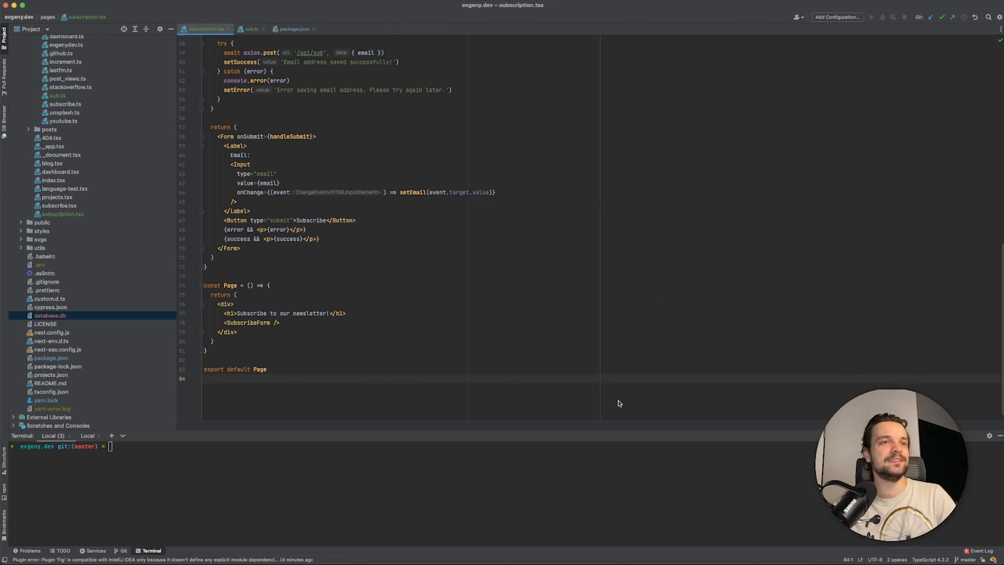